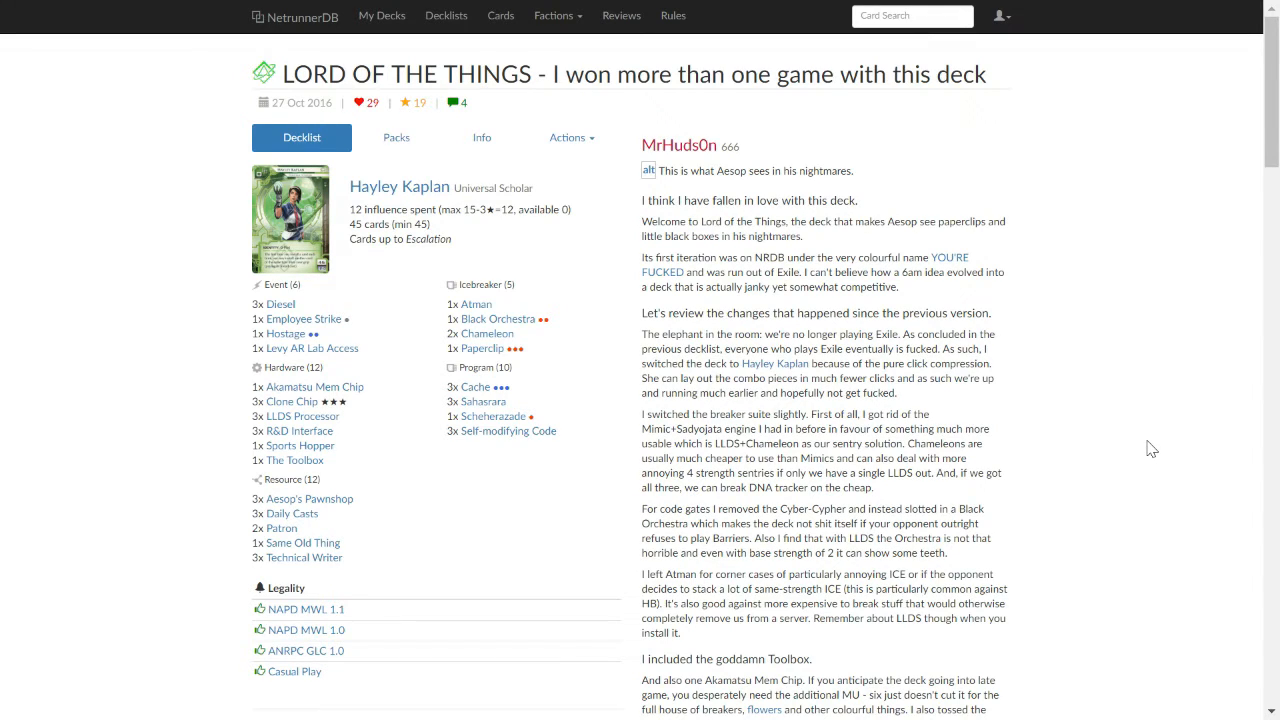
{"action": "mouse_move", "coordinate": [489, 333]}
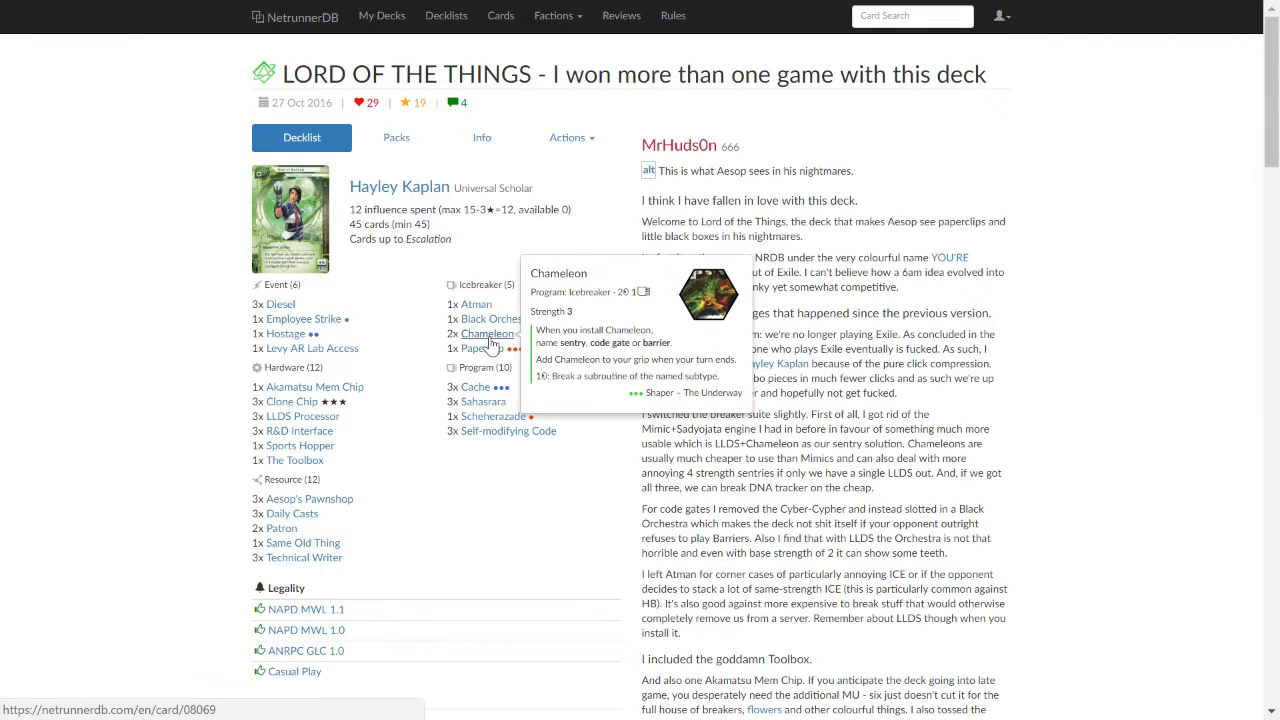
{"action": "mouse_move", "coordinate": [358, 435]}
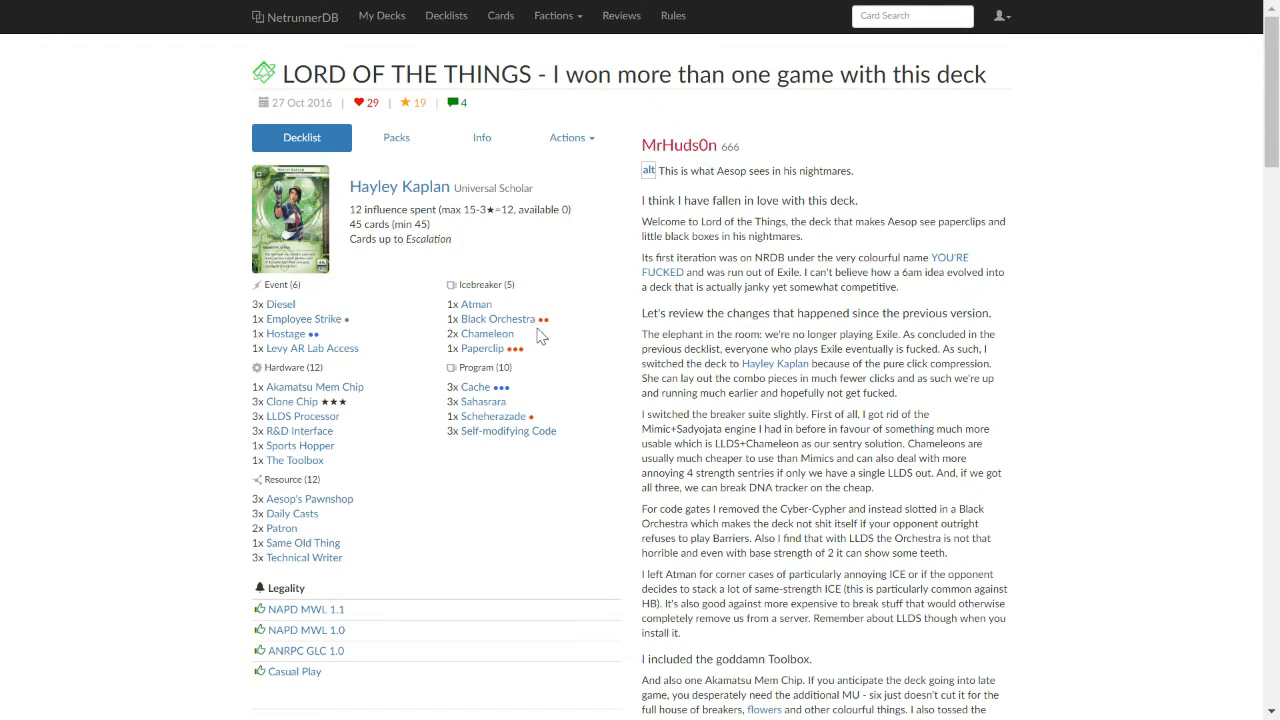
{"action": "mouse_move", "coordinate": [580, 334]}
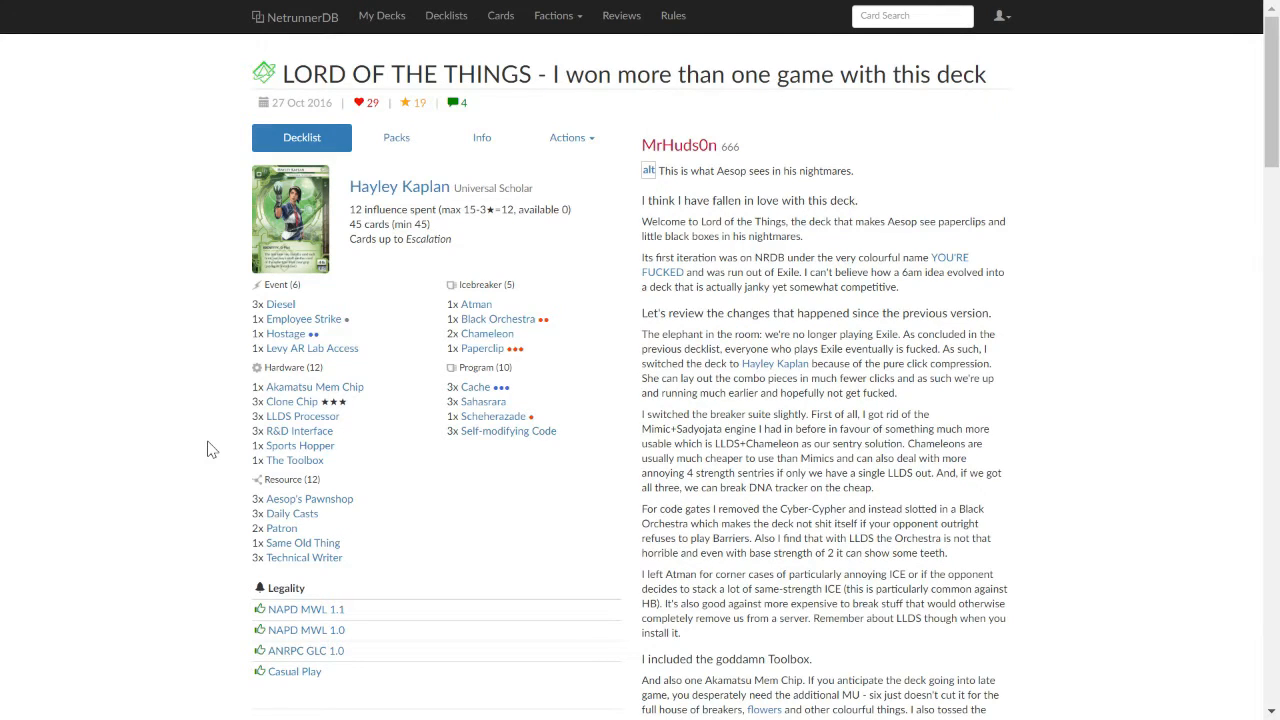
{"action": "mouse_move", "coordinate": [309, 498]}
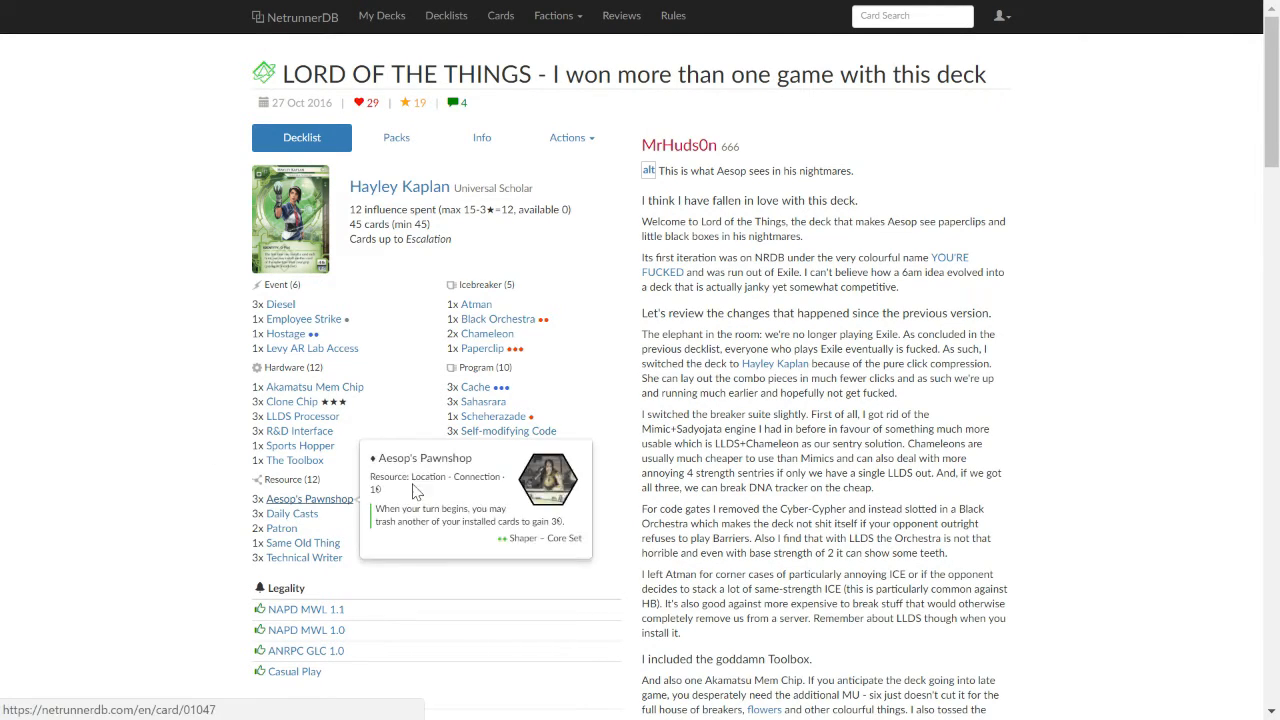
{"action": "mouse_move", "coordinate": [366, 447]}
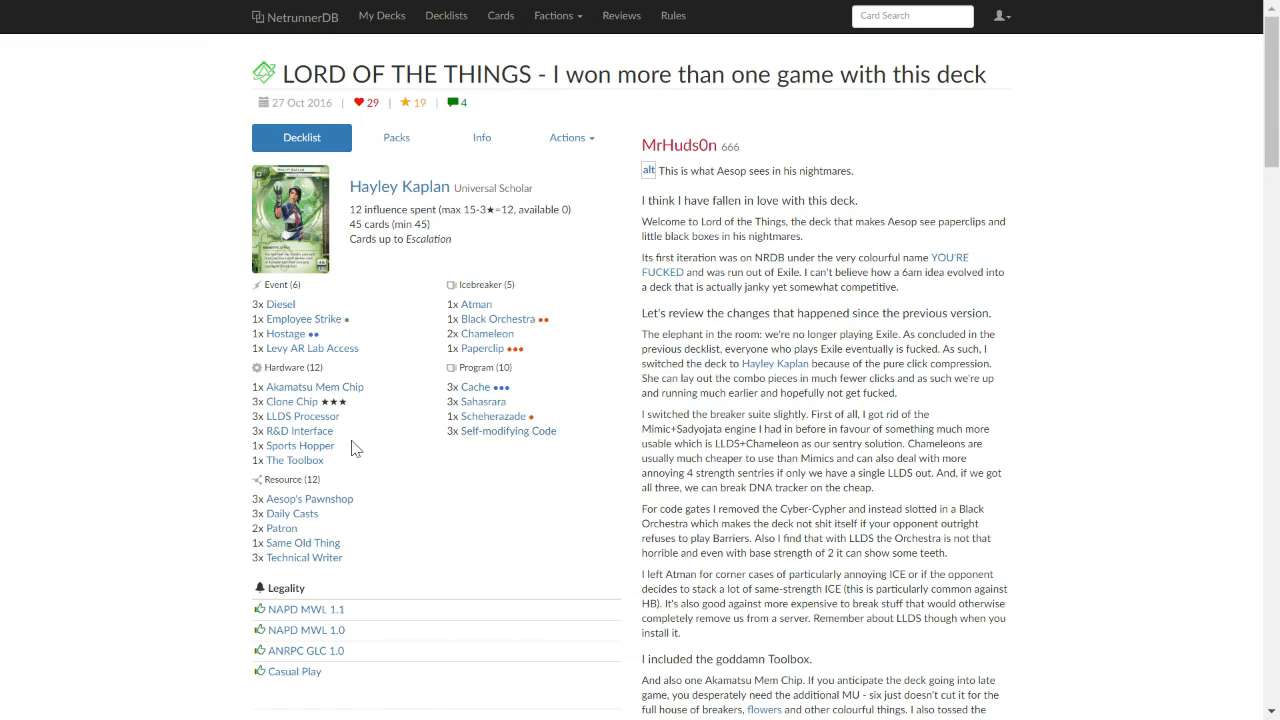
{"action": "mouse_move", "coordinate": [402, 443]}
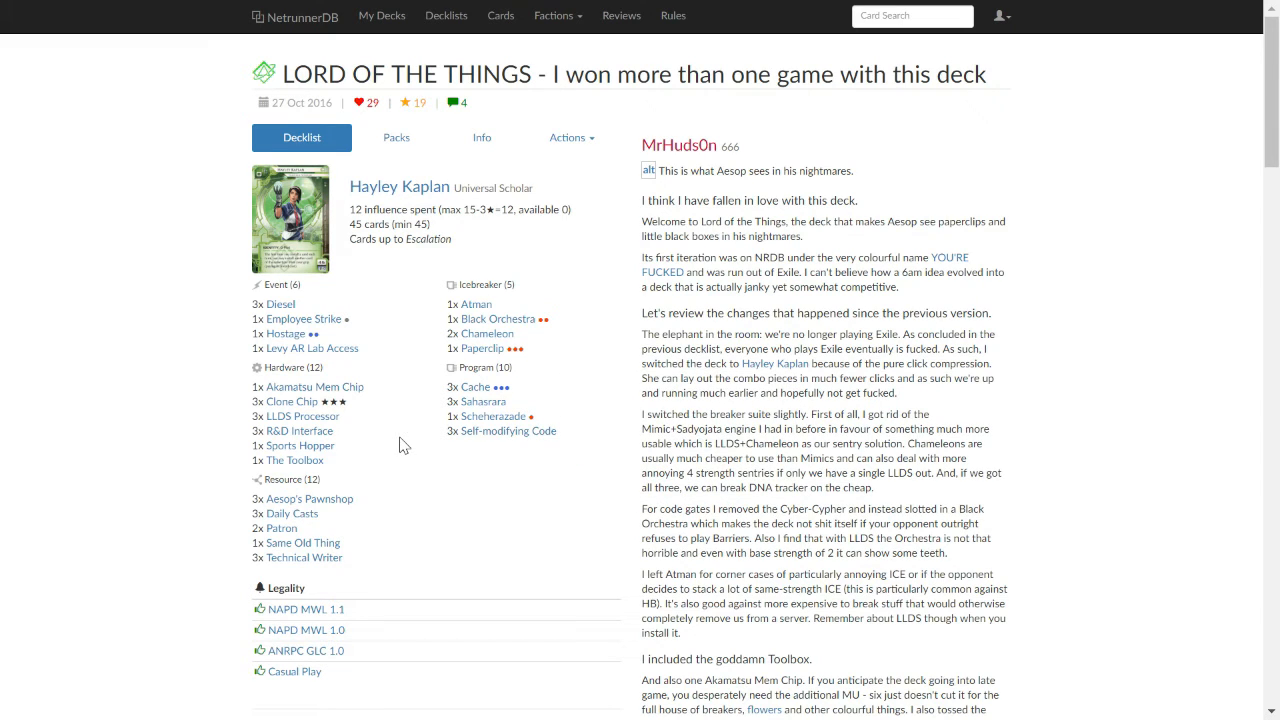
{"action": "mouse_move", "coordinate": [412, 432]}
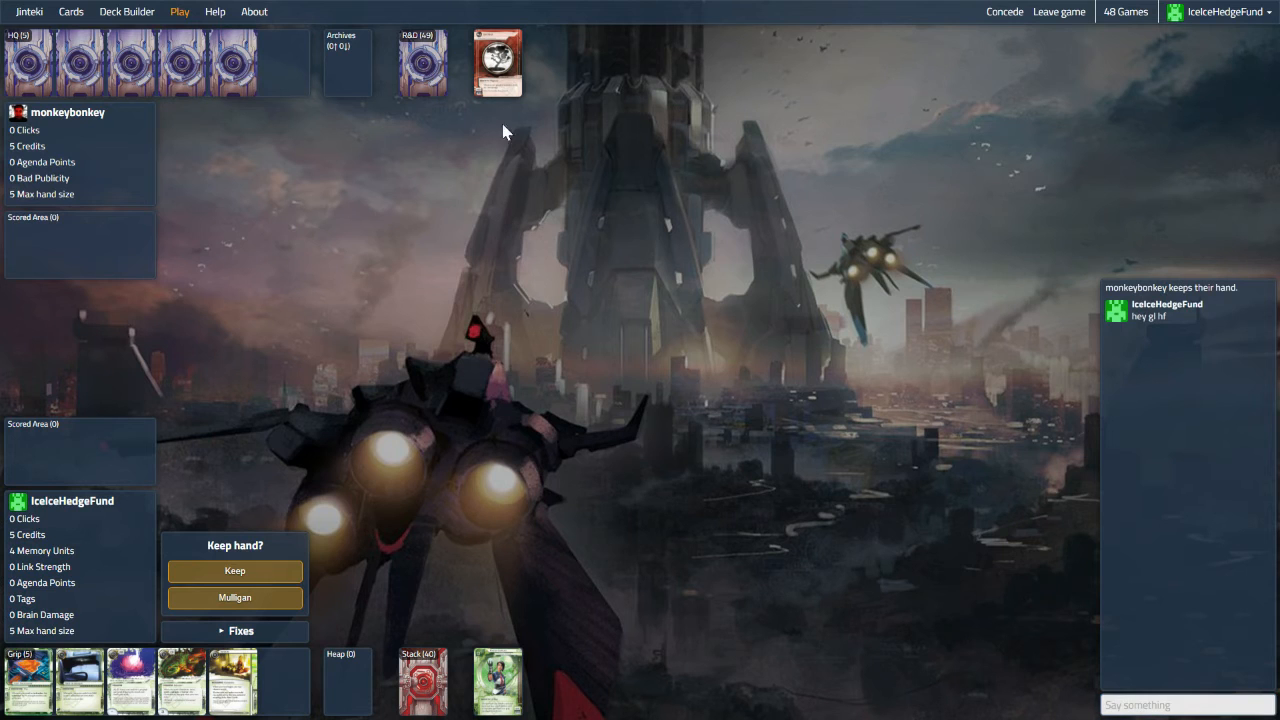
{"action": "mouse_move", "coordinate": [497, 75]}
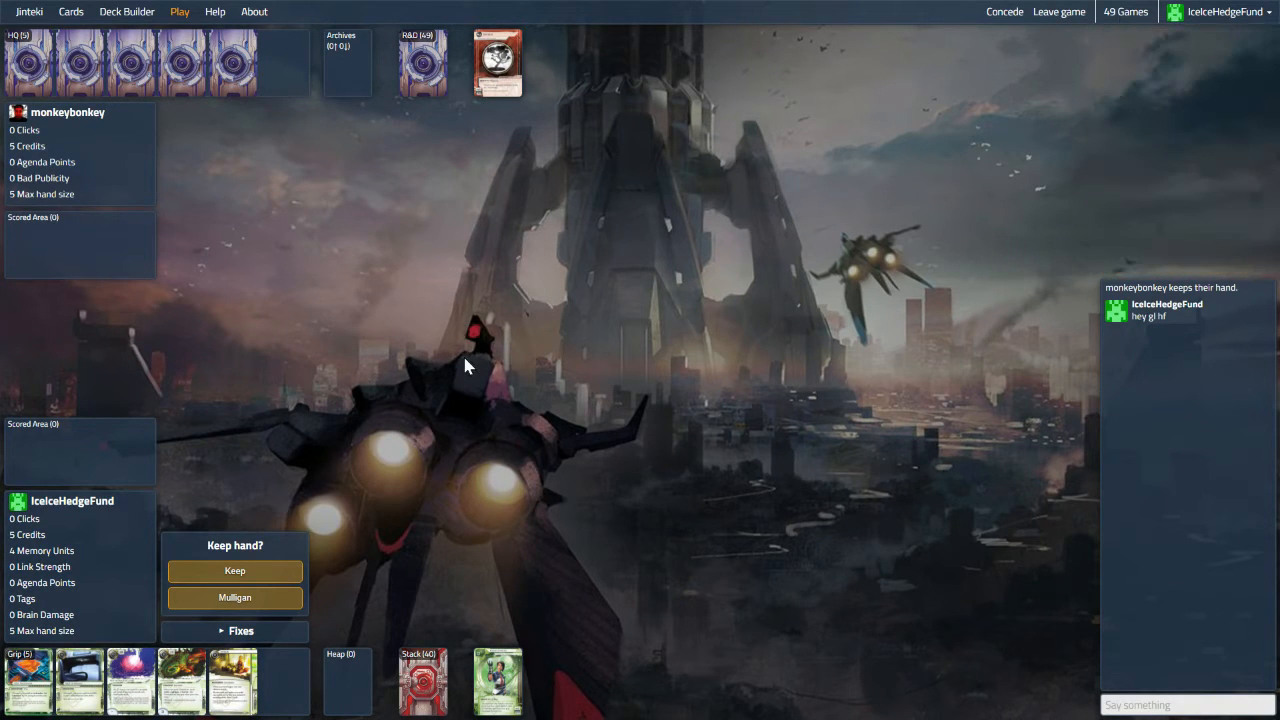
{"action": "mouse_move", "coordinate": [497, 82]}
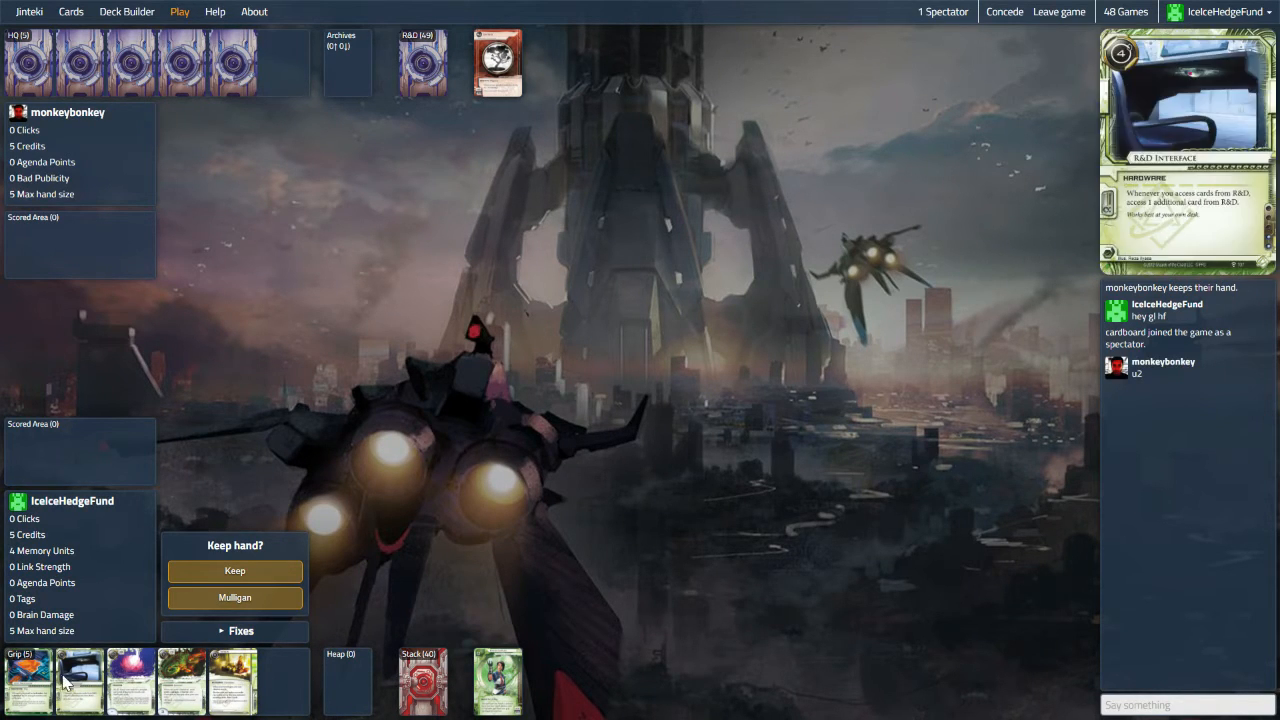
{"action": "mouse_move", "coordinate": [133, 690]}
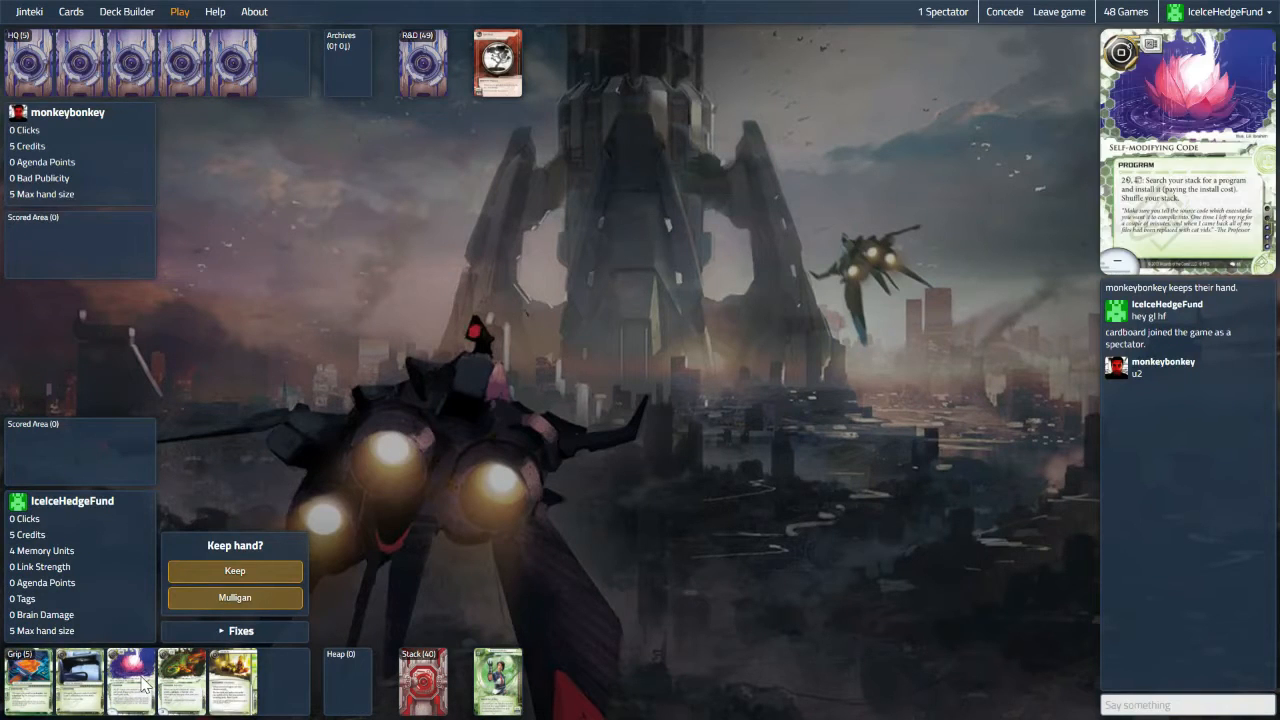
{"action": "mouse_move", "coordinate": [235, 598]}
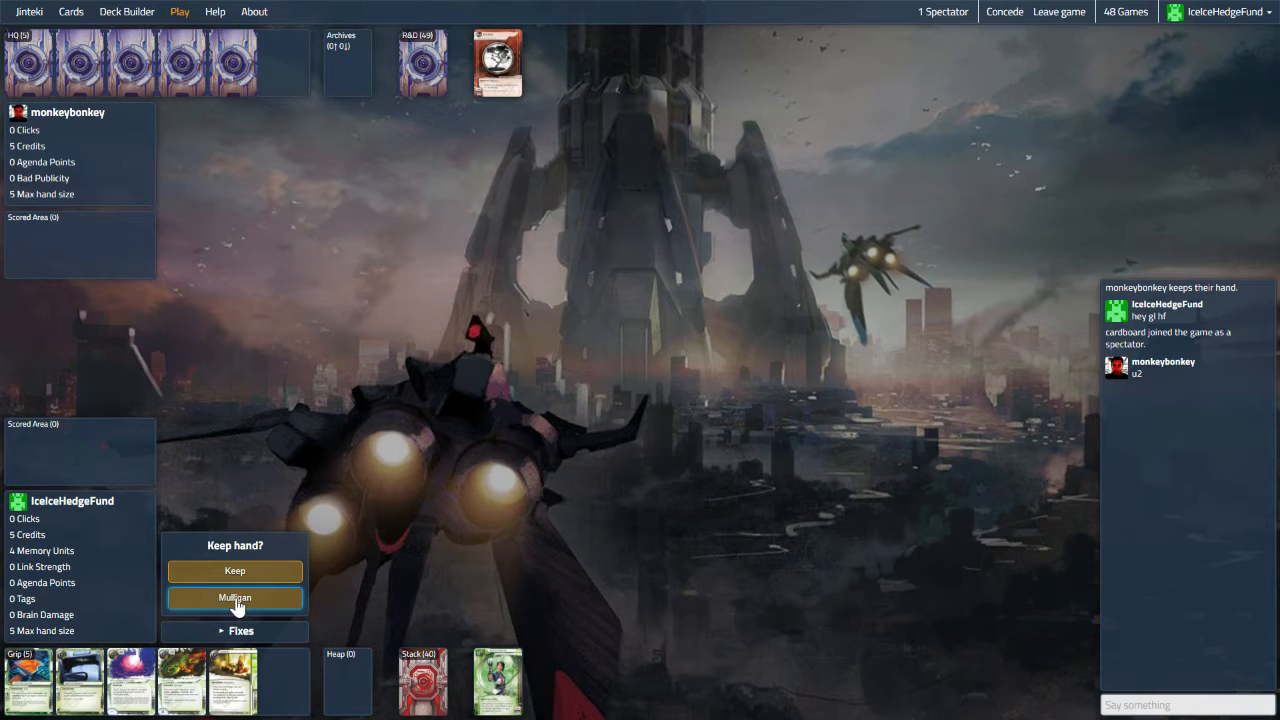
Step: Mulligan the opening hand while the Corp plays its first turn
{"action": "left_click", "coordinate": [234, 597]}
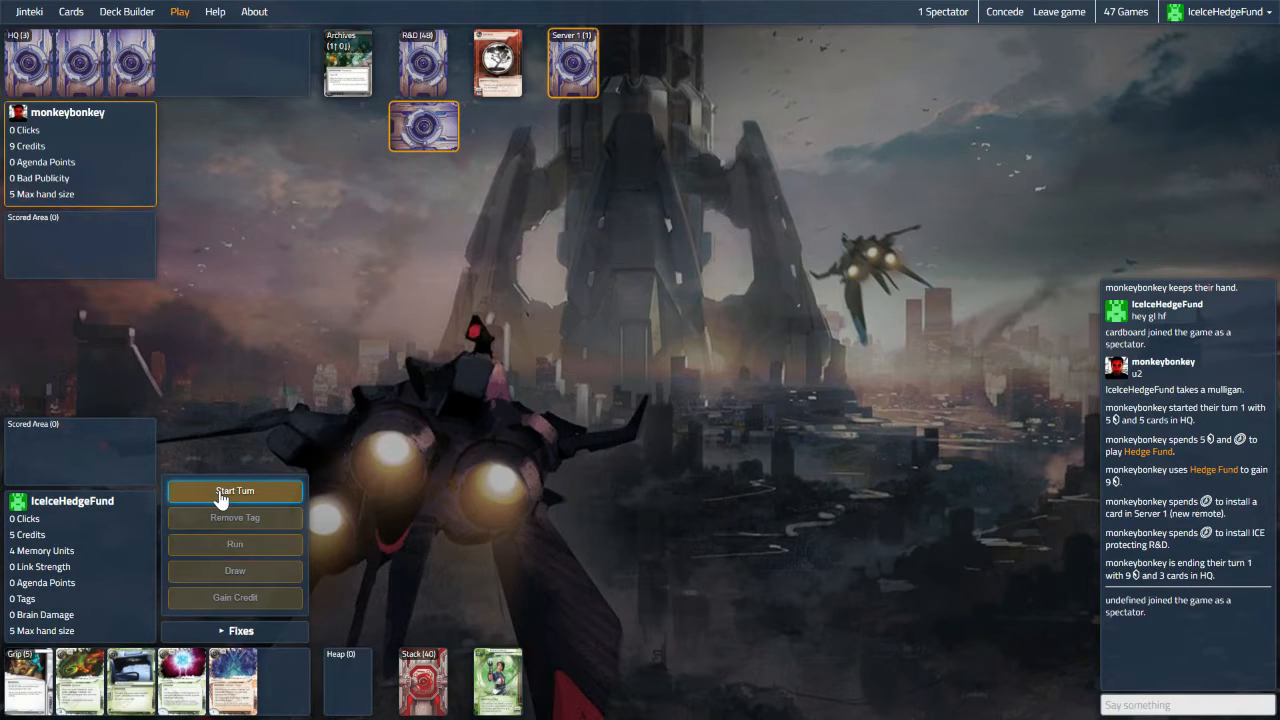
Step: Draw cards, install Sahasrara and Cache, draw once more, and end turn one
{"action": "left_click", "coordinate": [234, 491]}
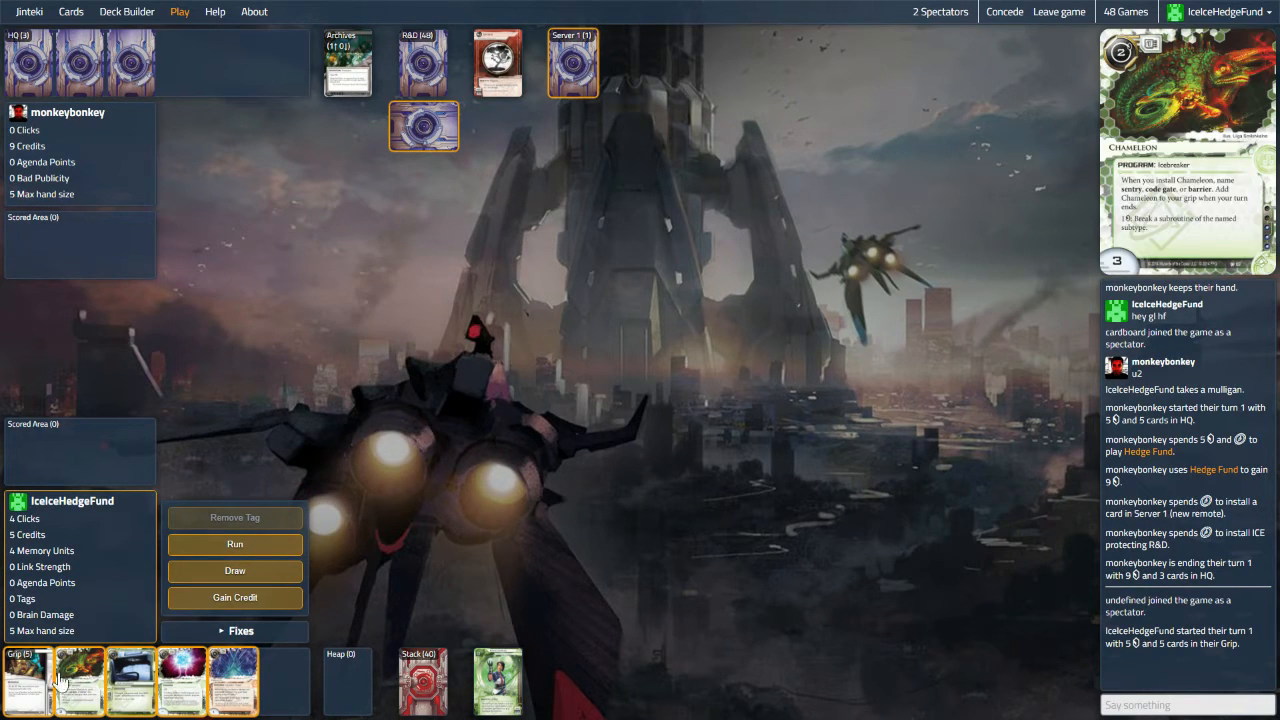
{"action": "left_click", "coordinate": [234, 571]}
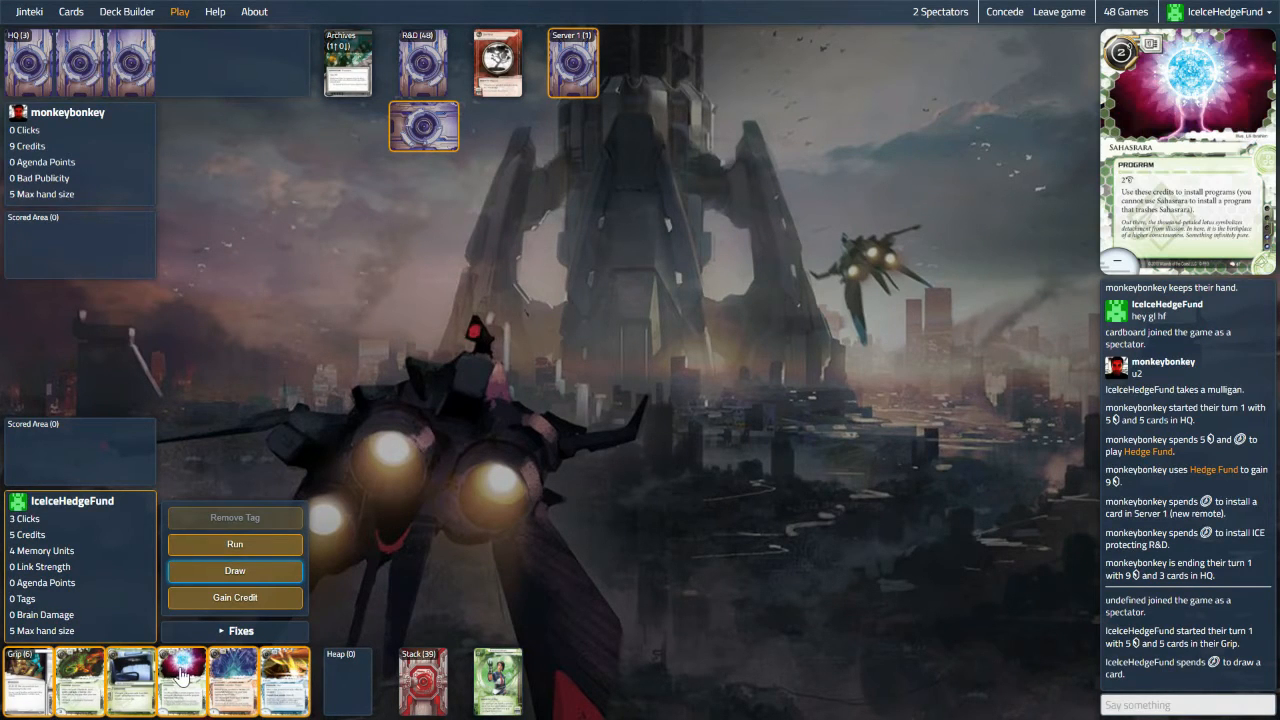
{"action": "mouse_move", "coordinate": [183, 672]}
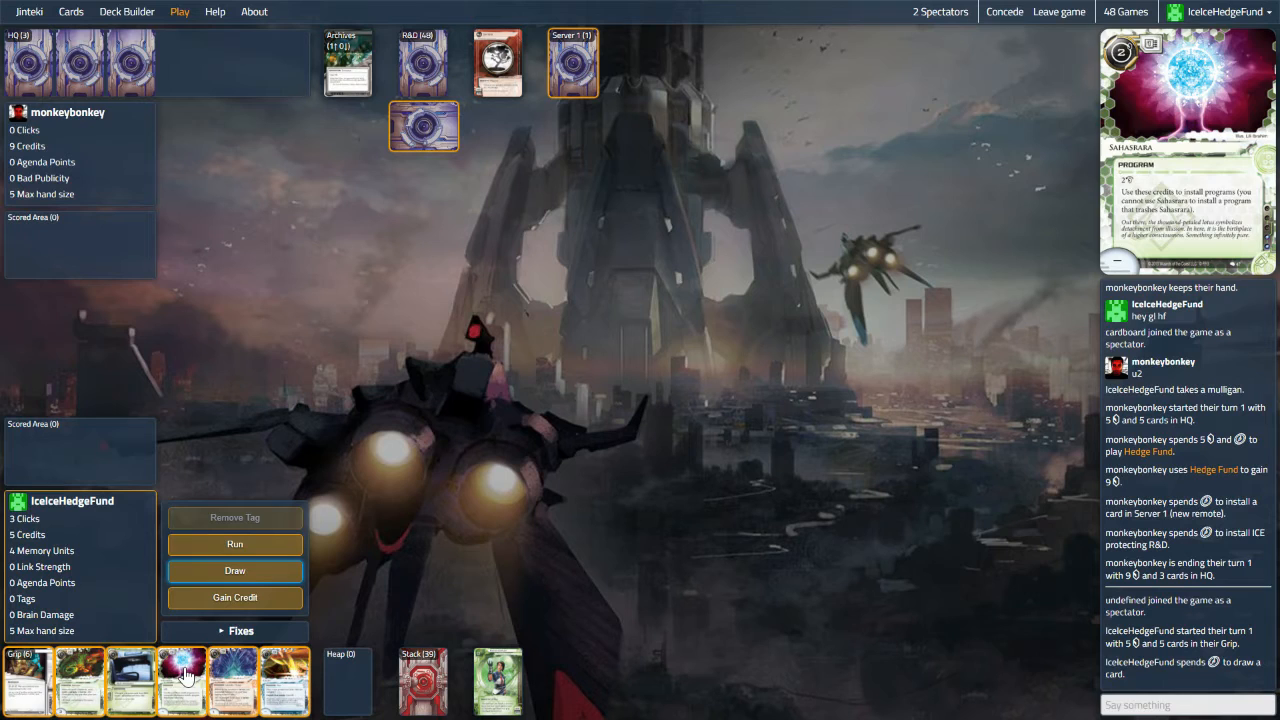
{"action": "left_click", "coordinate": [234, 571]}
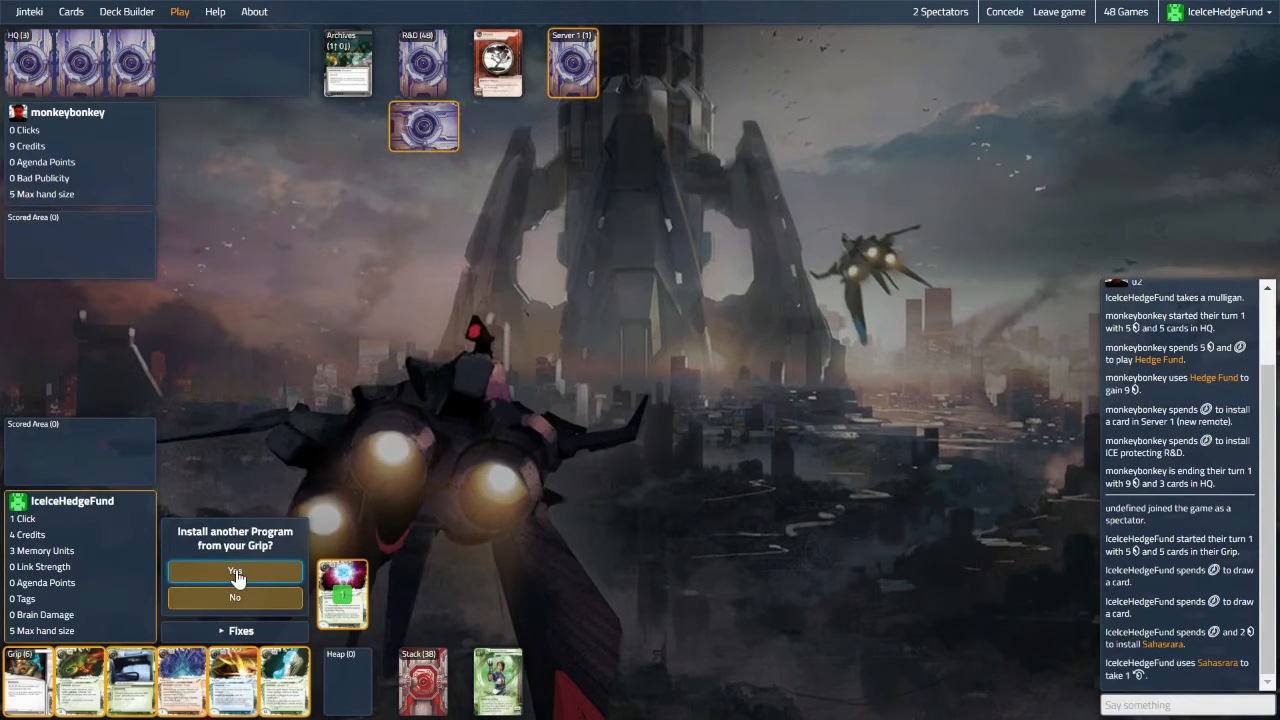
{"action": "left_click", "coordinate": [234, 571]}
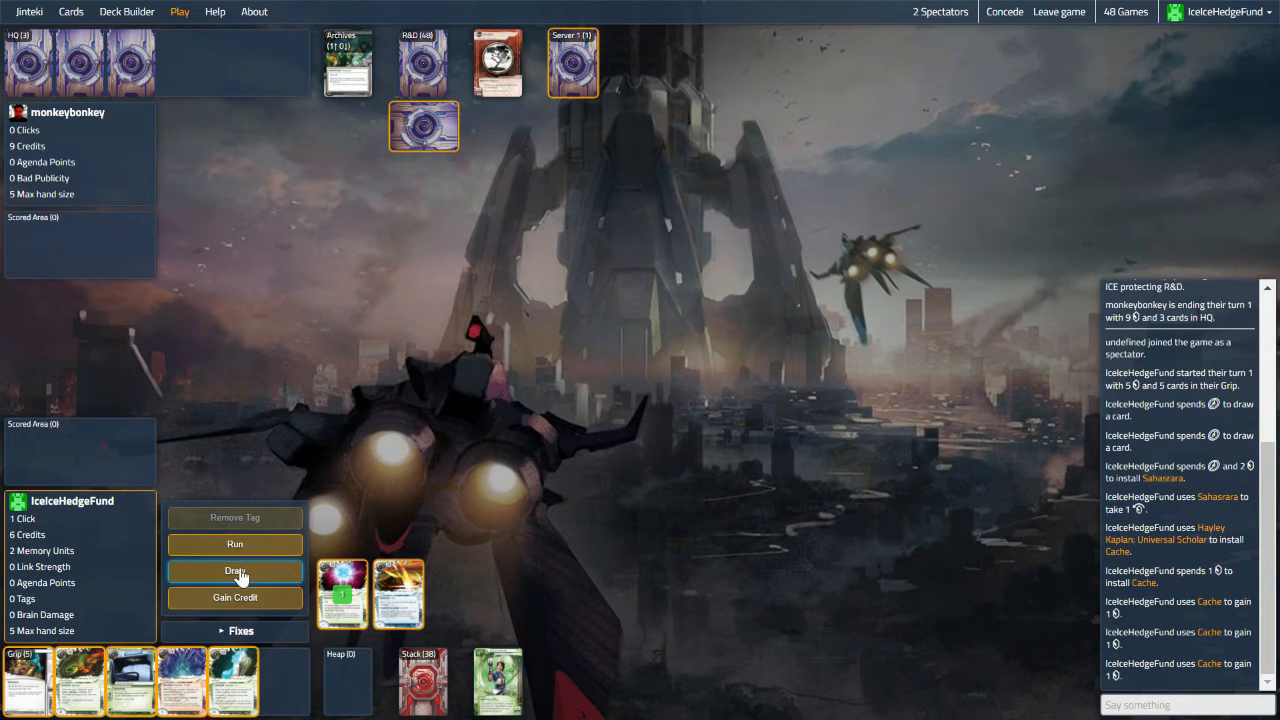
{"action": "left_click", "coordinate": [234, 571]}
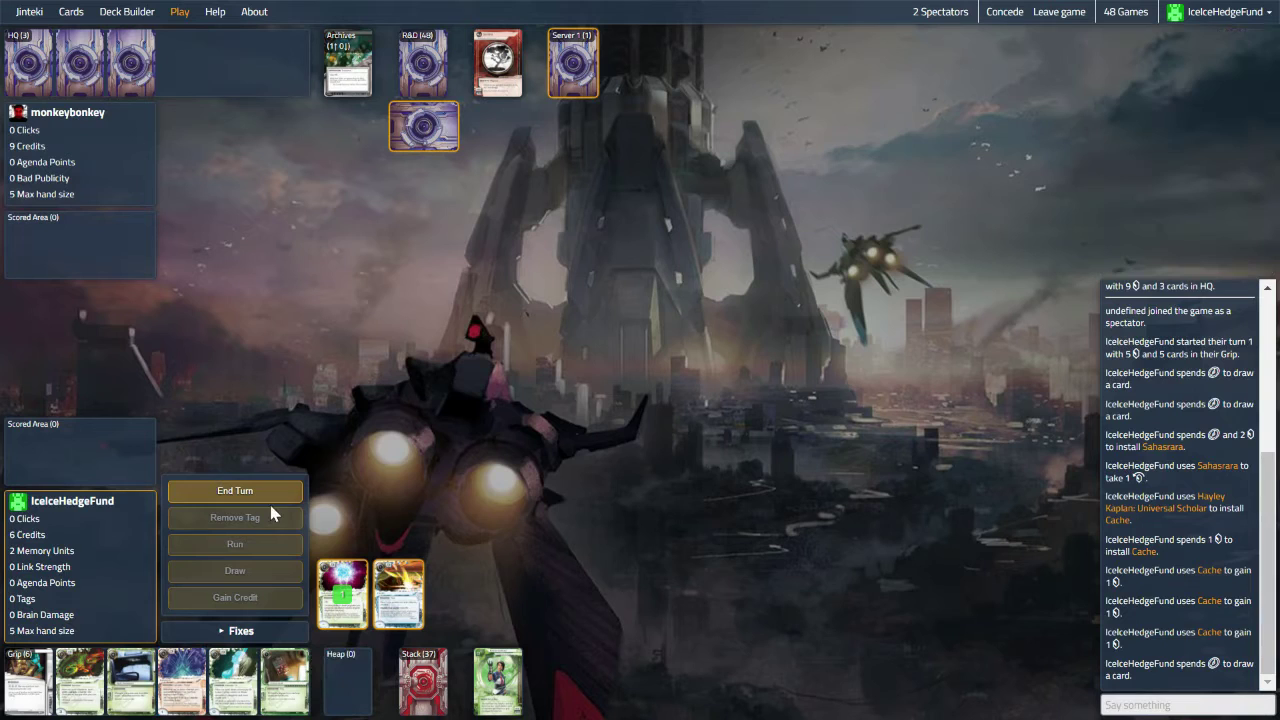
{"action": "mouse_move", "coordinate": [283, 673]}
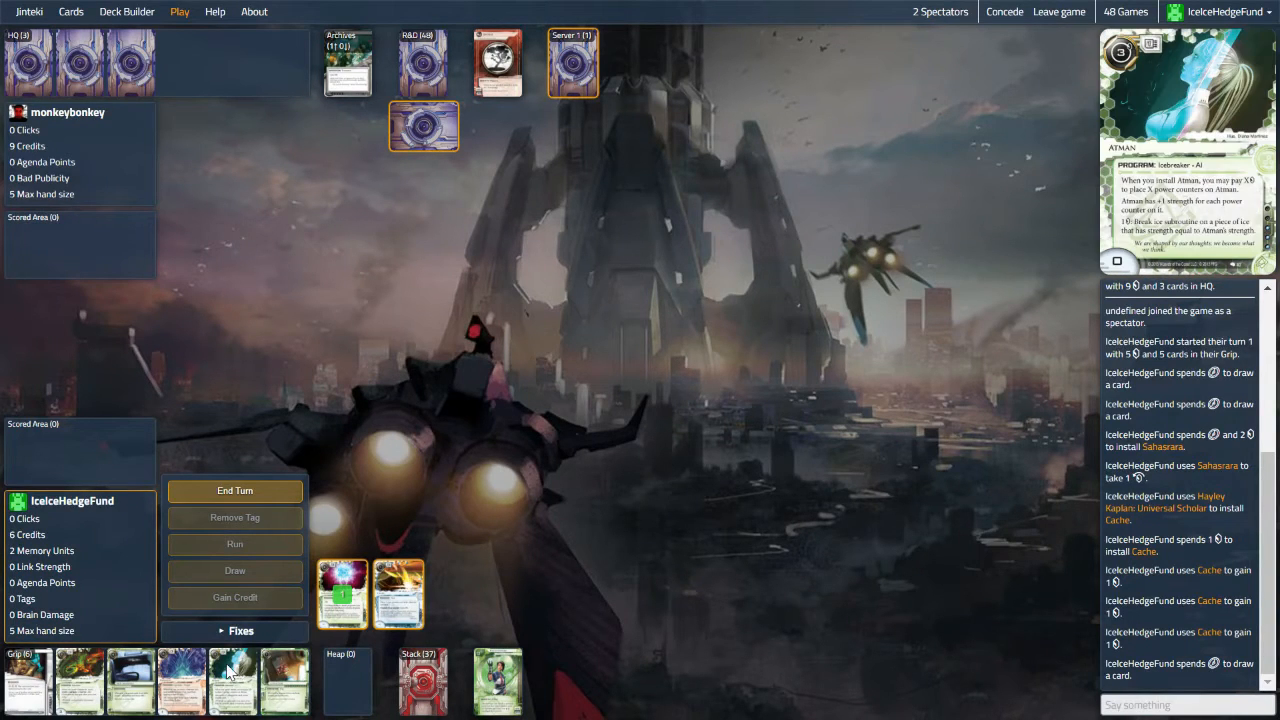
{"action": "mouse_move", "coordinate": [185, 683]}
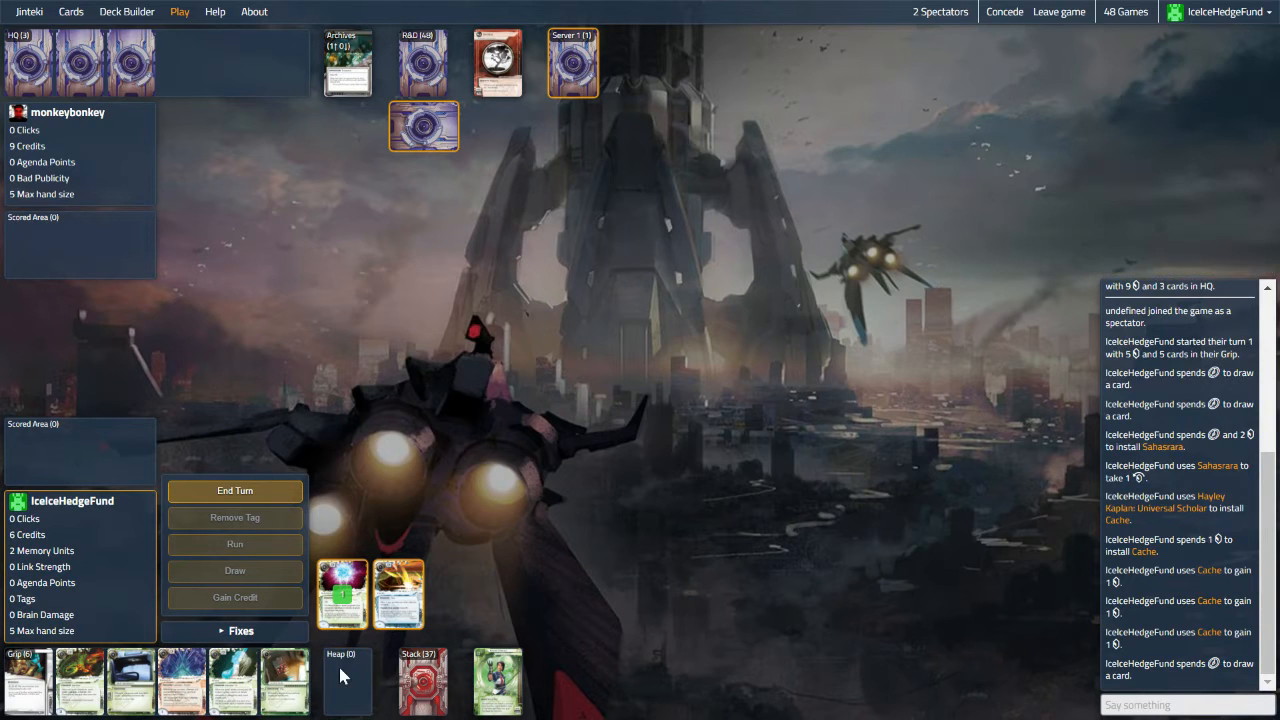
{"action": "left_click", "coordinate": [235, 491]}
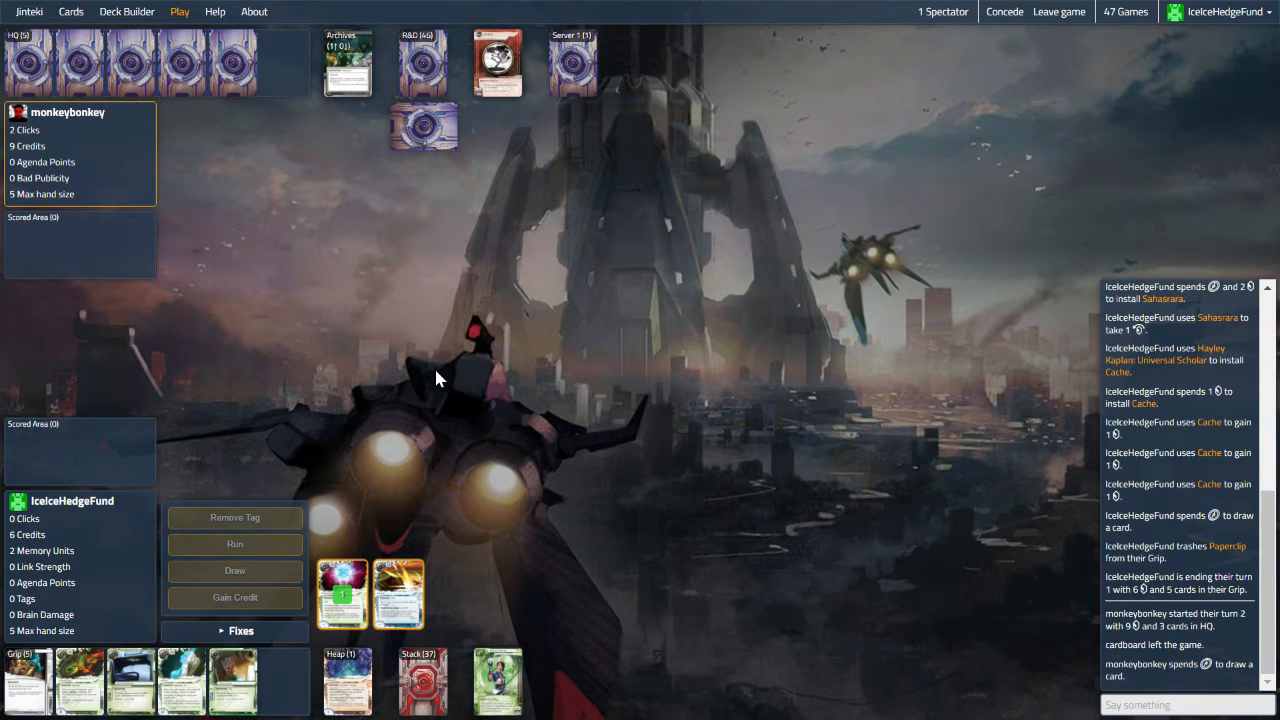
{"action": "mouse_move", "coordinate": [555, 88]}
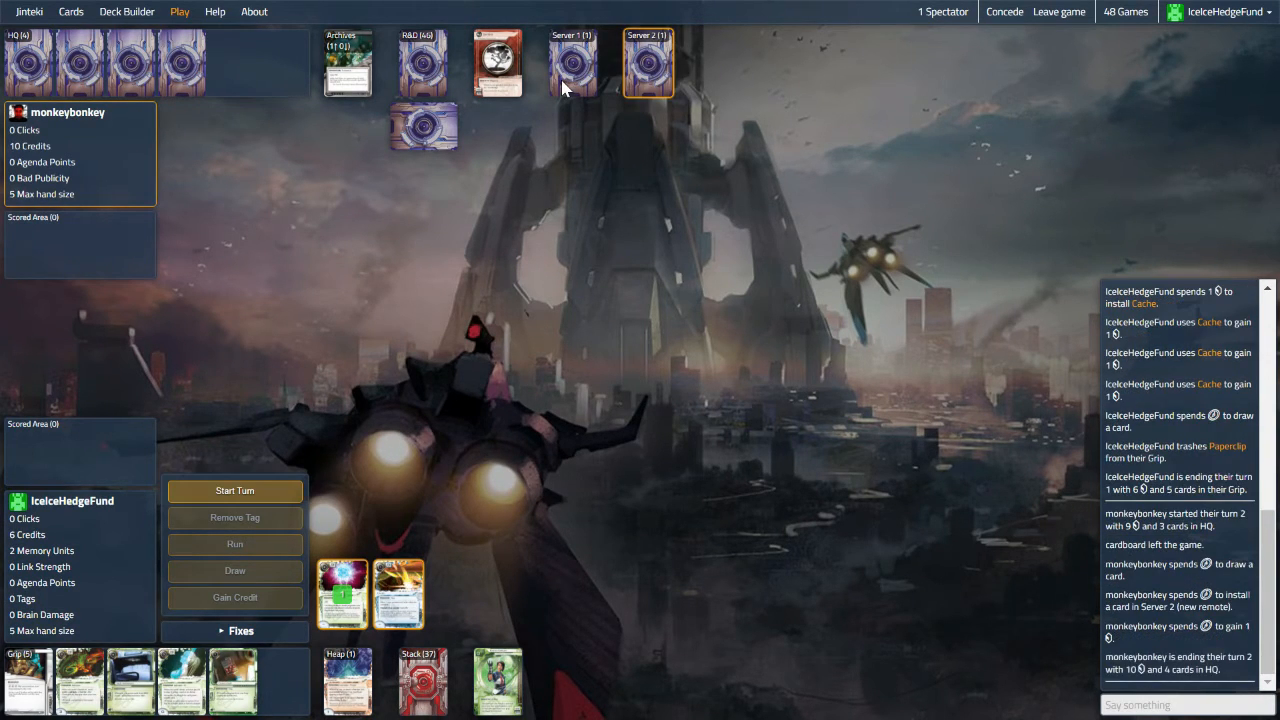
Step: Draw a card, install Clone Chip without extra hardware, and start a run
{"action": "left_click", "coordinate": [234, 491]}
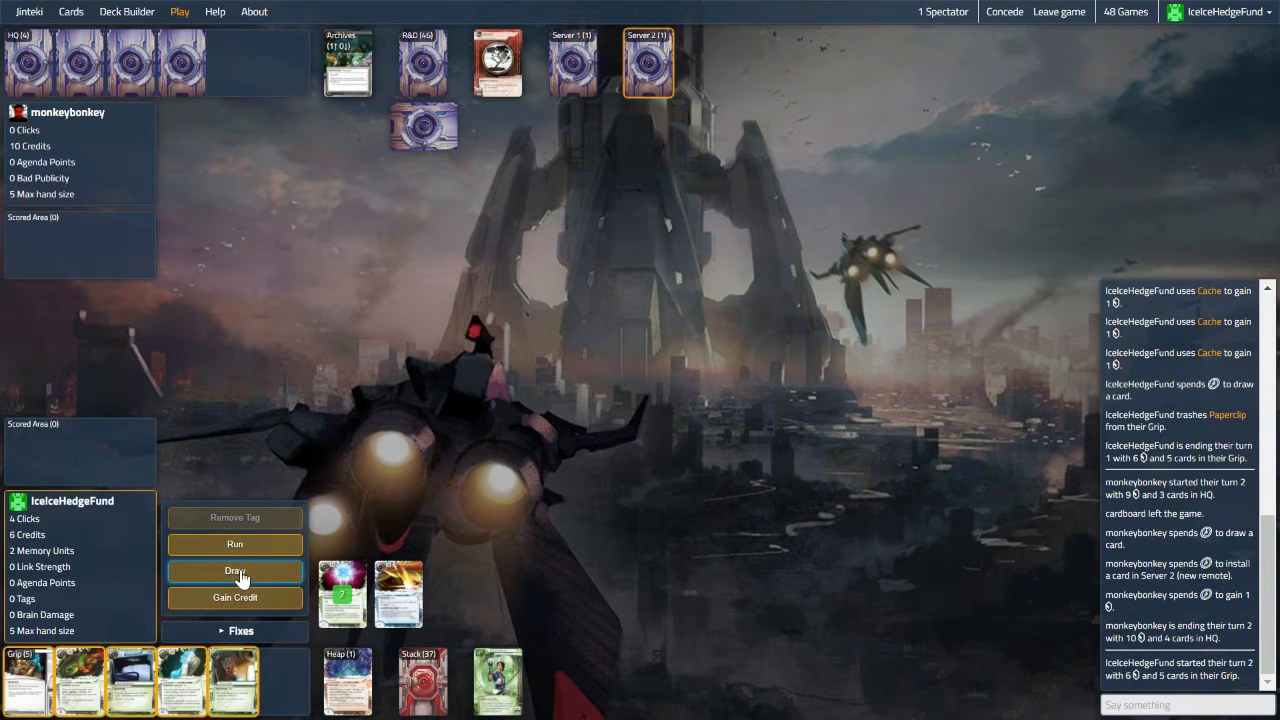
{"action": "left_click", "coordinate": [234, 571]}
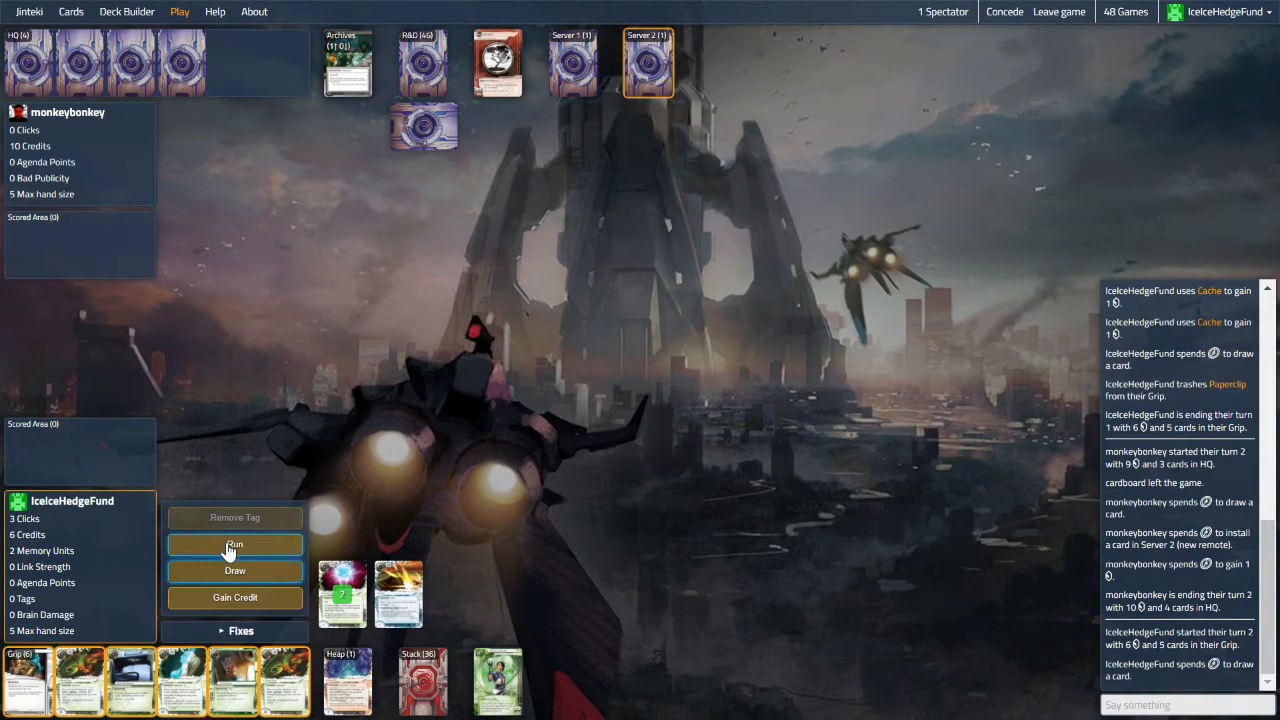
{"action": "left_click", "coordinate": [234, 544]}
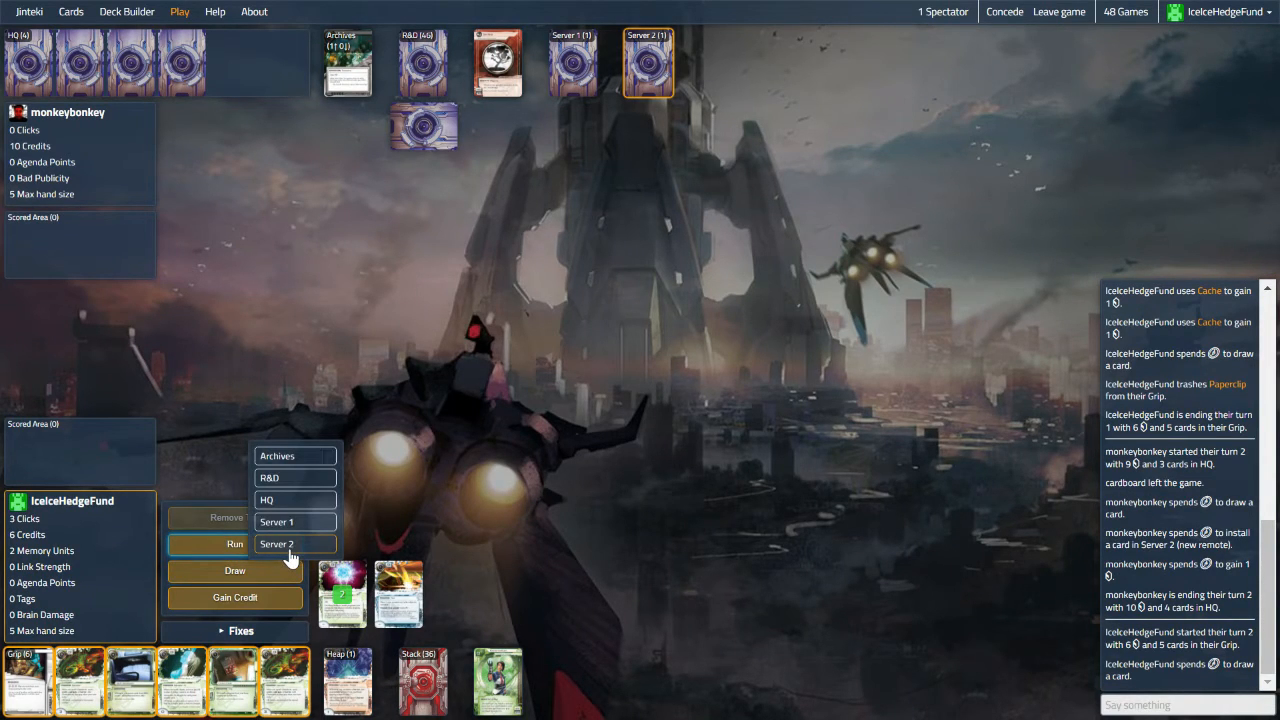
{"action": "mouse_move", "coordinate": [227, 555]}
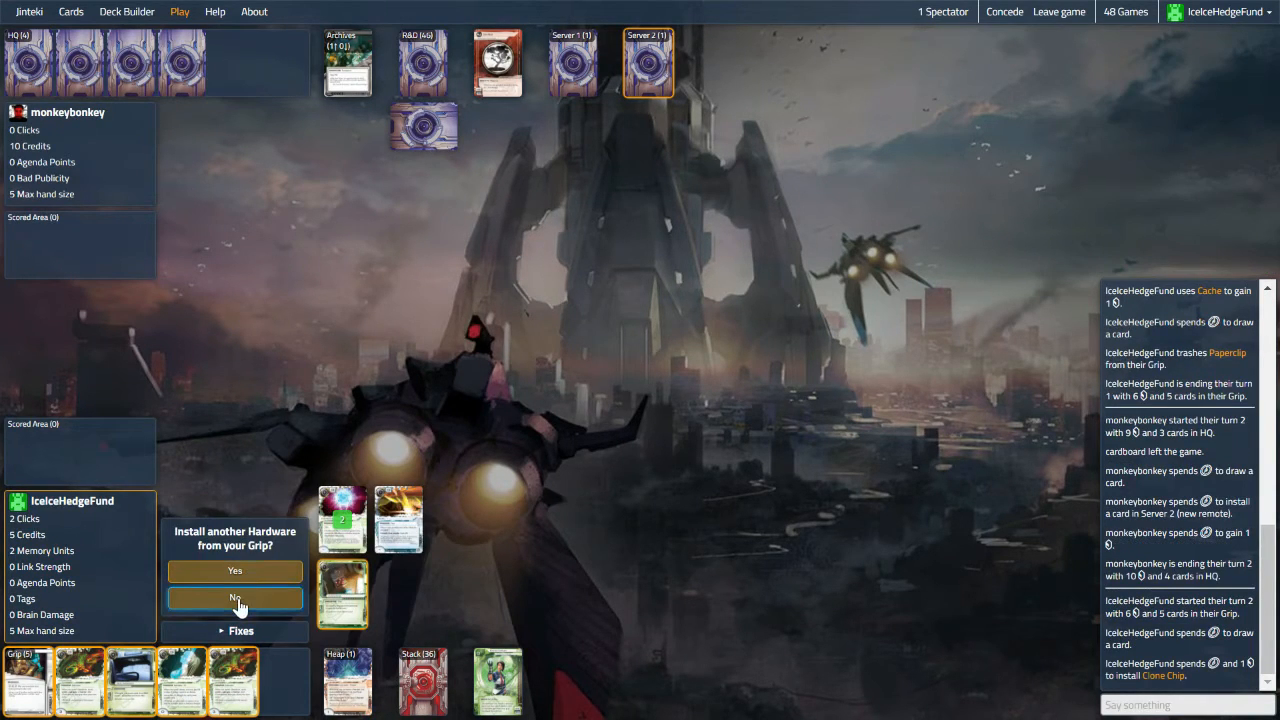
{"action": "left_click", "coordinate": [234, 597]}
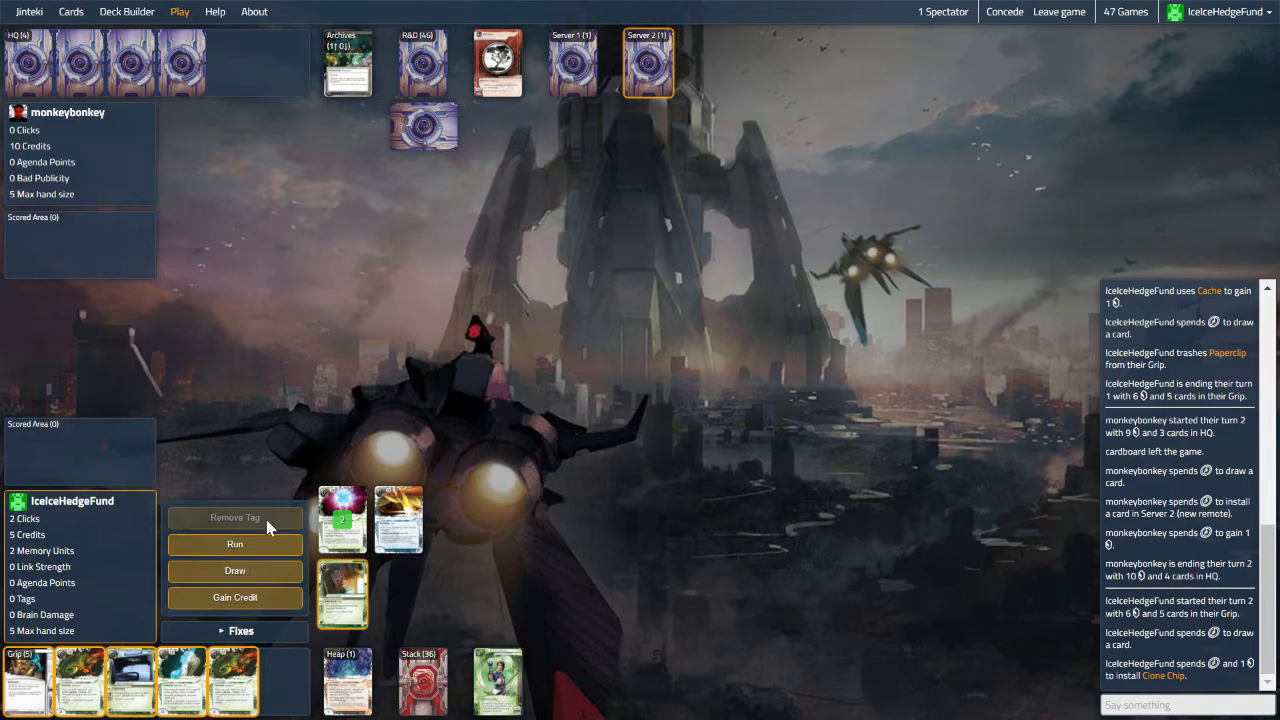
{"action": "left_click", "coordinate": [234, 545]}
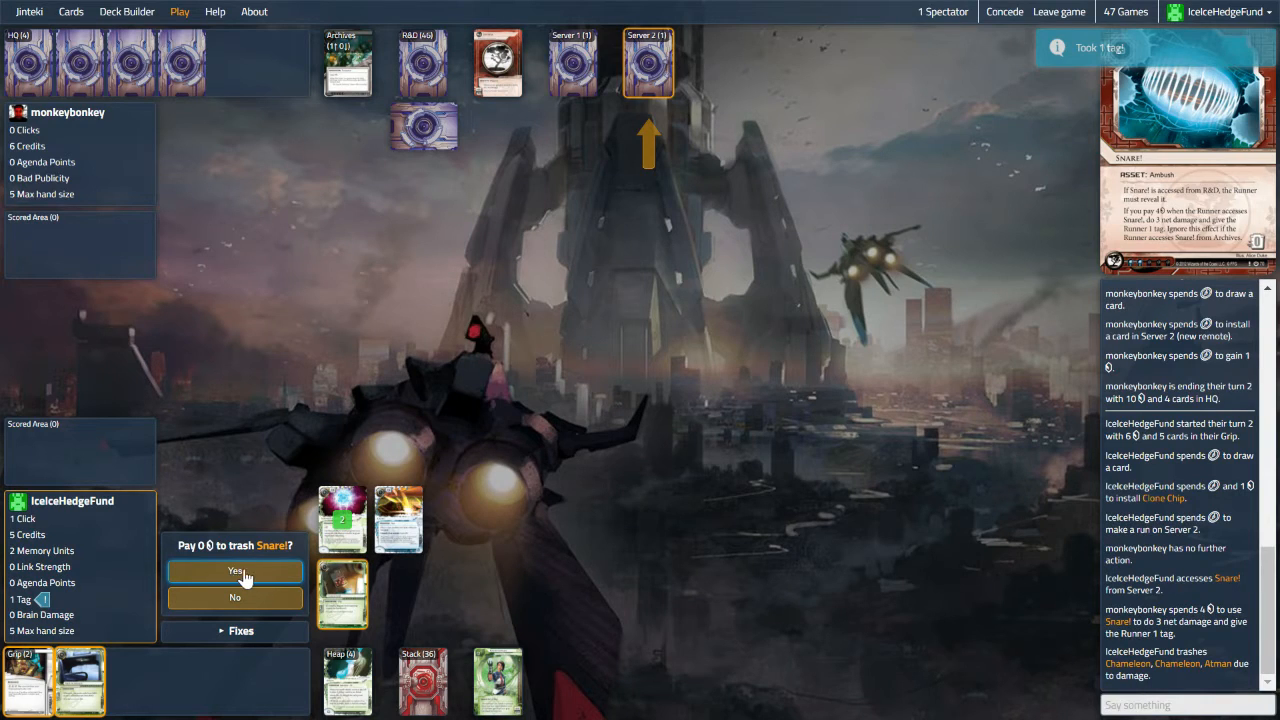
Step: Trash the accessed Snare! for free and close the Heap card list
{"action": "left_click", "coordinate": [234, 572]}
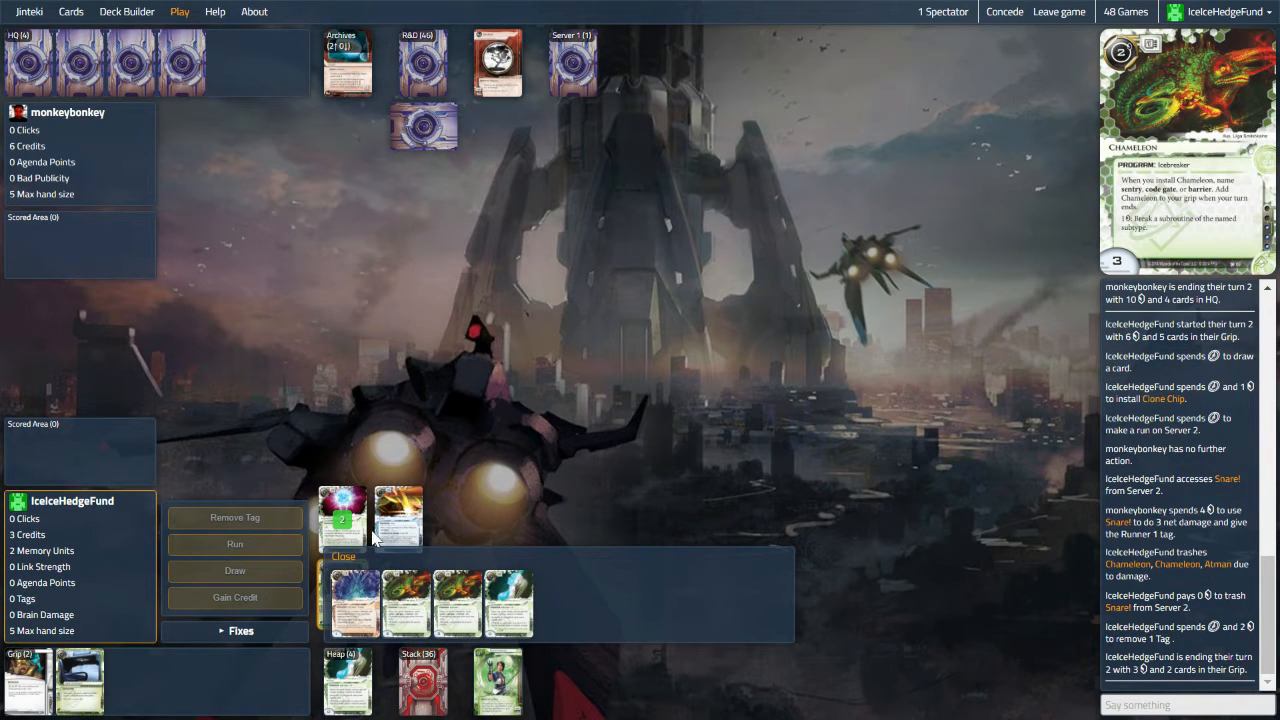
{"action": "left_click", "coordinate": [343, 556]}
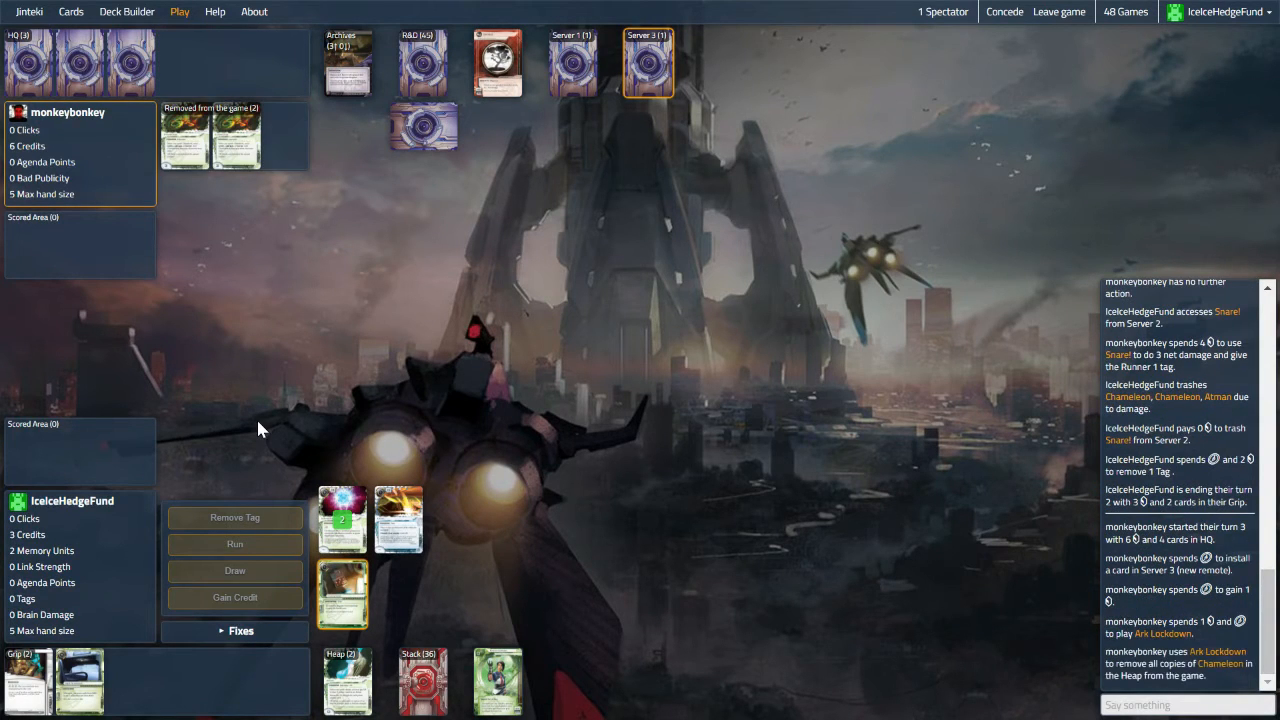
Step: Take Runner turn 3, drawing a card before ending the turn
{"action": "left_click", "coordinate": [234, 491]}
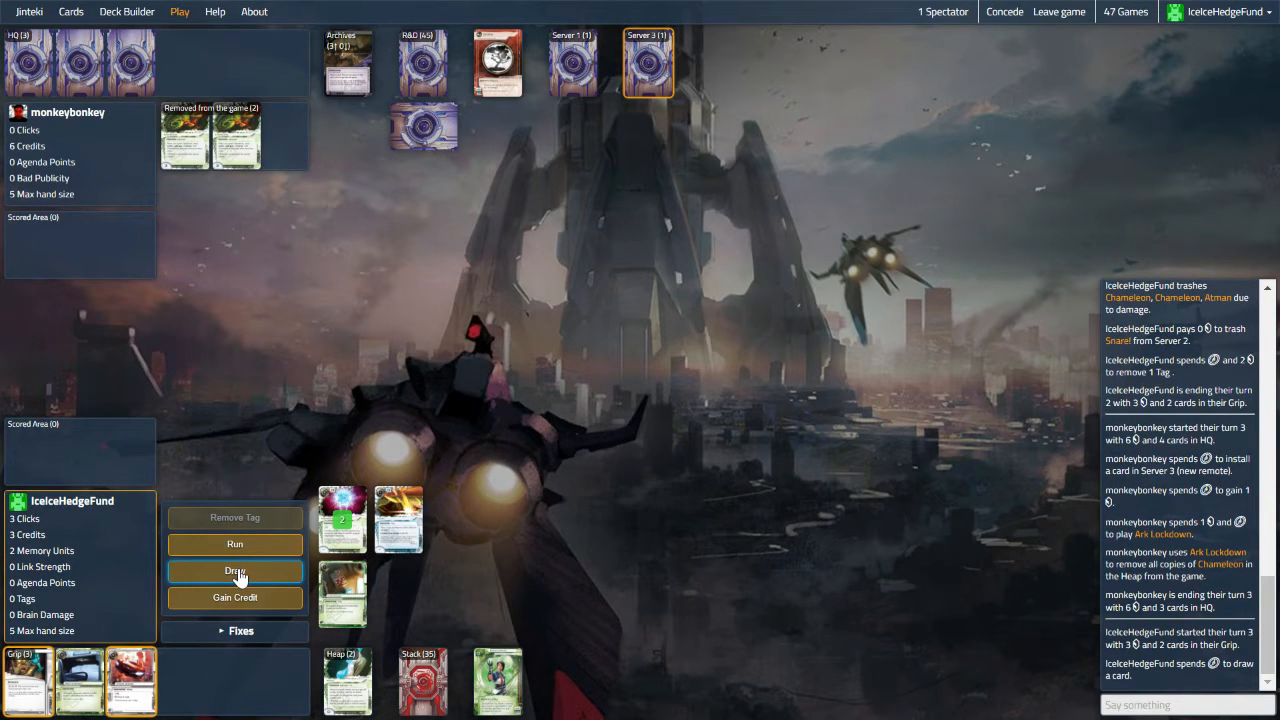
{"action": "left_click", "coordinate": [234, 571]}
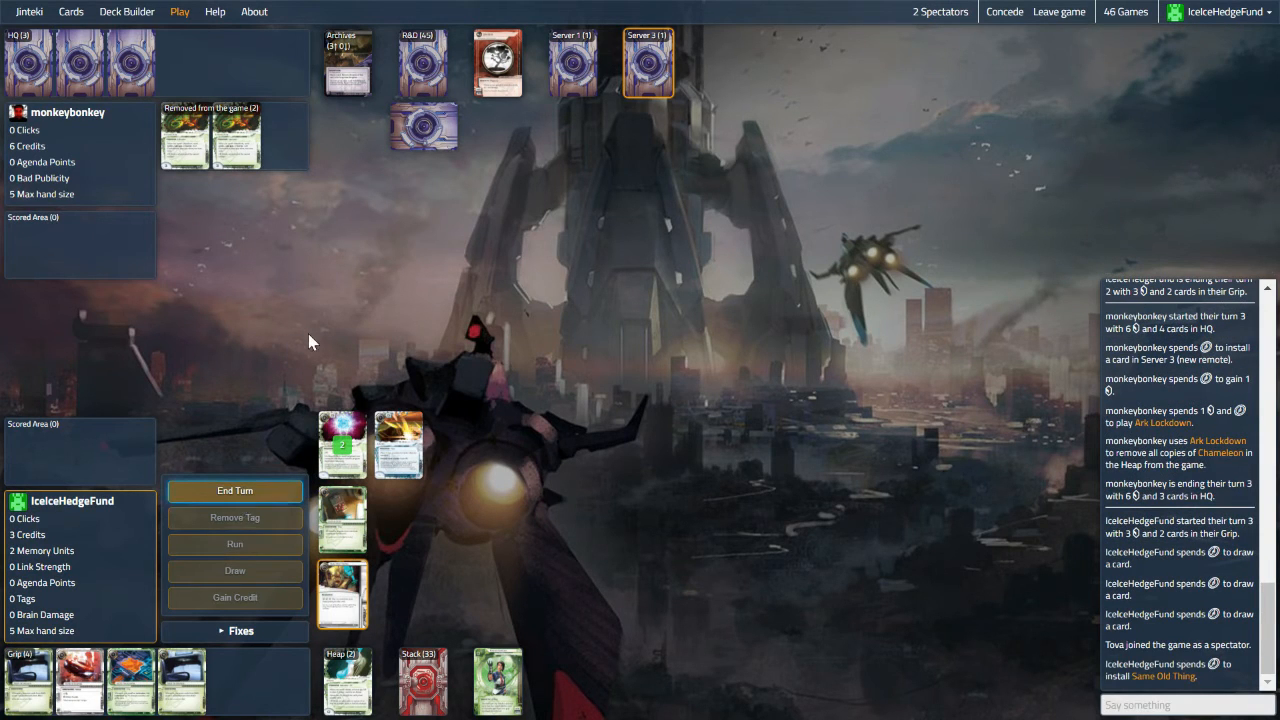
{"action": "left_click", "coordinate": [234, 490]}
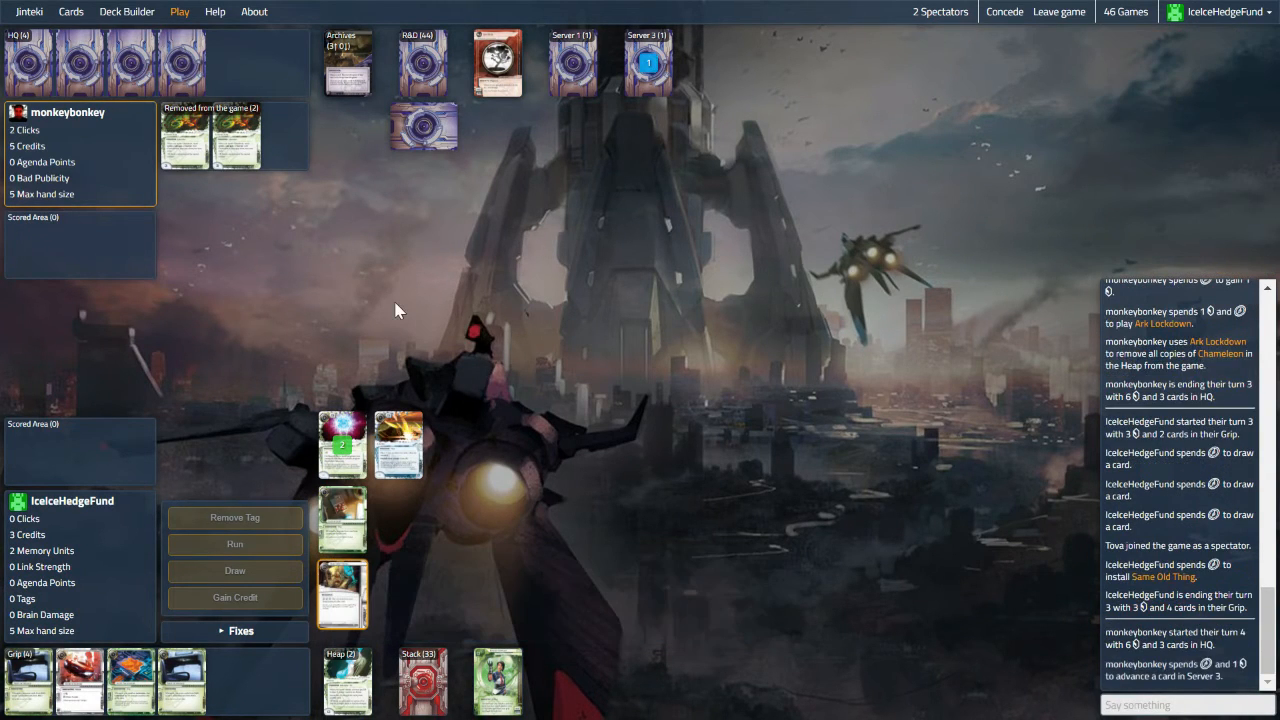
{"action": "left_click", "coordinate": [651, 62]}
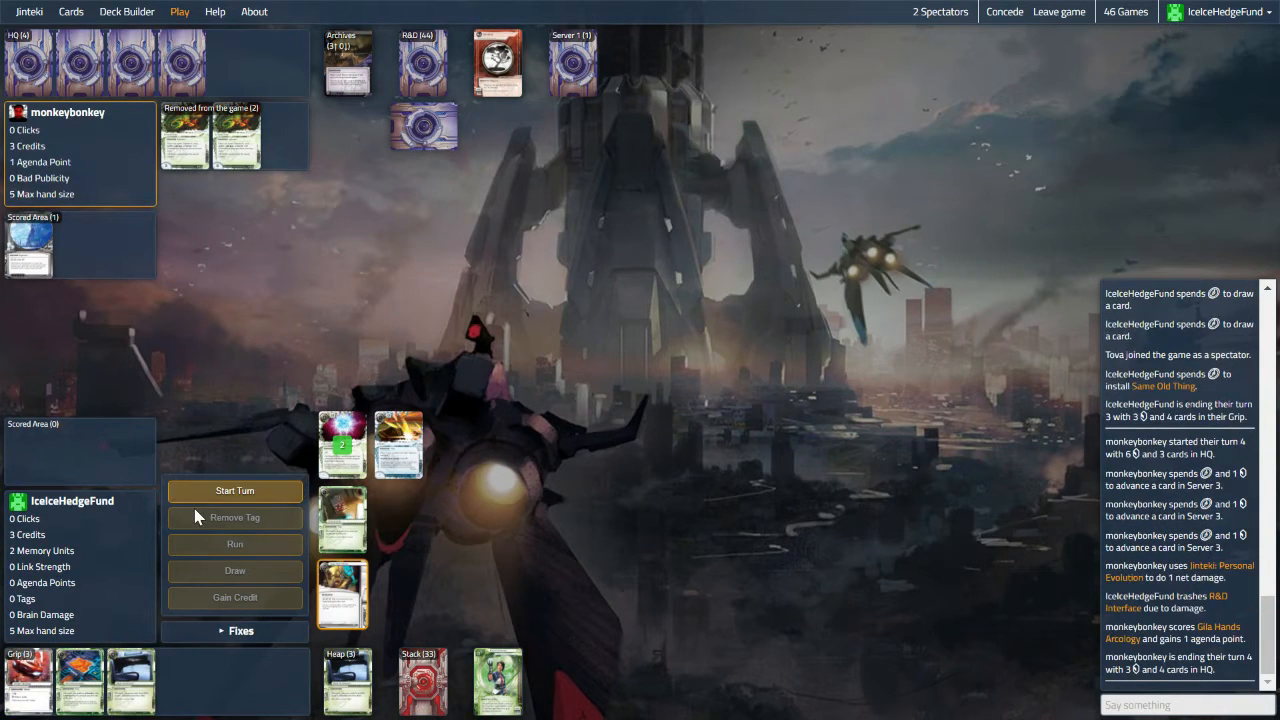
Step: Take Runner turn 4, spending three clicks drawing cards, then end it
{"action": "left_click", "coordinate": [234, 491]}
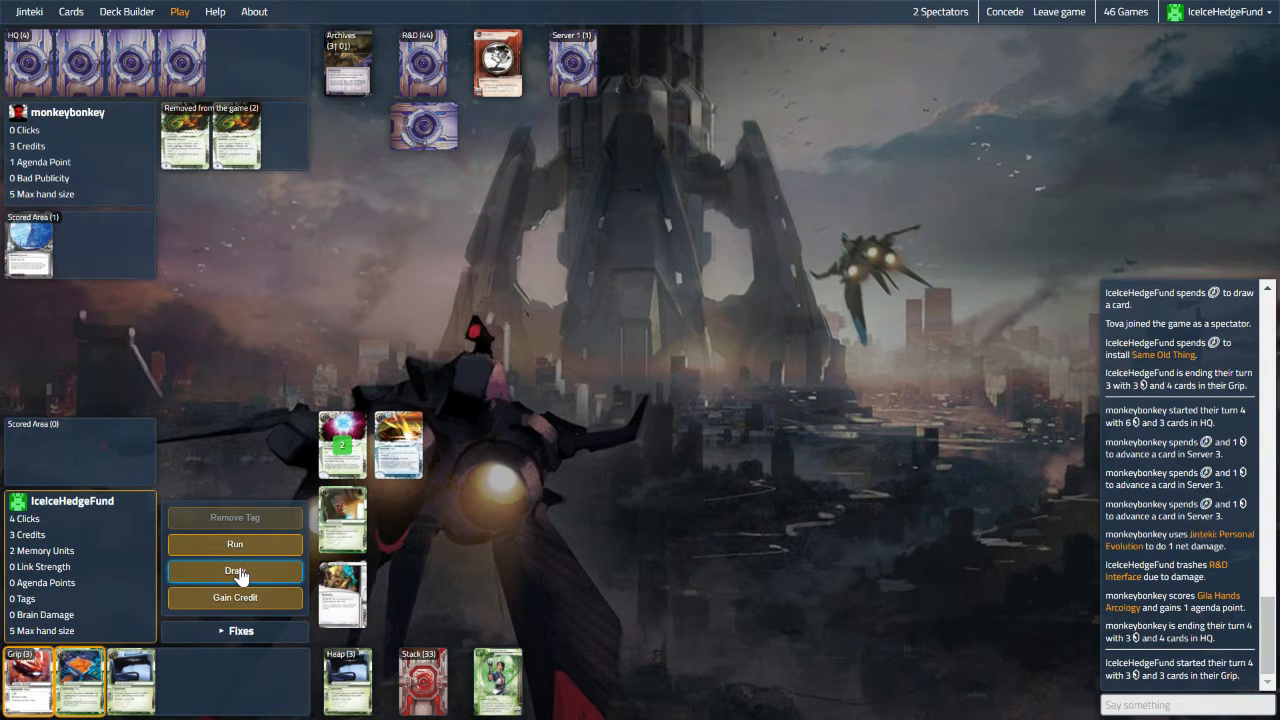
{"action": "left_click", "coordinate": [234, 571]}
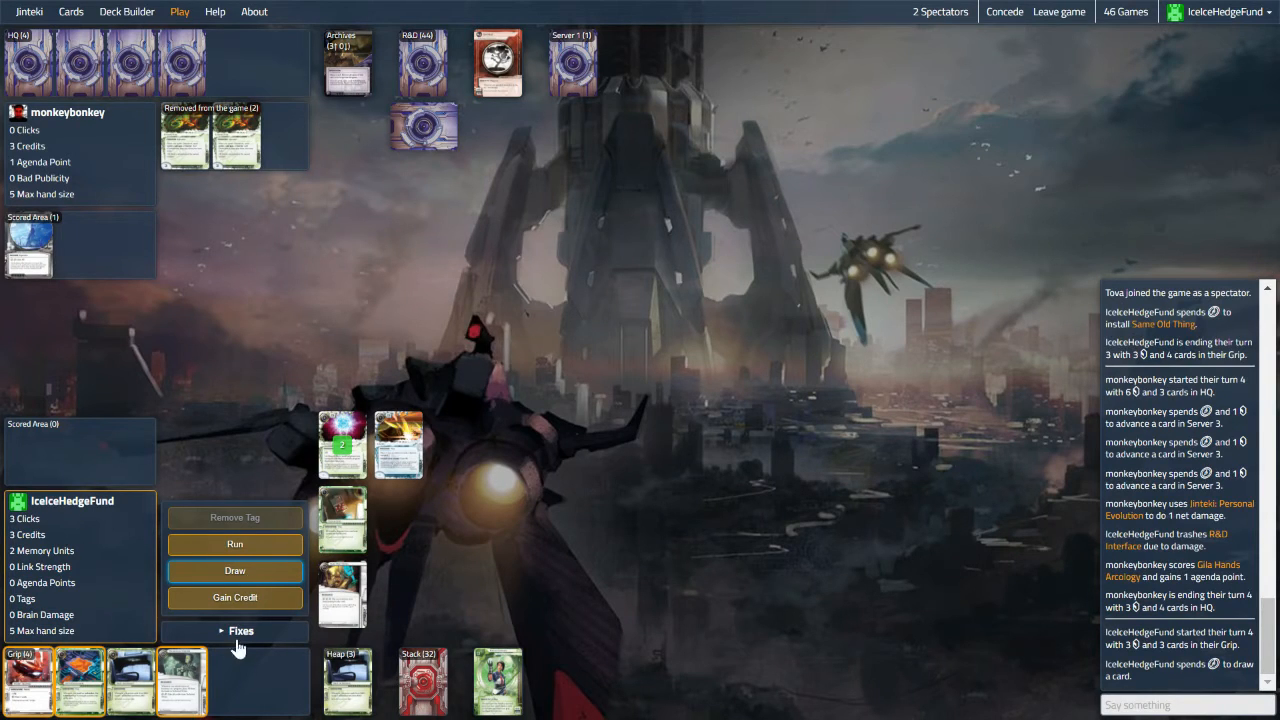
{"action": "left_click", "coordinate": [234, 571]}
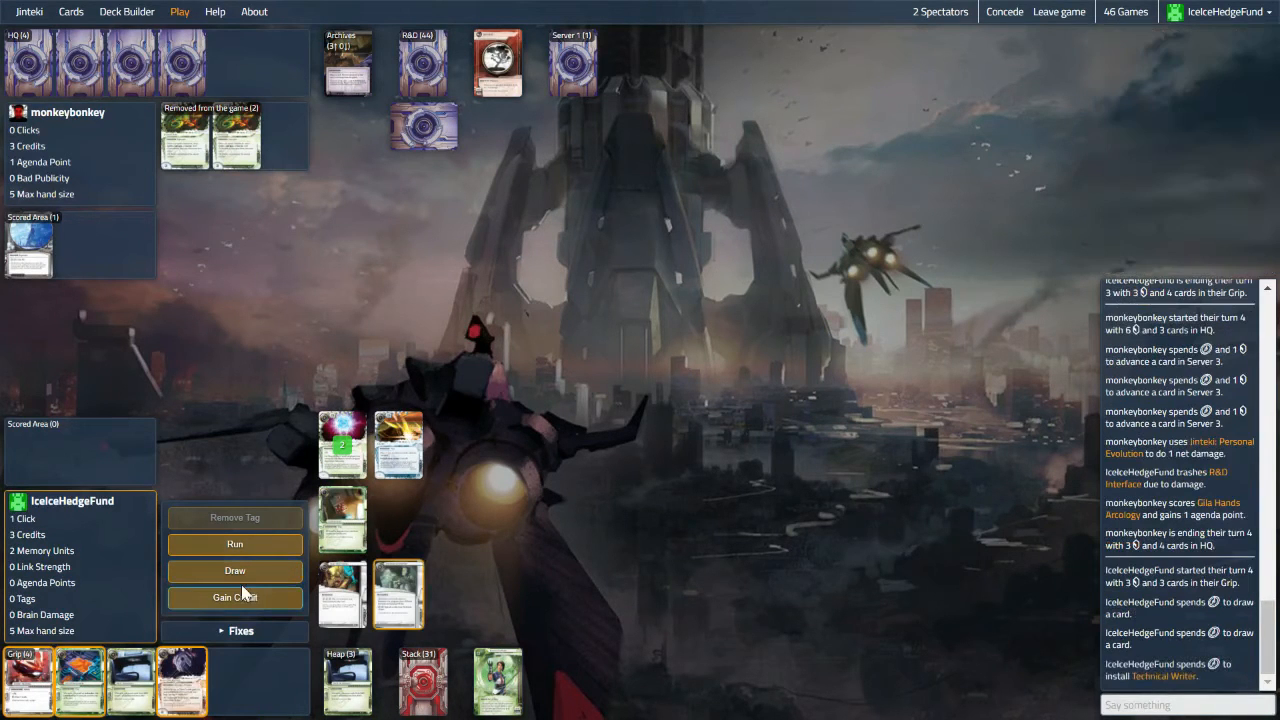
{"action": "left_click", "coordinate": [235, 571]}
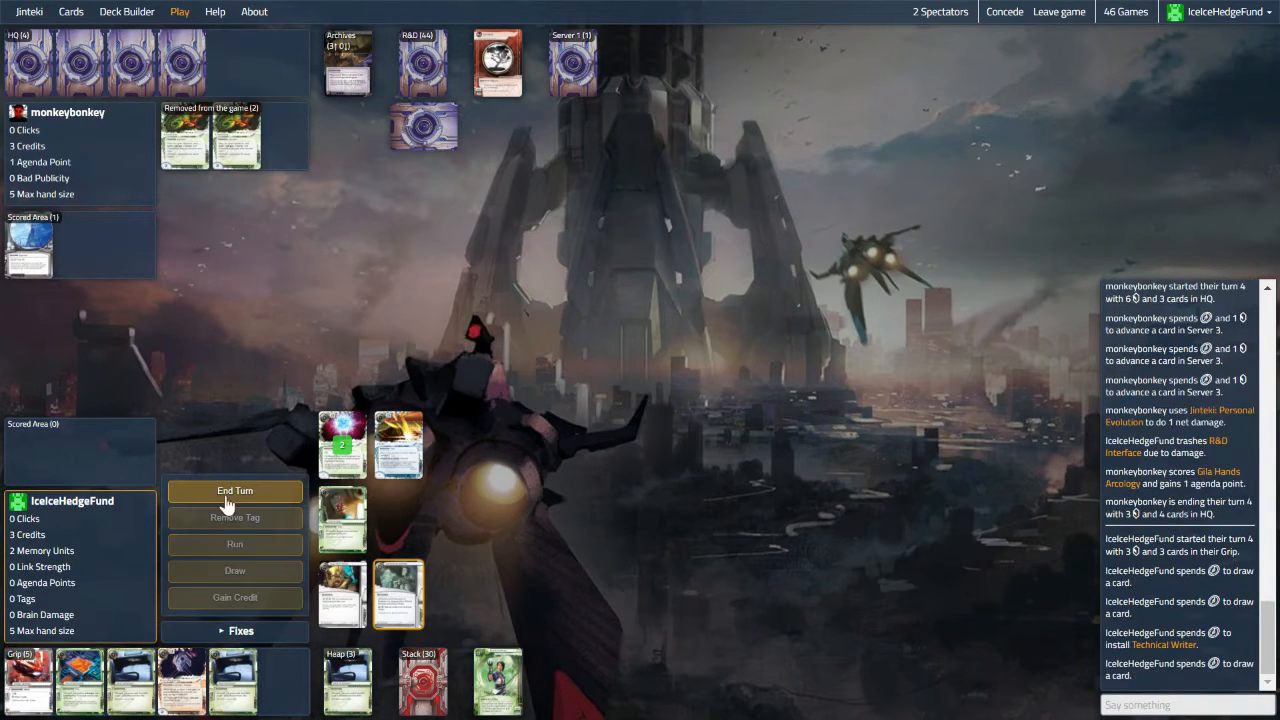
{"action": "left_click", "coordinate": [234, 491]}
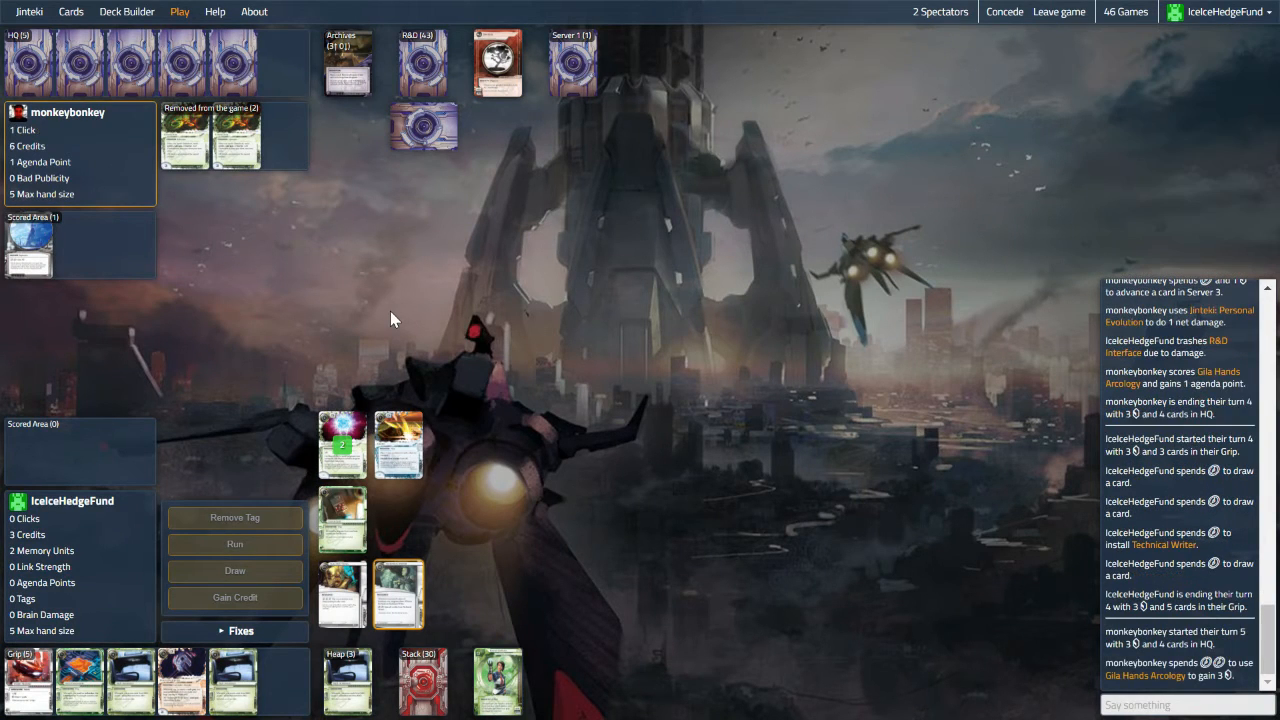
{"action": "mouse_move", "coordinate": [351, 321]}
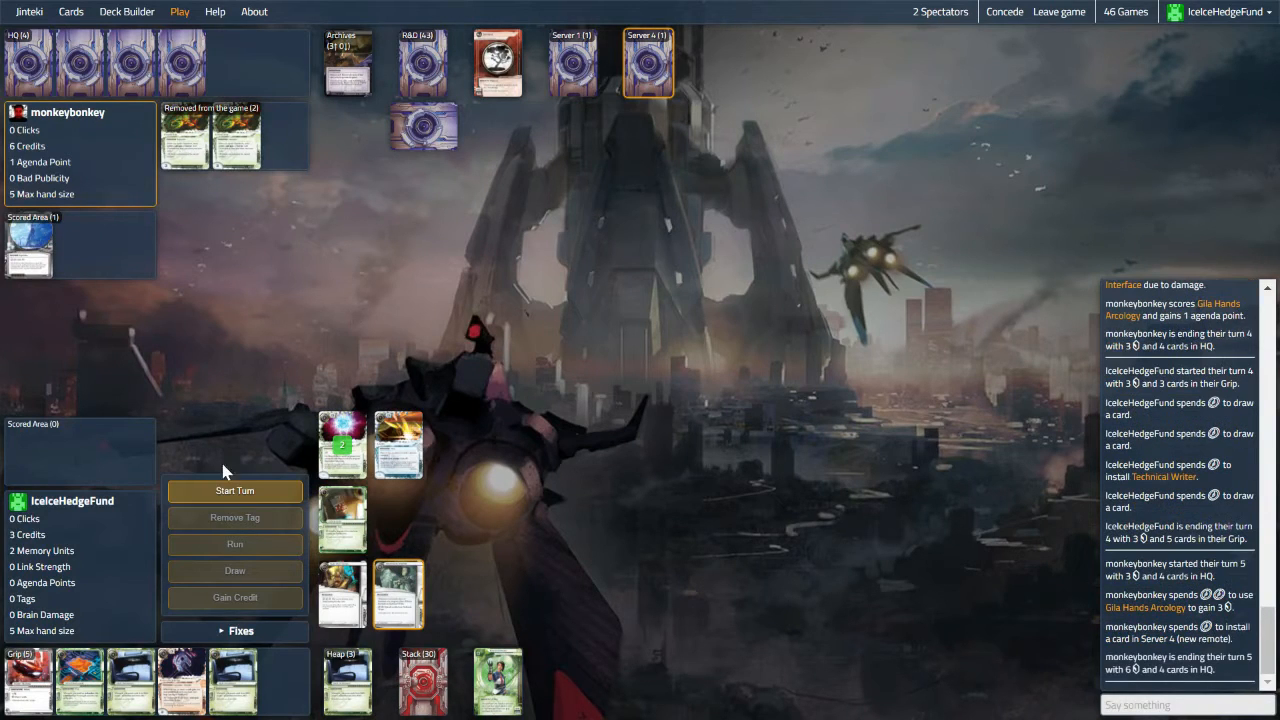
Step: Take Runner turn 5, drawing a card before ending the turn
{"action": "left_click", "coordinate": [234, 491]}
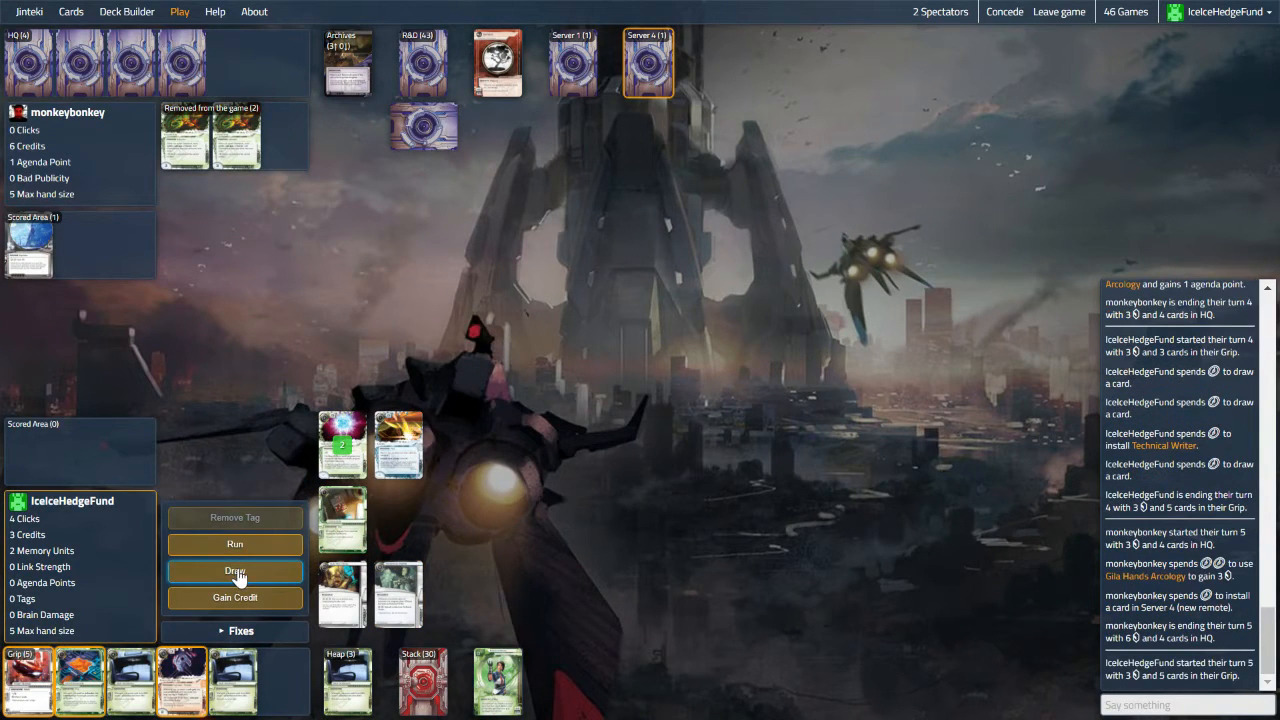
{"action": "left_click", "coordinate": [234, 571]}
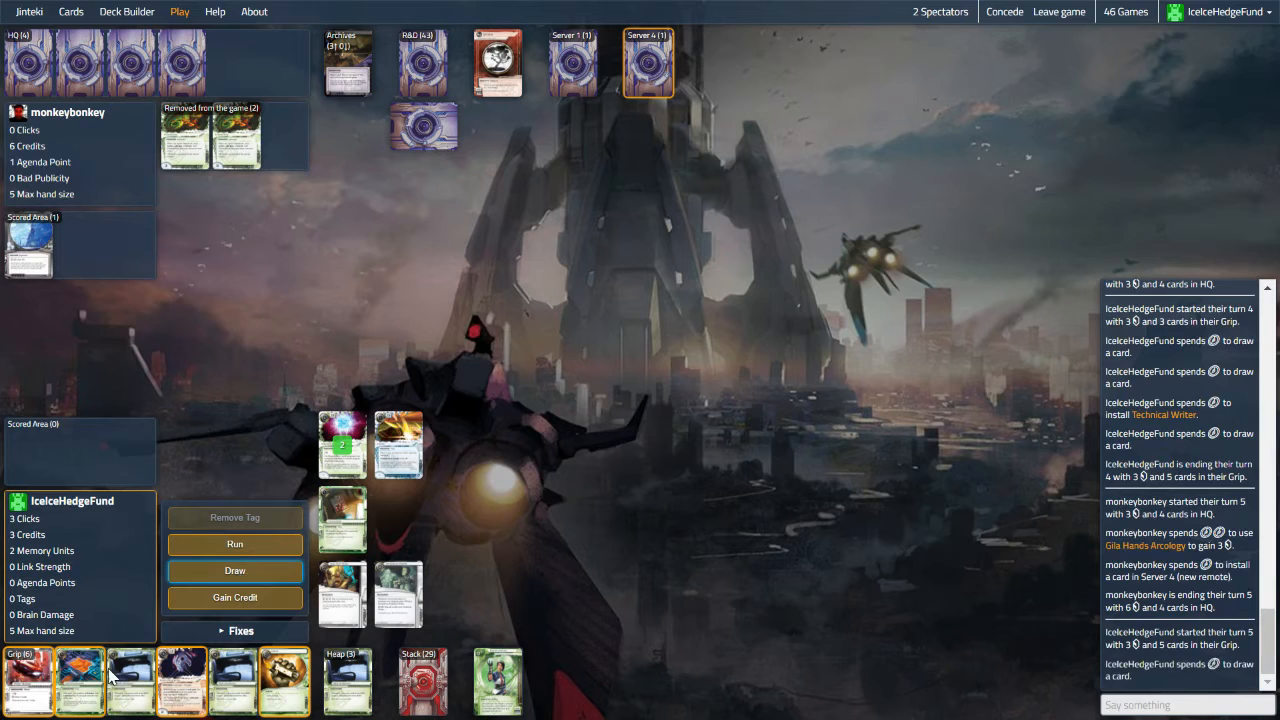
{"action": "mouse_move", "coordinate": [85, 680]}
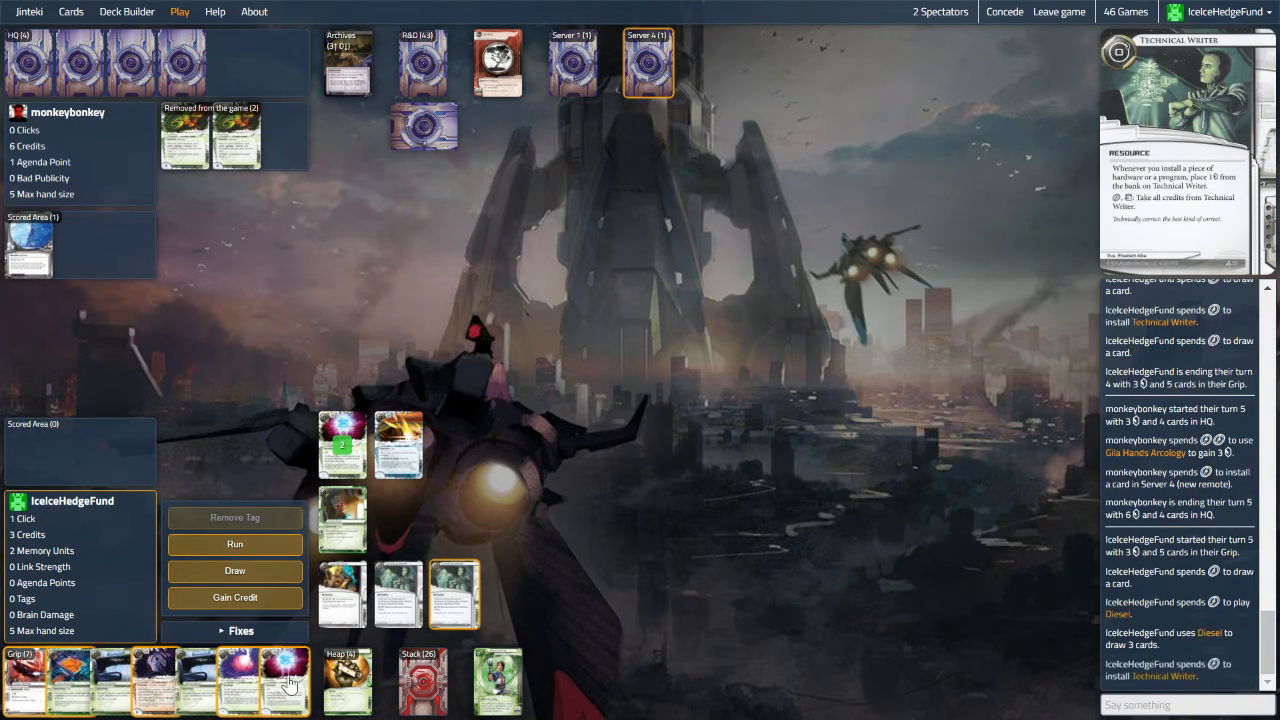
{"action": "mouse_move", "coordinate": [230, 680]}
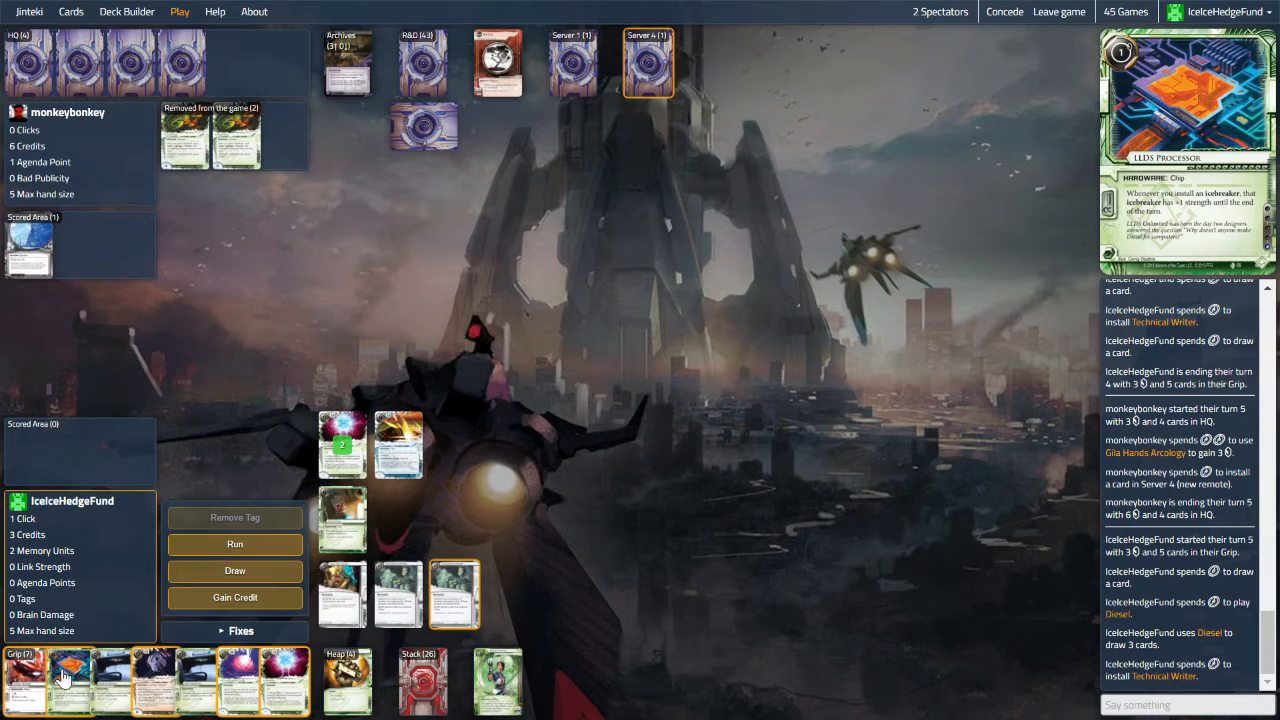
{"action": "mouse_move", "coordinate": [68, 698]}
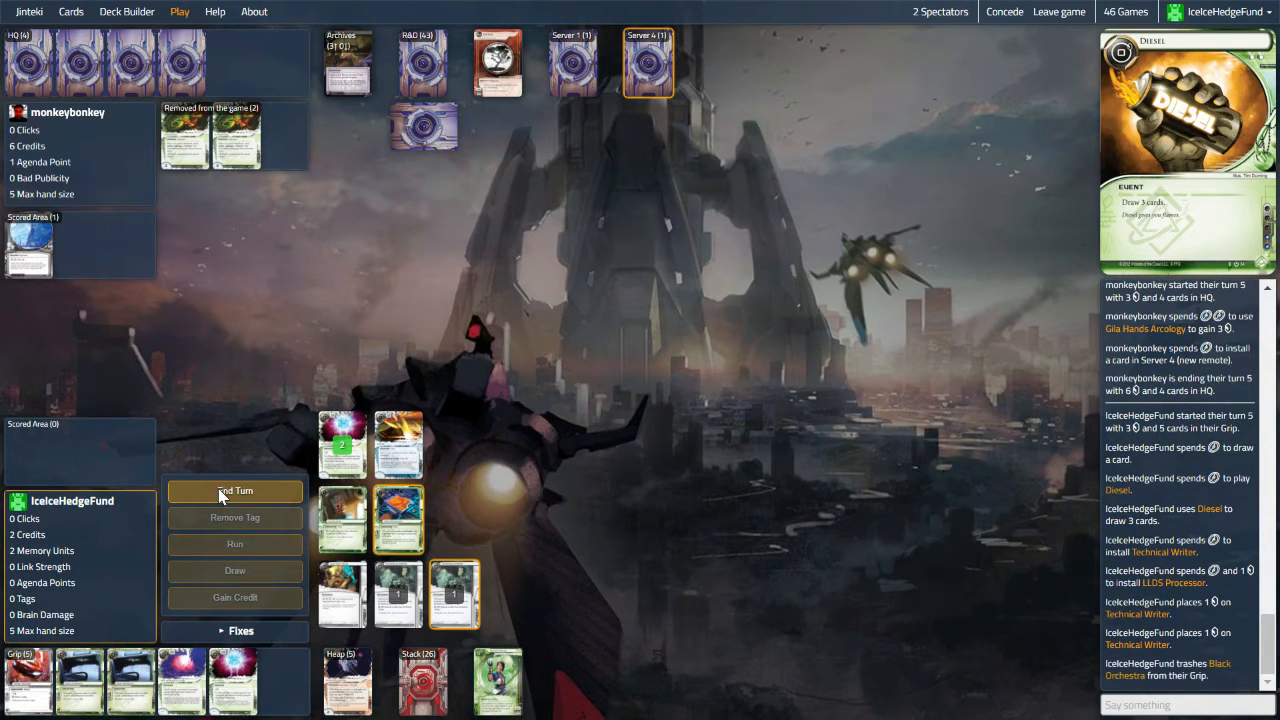
{"action": "left_click", "coordinate": [234, 491]}
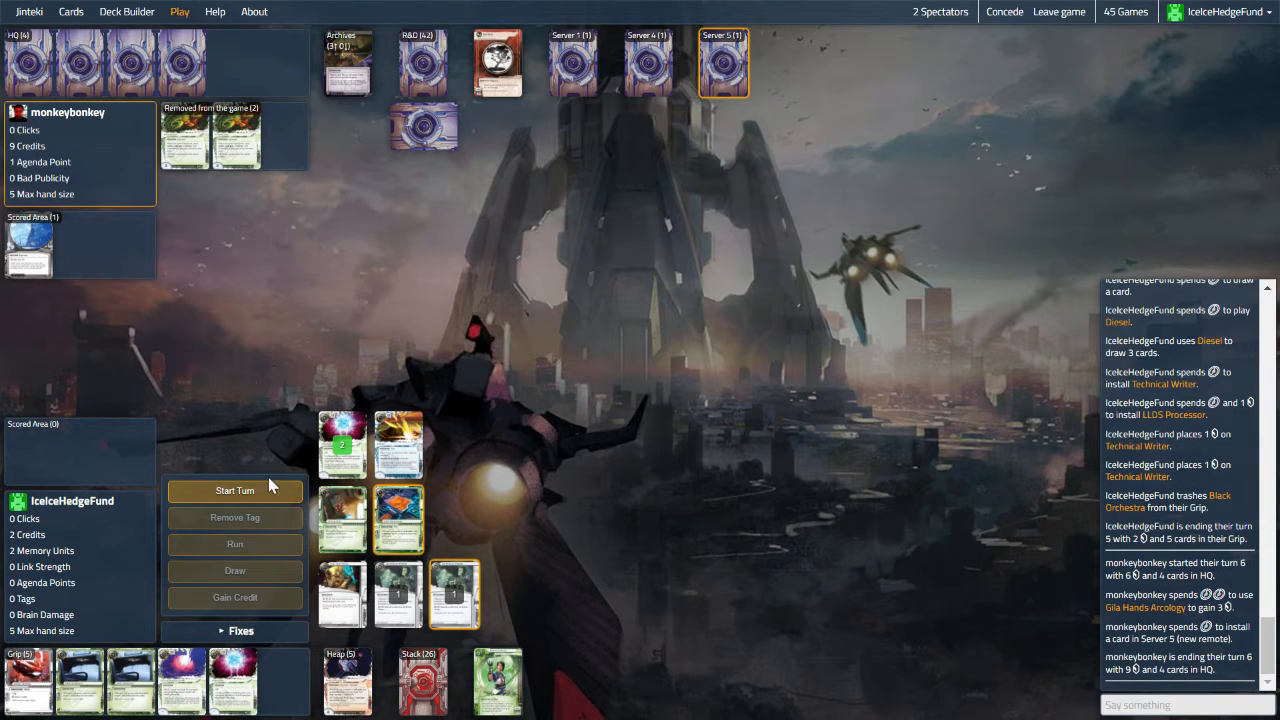
Step: Draw twice, install Self-modifying Code, gain a credit, and end turn 6
{"action": "left_click", "coordinate": [234, 491]}
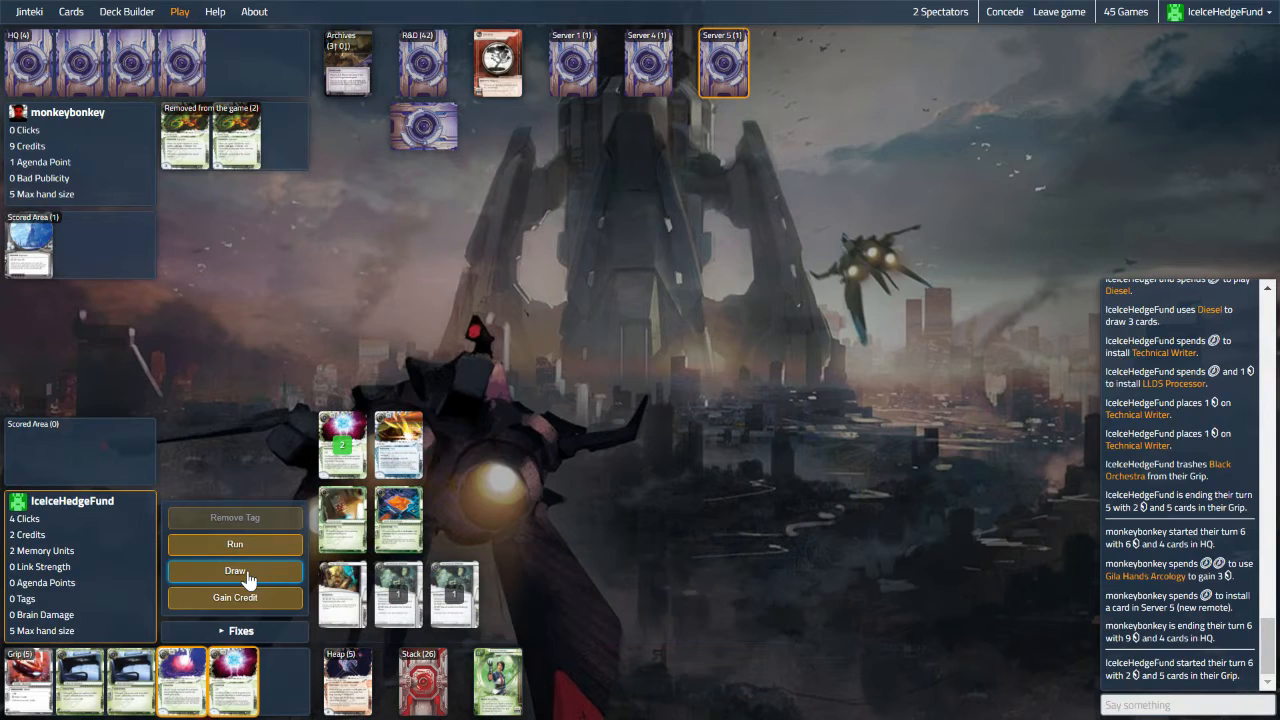
{"action": "left_click", "coordinate": [234, 571]}
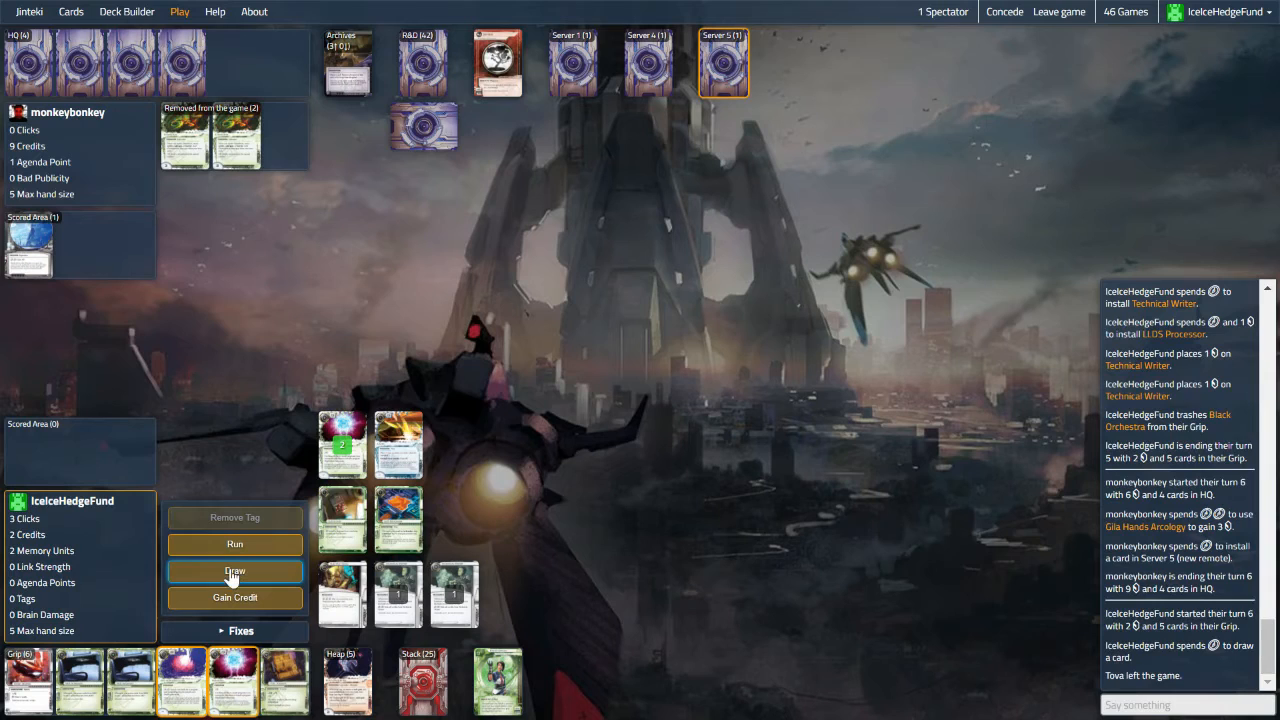
{"action": "left_click", "coordinate": [234, 571]}
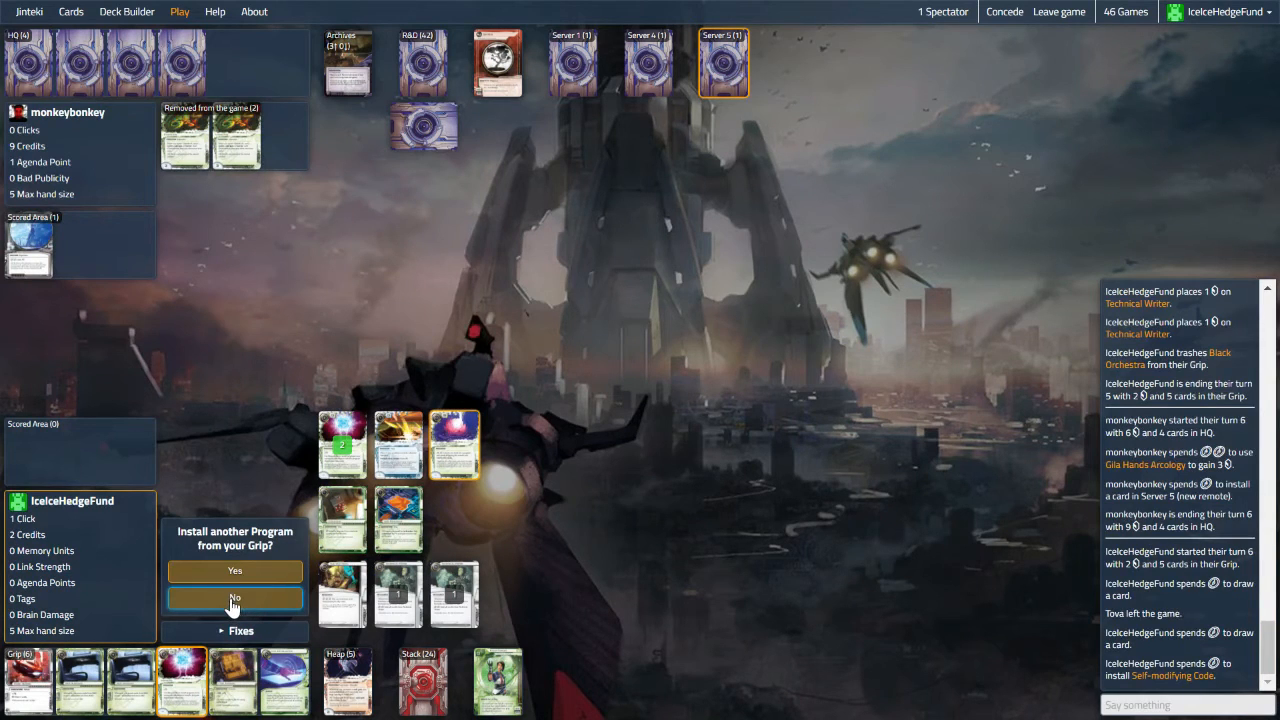
{"action": "left_click", "coordinate": [234, 598]}
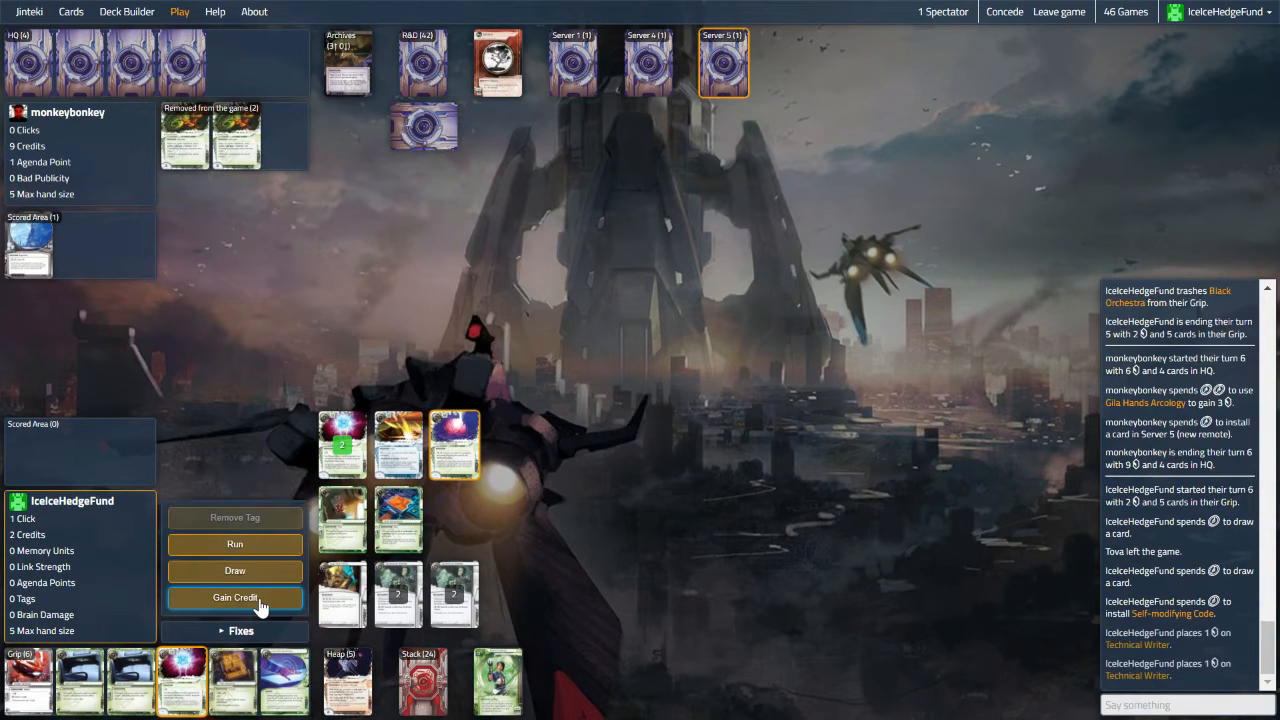
{"action": "left_click", "coordinate": [235, 597]}
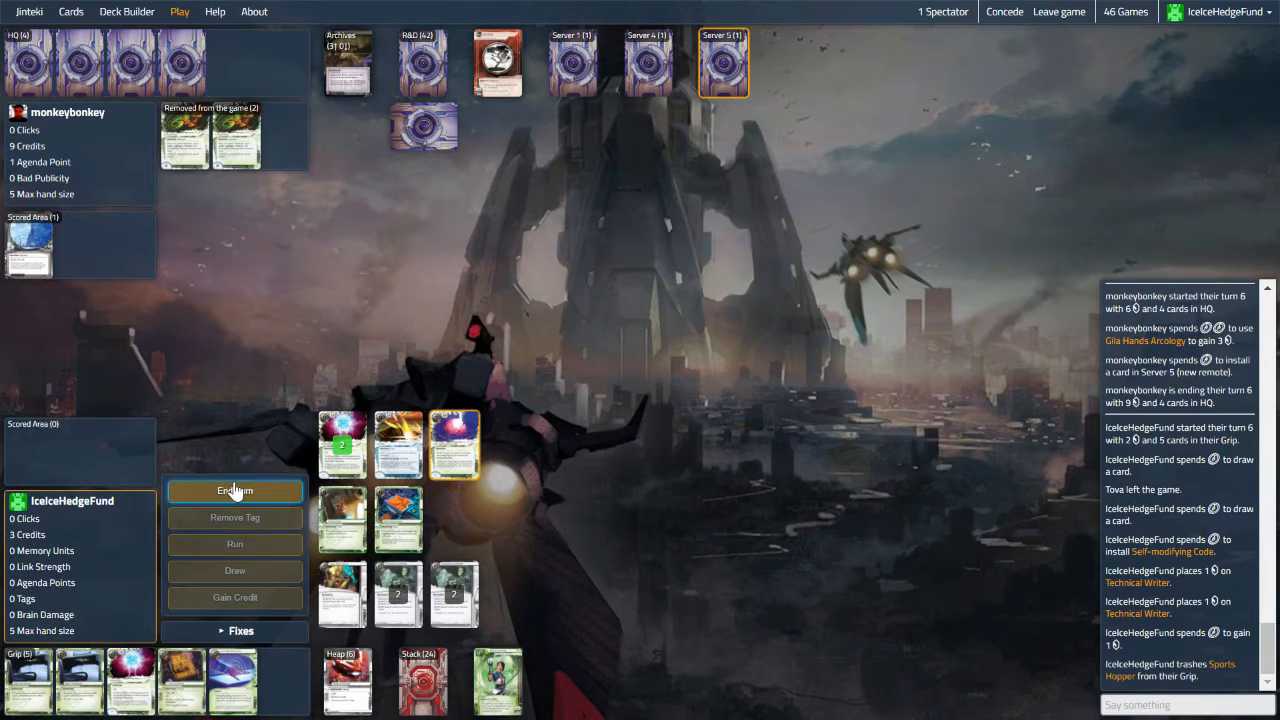
{"action": "left_click", "coordinate": [234, 491]}
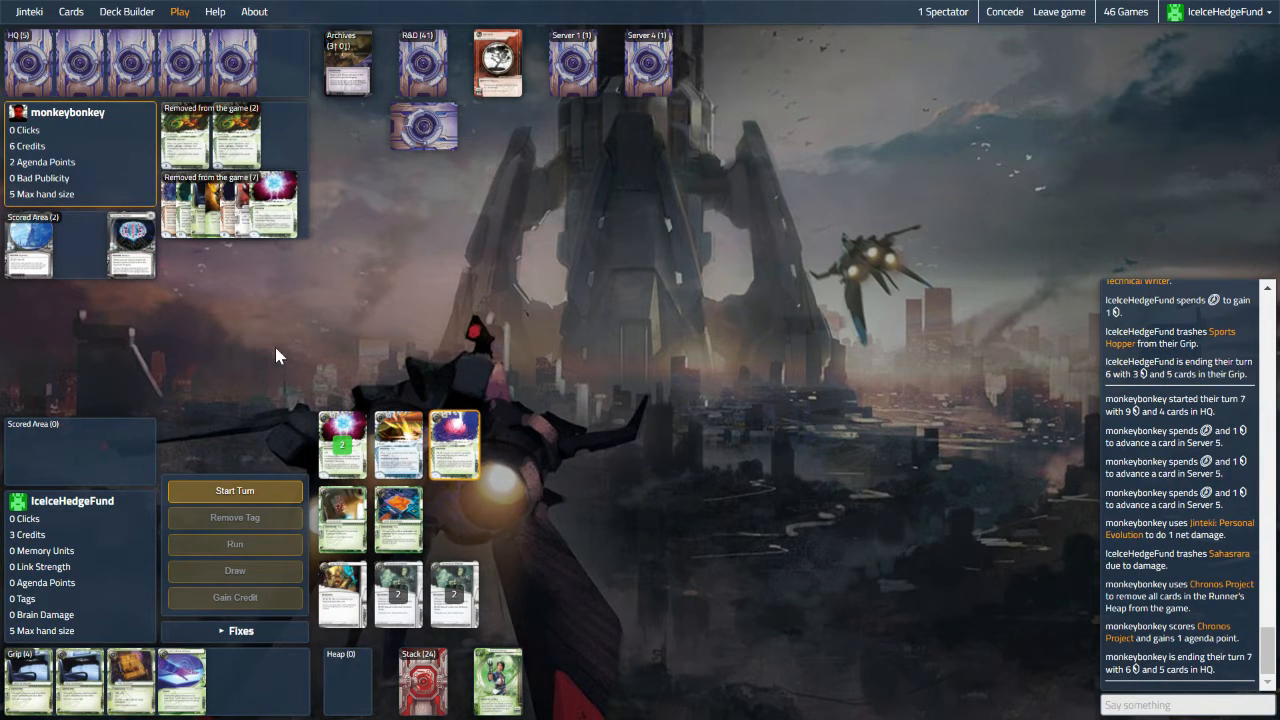
Step: Start turn 7, draw a card, and begin a run on a Corp server
{"action": "left_click", "coordinate": [234, 491]}
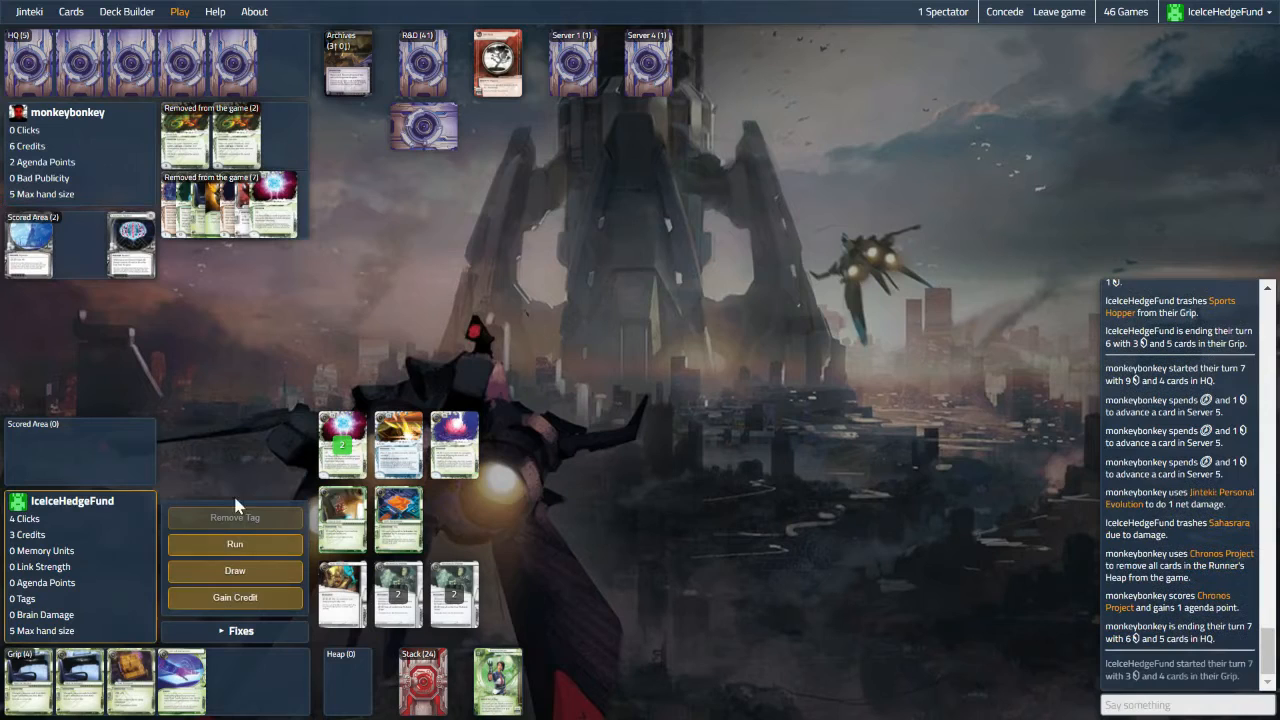
{"action": "mouse_move", "coordinate": [234, 571]}
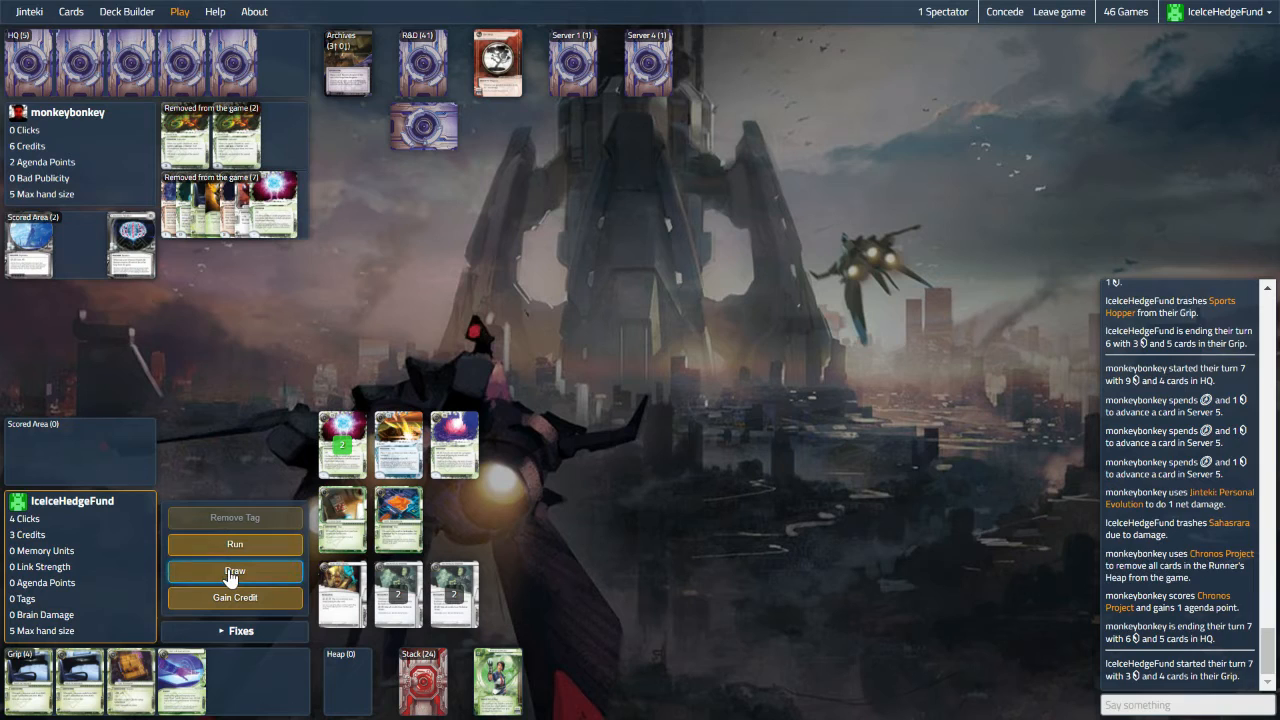
{"action": "left_click", "coordinate": [234, 571]}
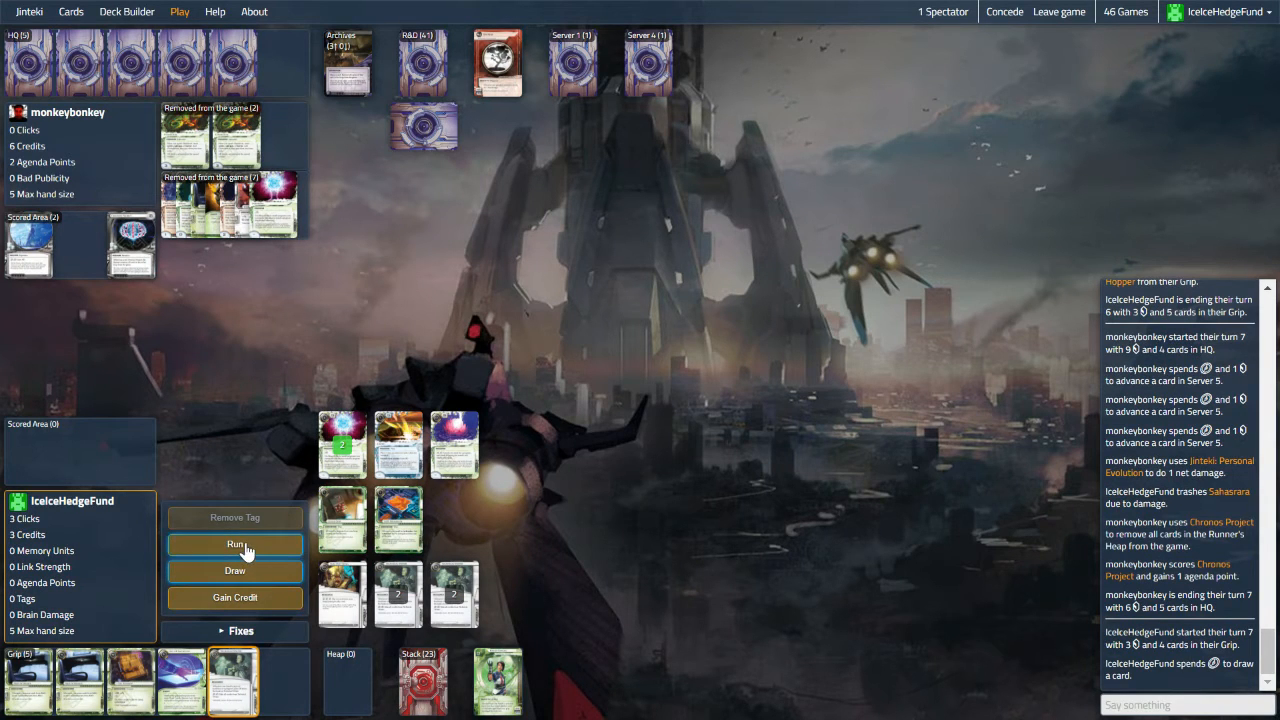
{"action": "left_click", "coordinate": [234, 545]}
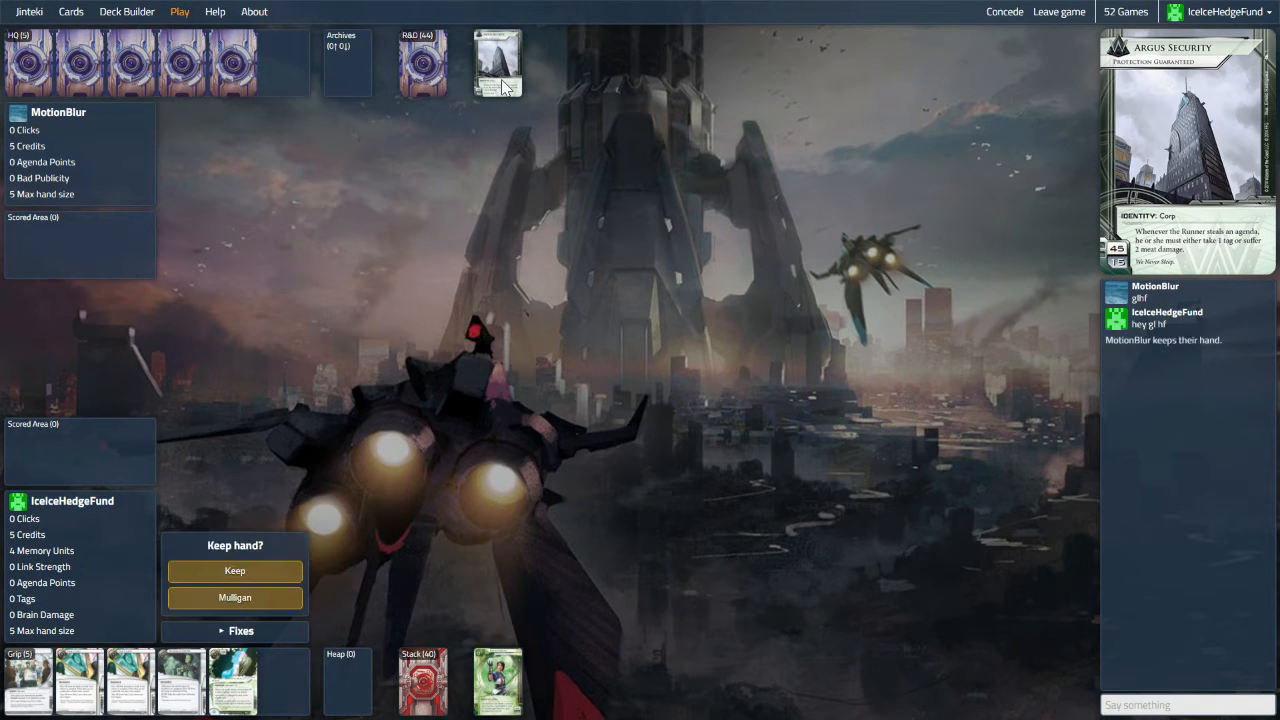
{"action": "mouse_move", "coordinate": [447, 205]}
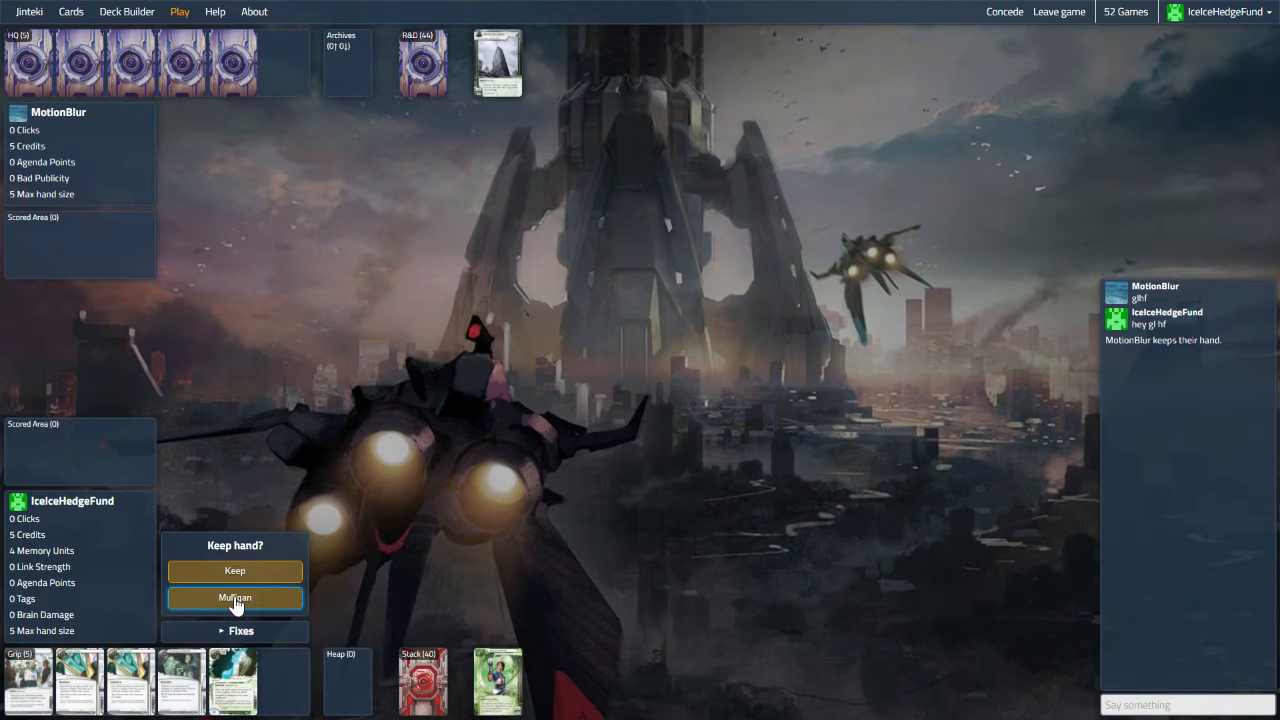
Step: Mulligan the opening hand while Argus Security installs ice and a remote card
{"action": "left_click", "coordinate": [234, 598]}
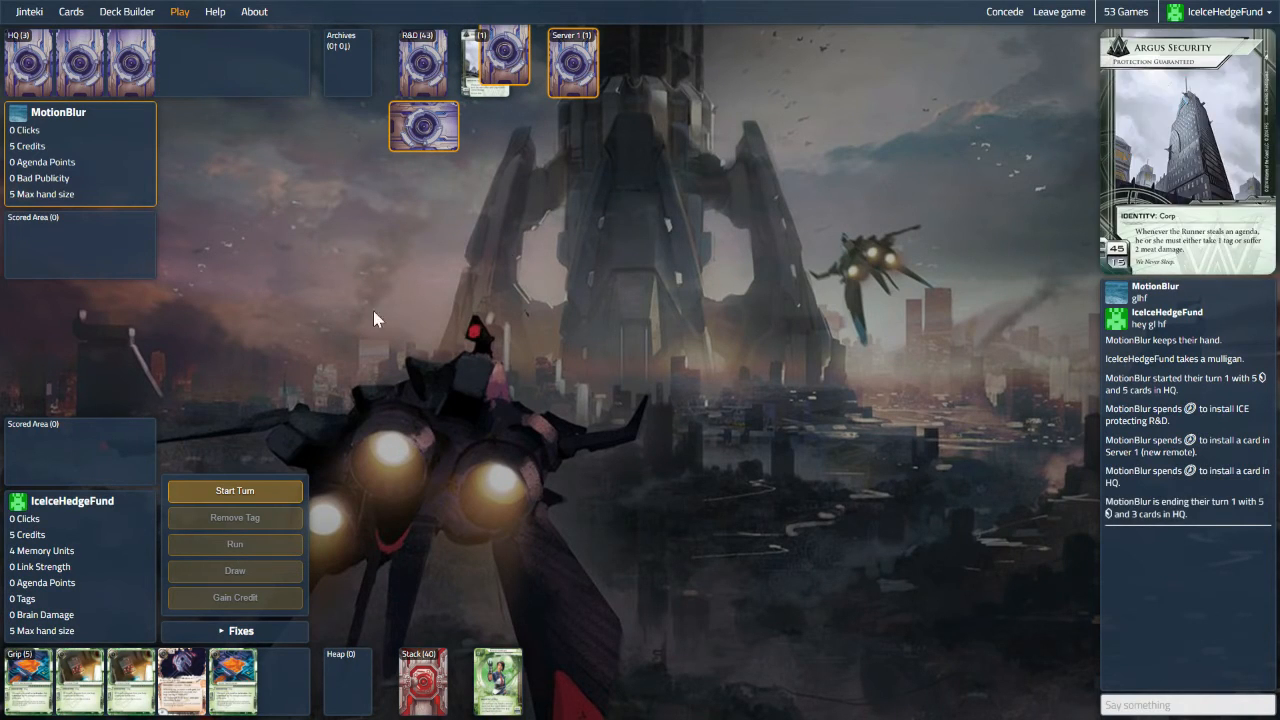
Step: Draw two cards, install Scheherazade and Self-modifying Code, draw again, and end turn one
{"action": "left_click", "coordinate": [234, 491]}
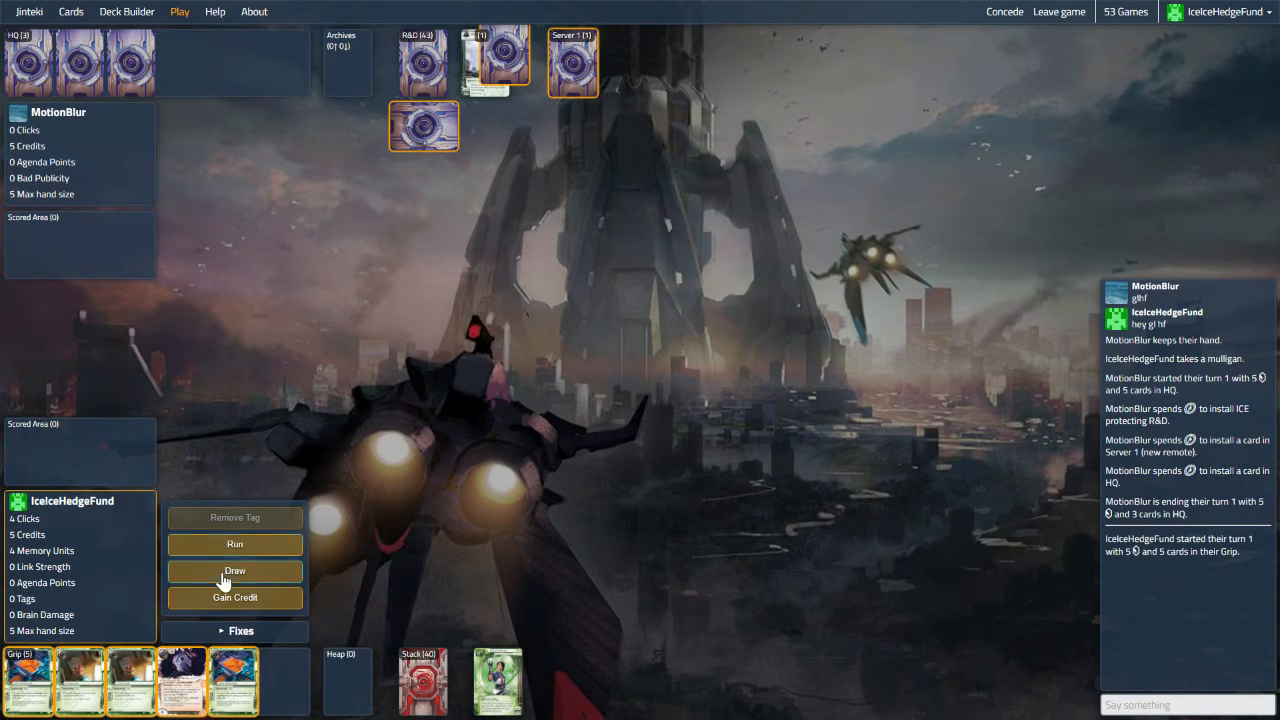
{"action": "left_click", "coordinate": [234, 571]}
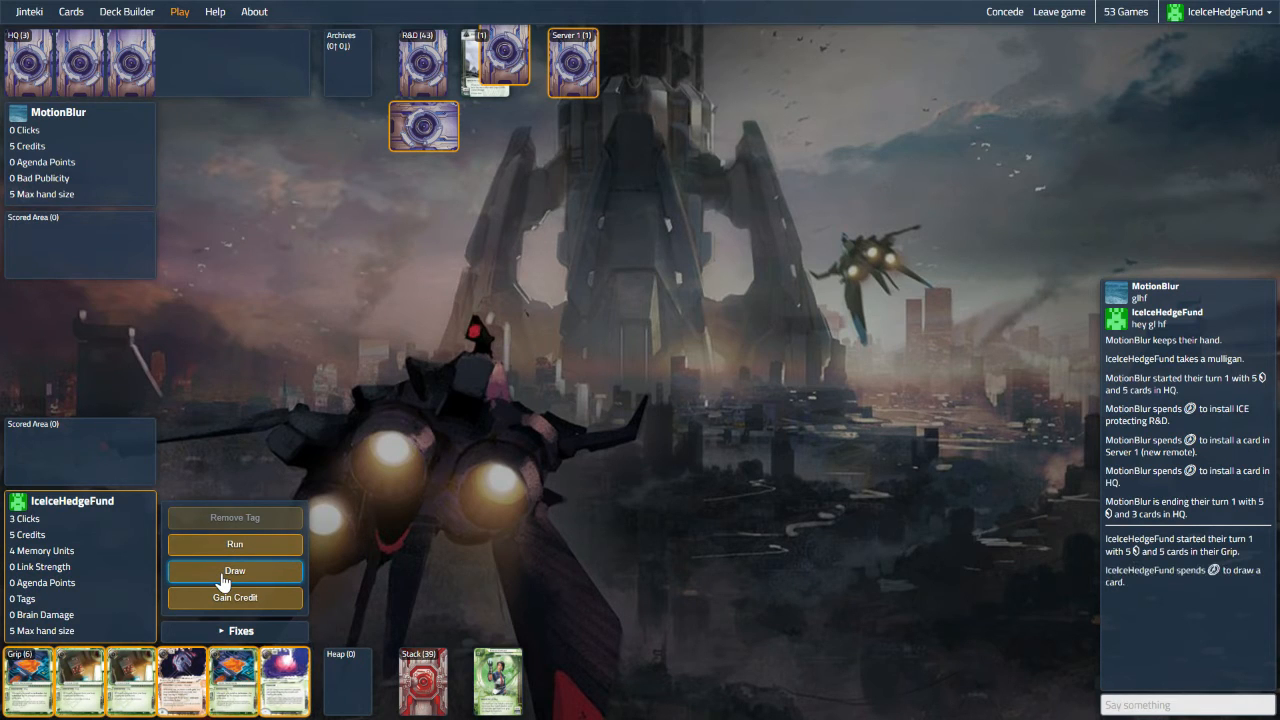
{"action": "left_click", "coordinate": [234, 570]}
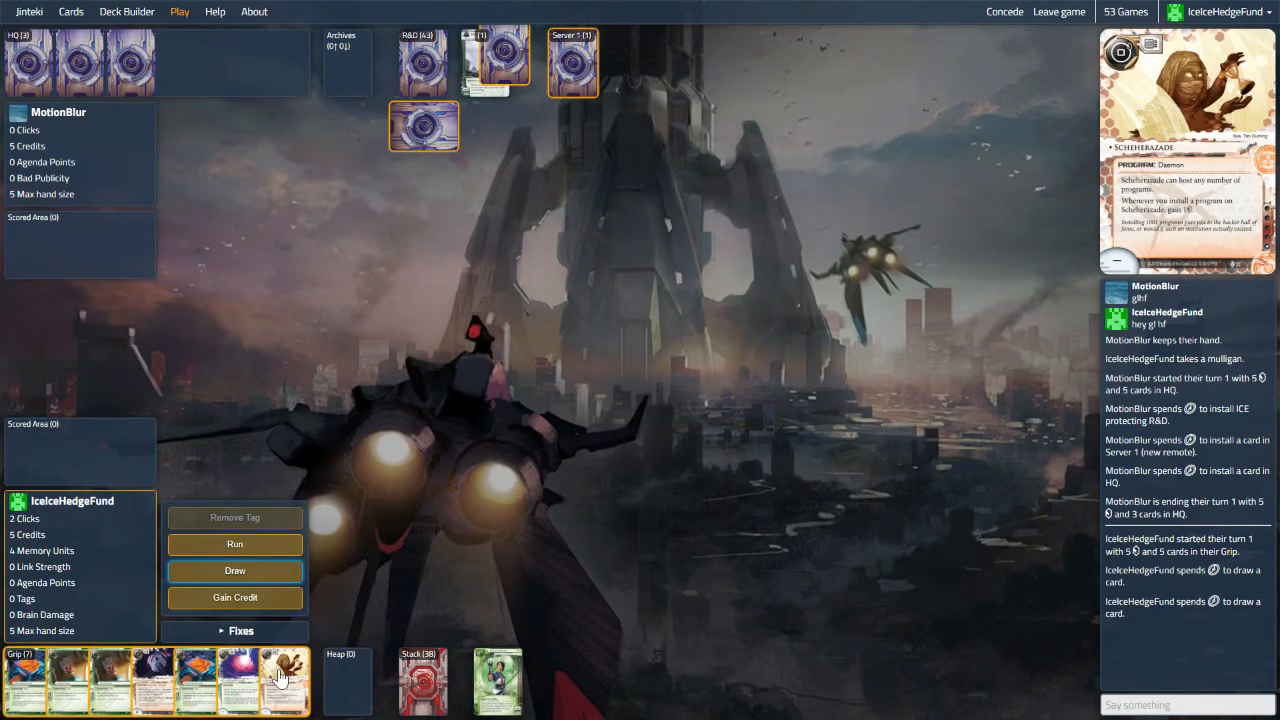
{"action": "mouse_move", "coordinate": [289, 680]}
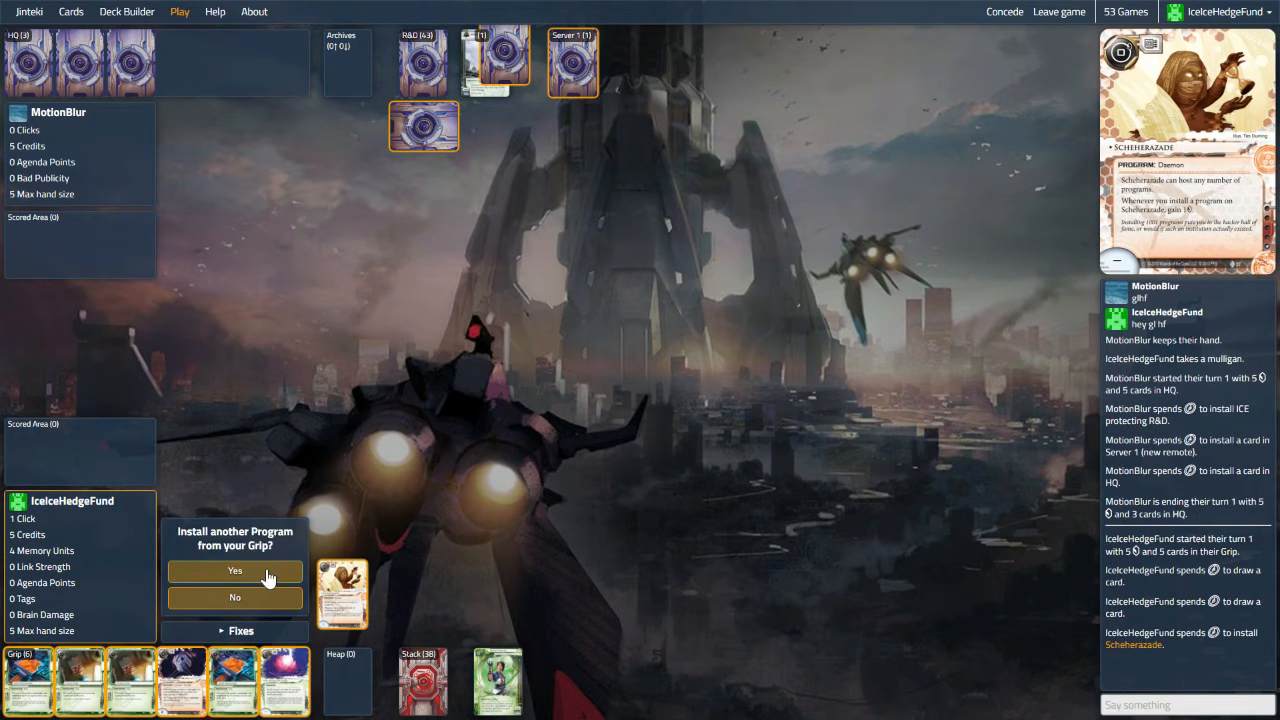
{"action": "left_click", "coordinate": [234, 571]}
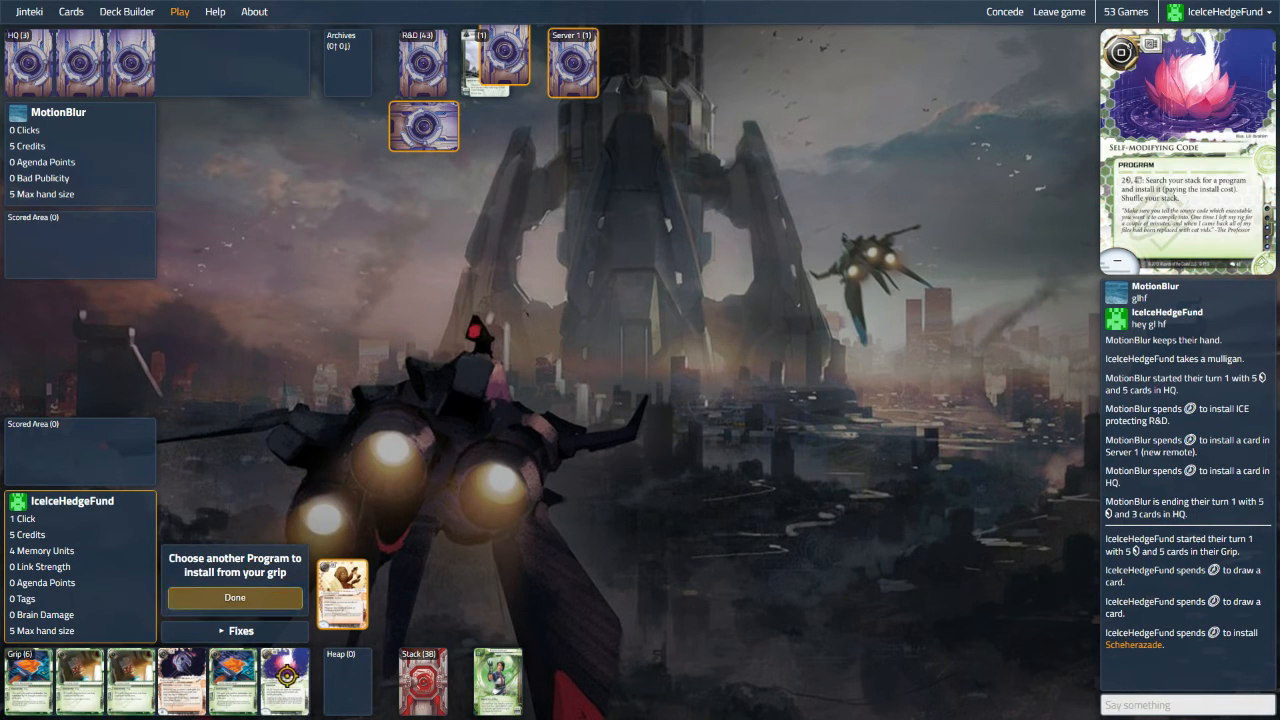
{"action": "left_click", "coordinate": [234, 597]}
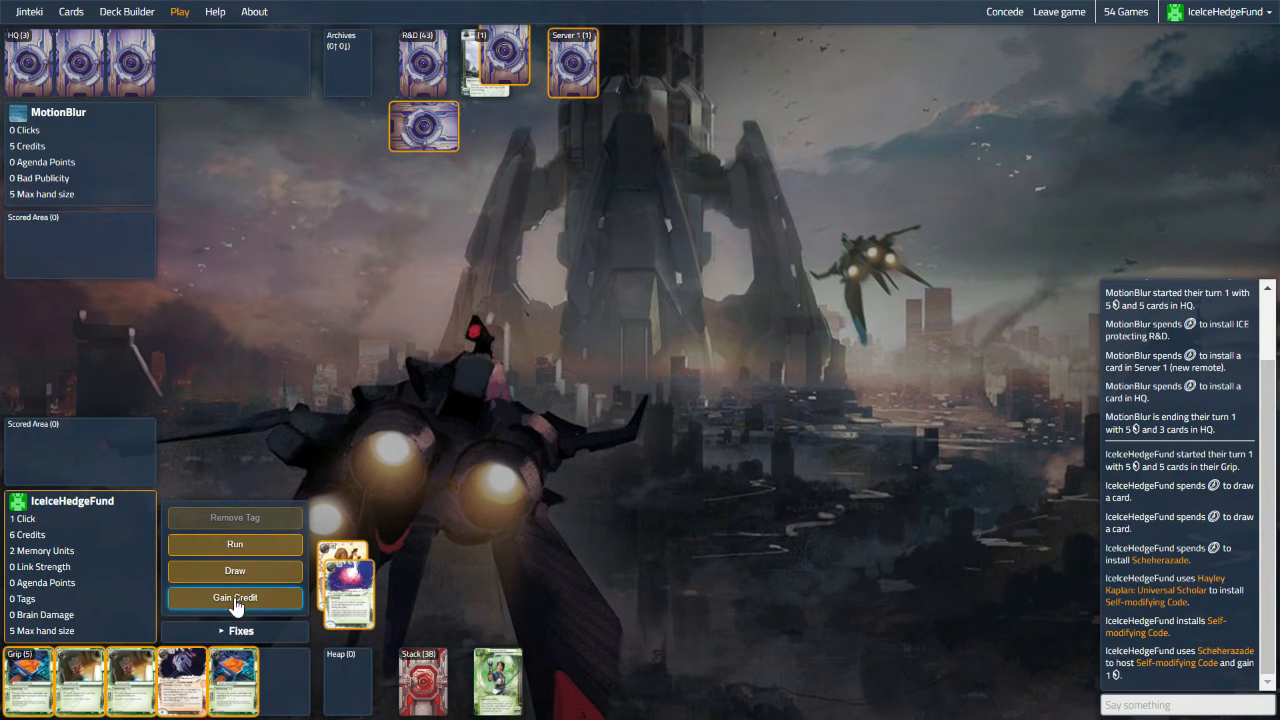
{"action": "mouse_move", "coordinate": [234, 571]}
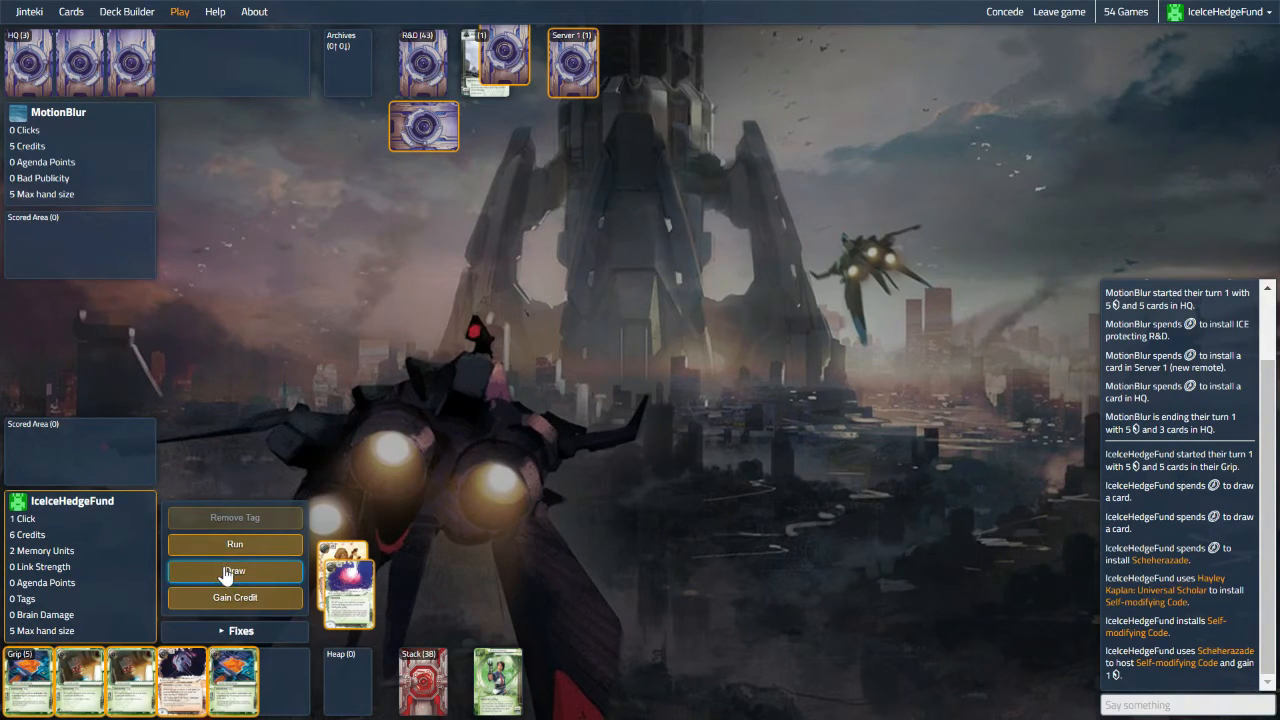
{"action": "left_click", "coordinate": [234, 571]}
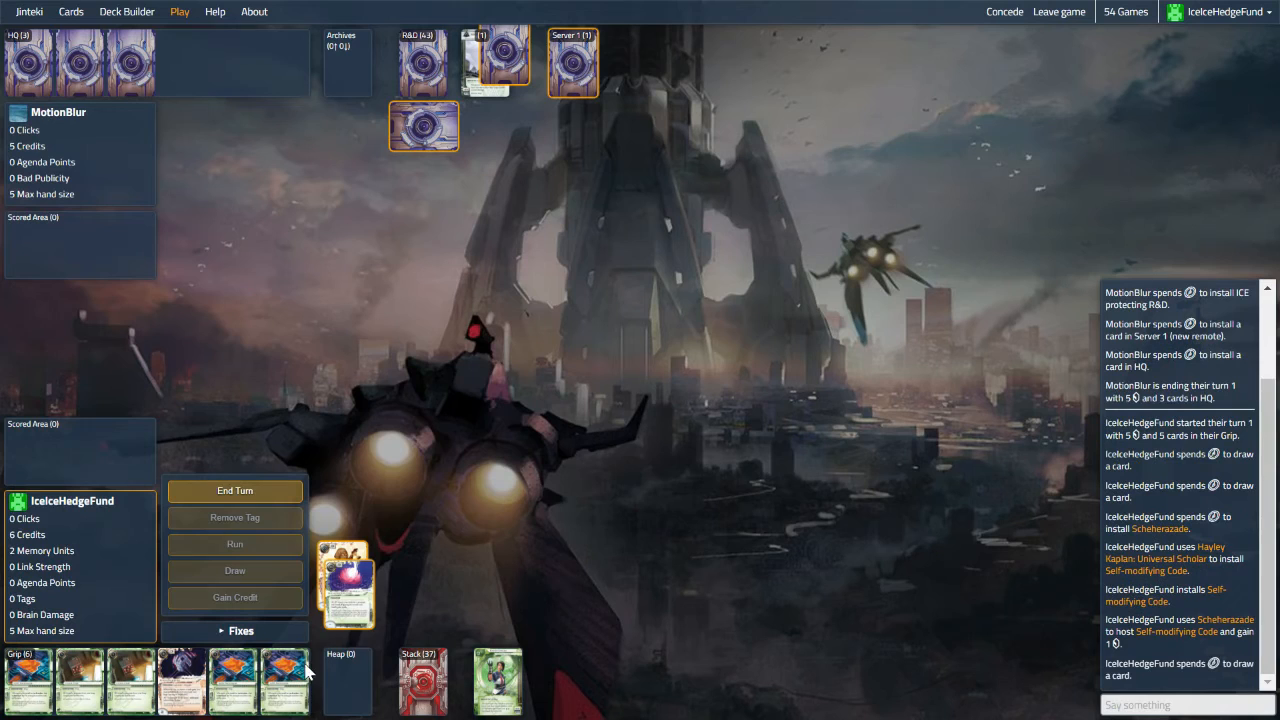
{"action": "left_click", "coordinate": [235, 491]}
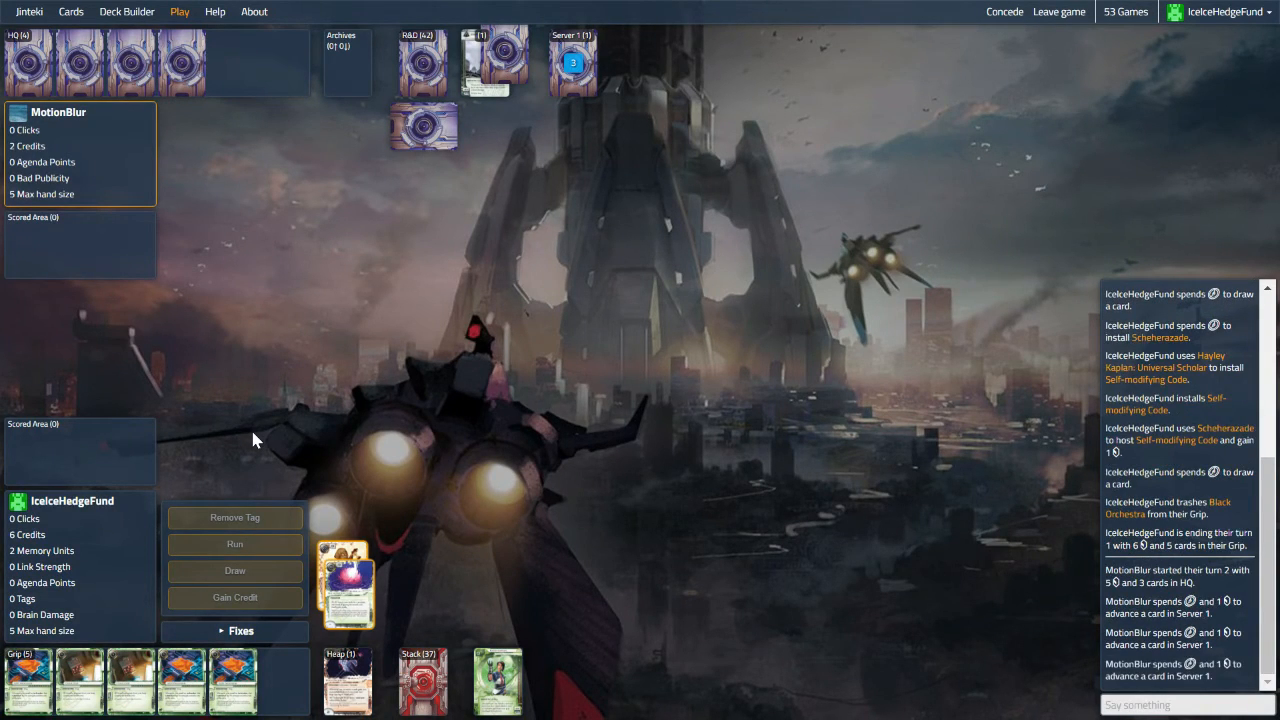
Step: On turn two, draw two cards and install both Clone Chips
{"action": "left_click", "coordinate": [578, 62]}
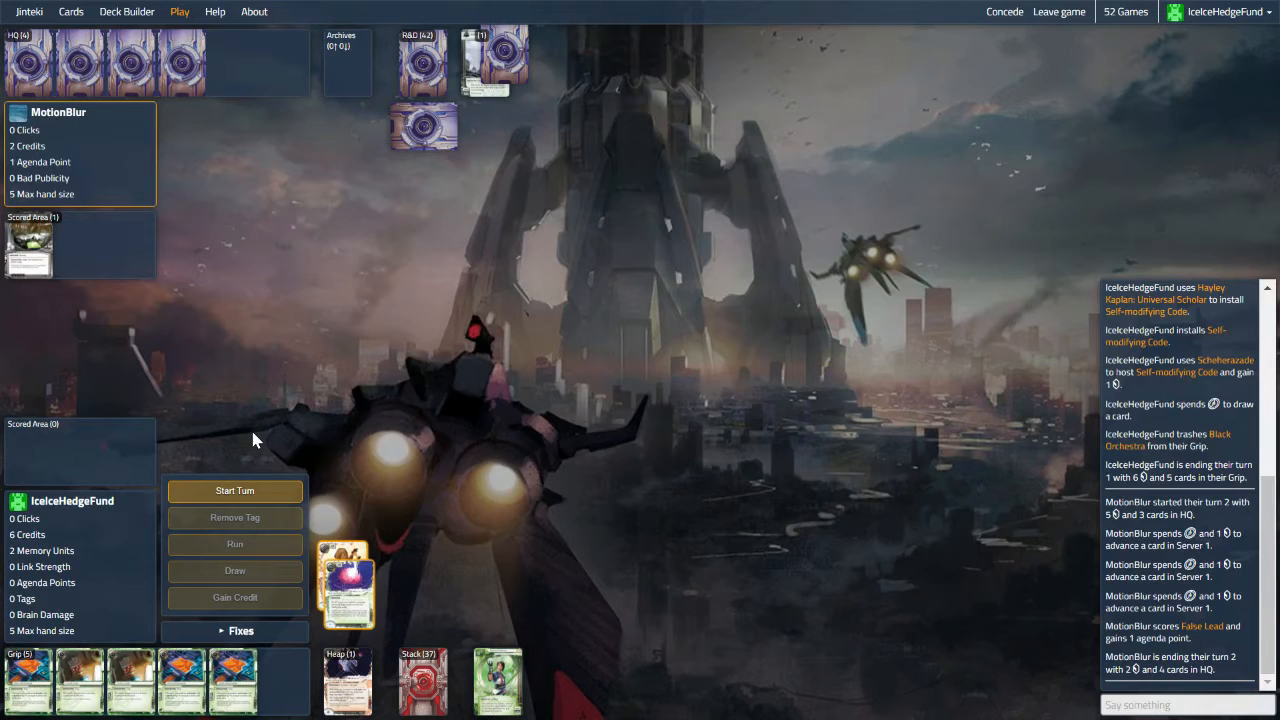
{"action": "mouse_move", "coordinate": [228, 491]}
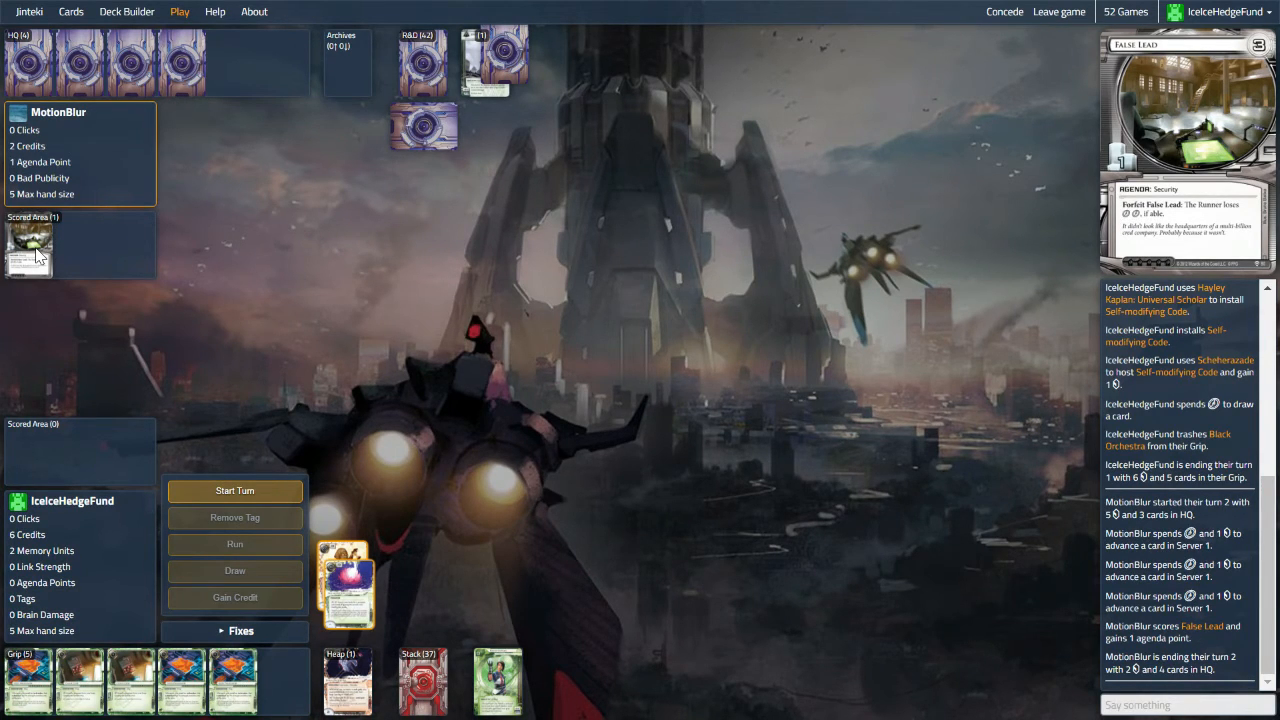
{"action": "mouse_move", "coordinate": [247, 496]}
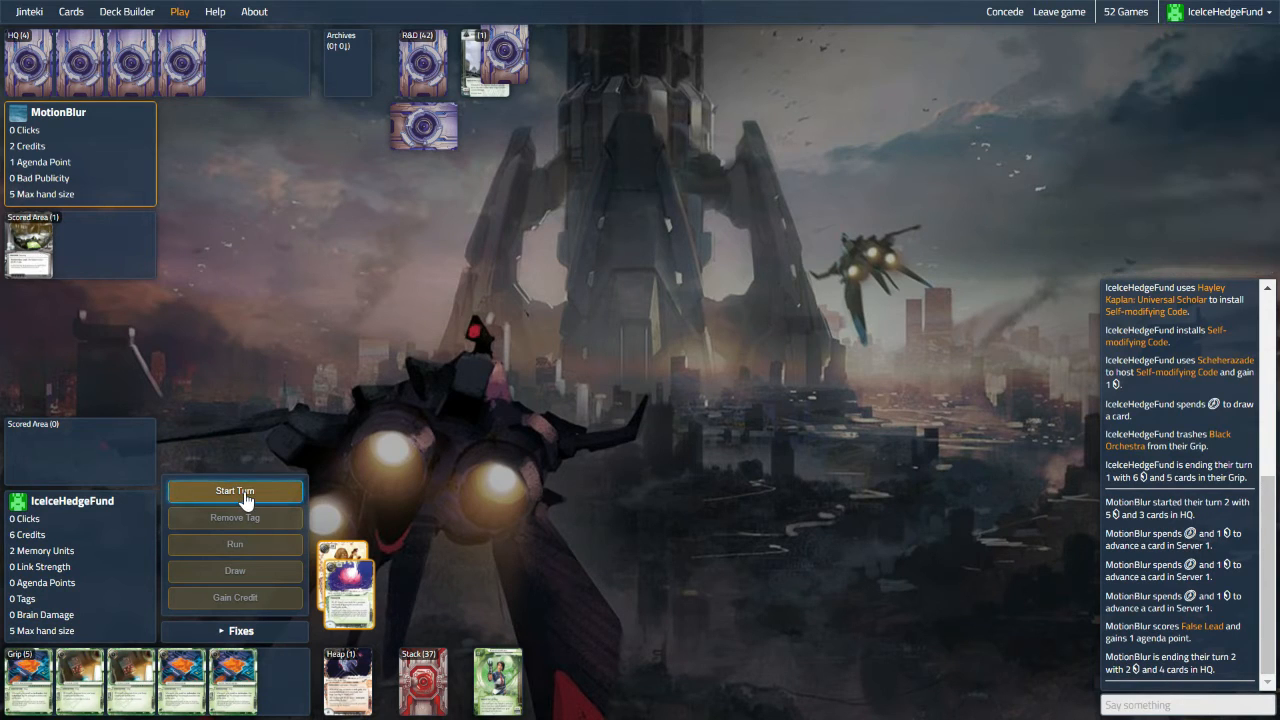
{"action": "left_click", "coordinate": [234, 491]}
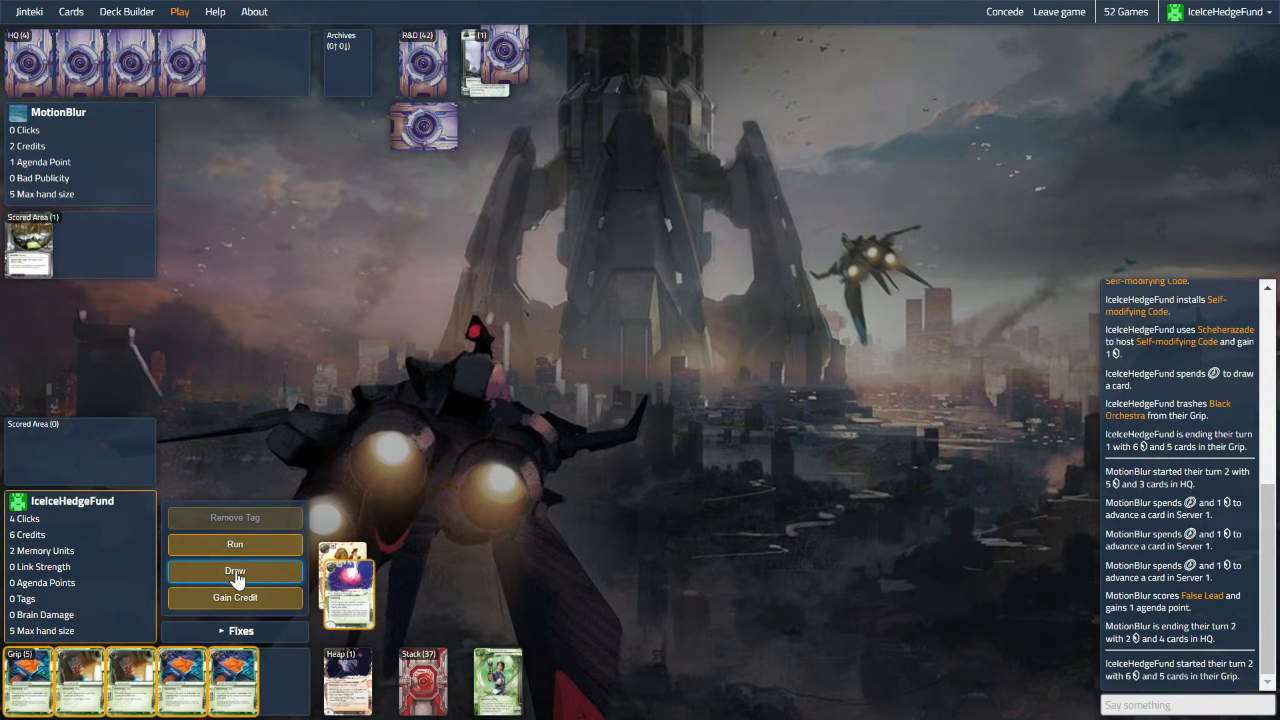
{"action": "left_click", "coordinate": [234, 571]}
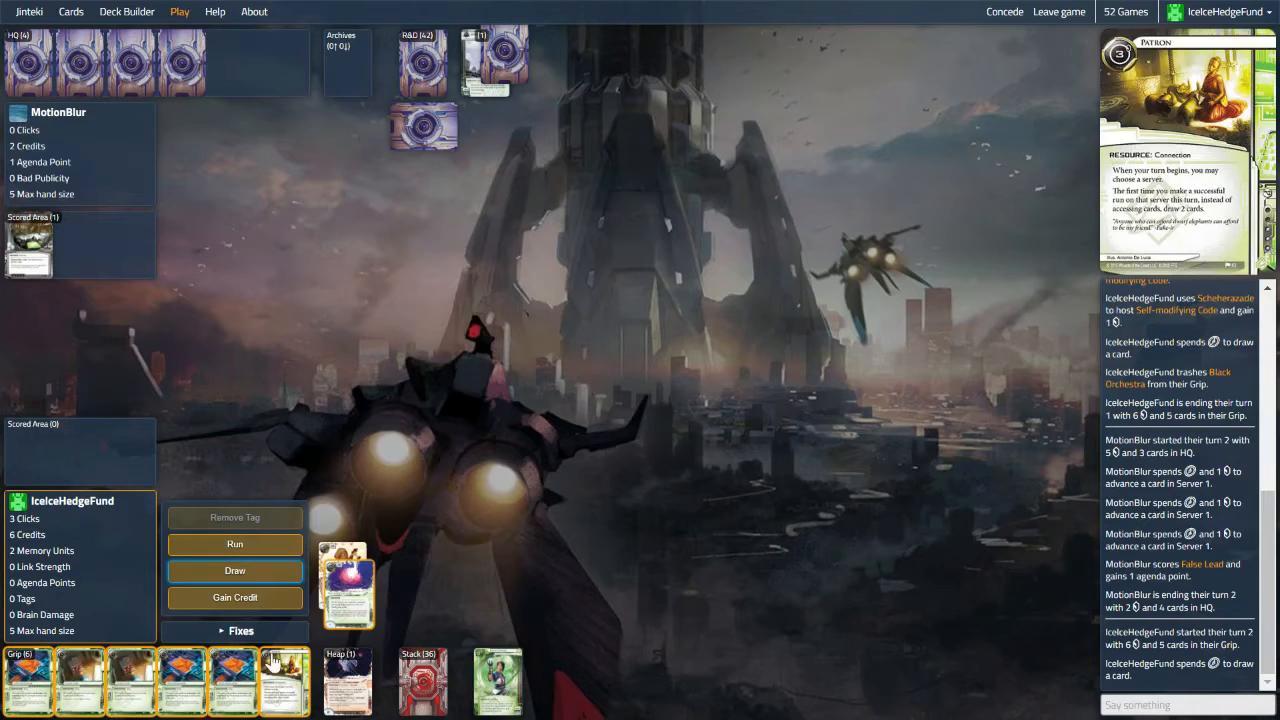
{"action": "left_click", "coordinate": [234, 571]}
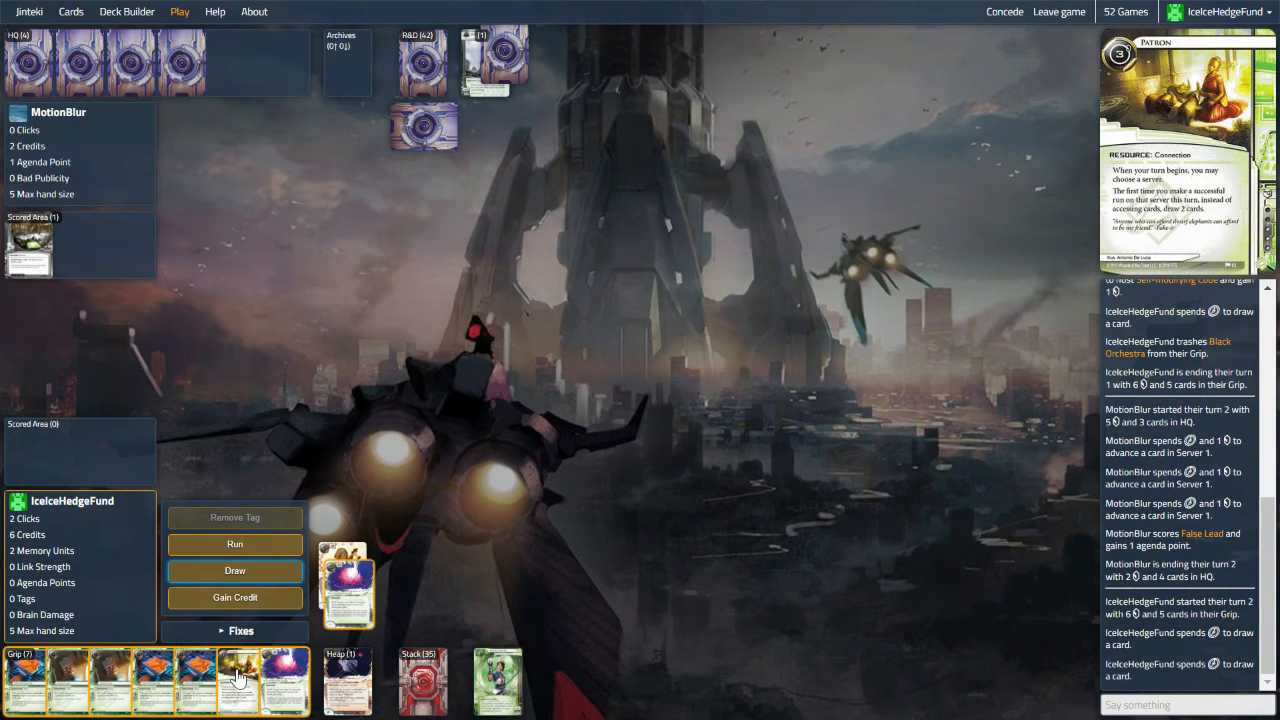
{"action": "mouse_move", "coordinate": [109, 676]}
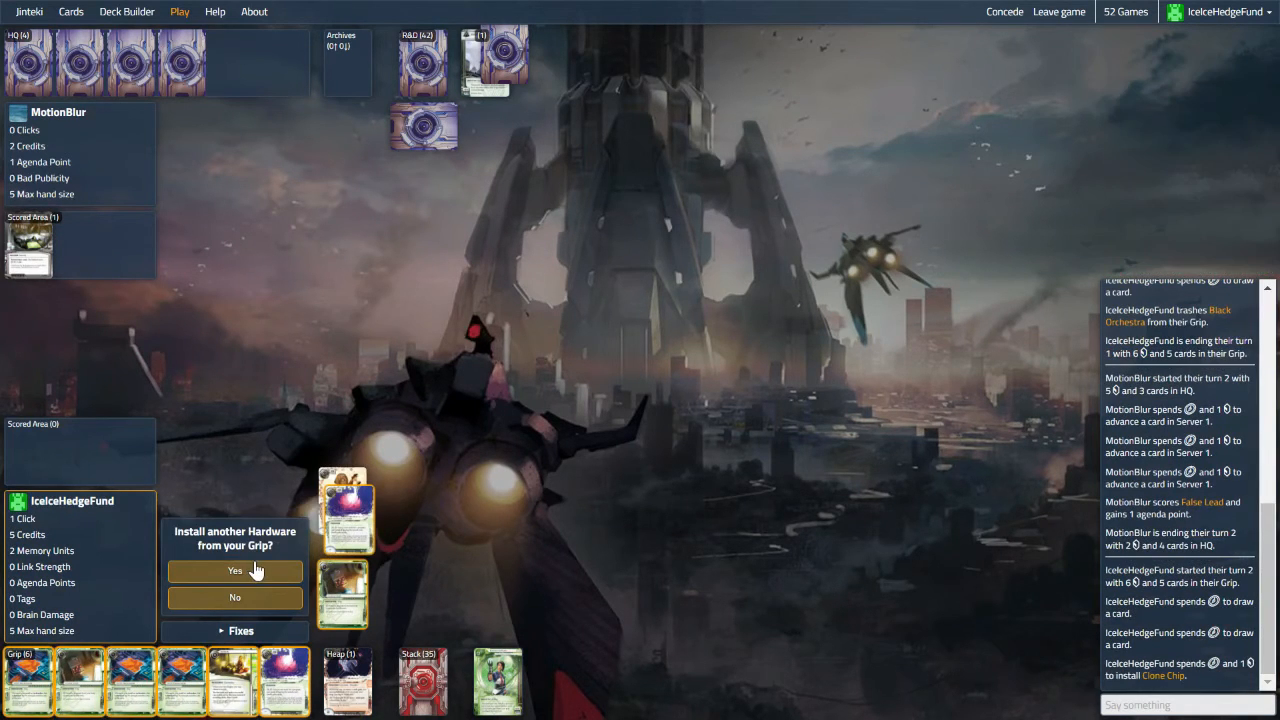
{"action": "left_click", "coordinate": [234, 571]}
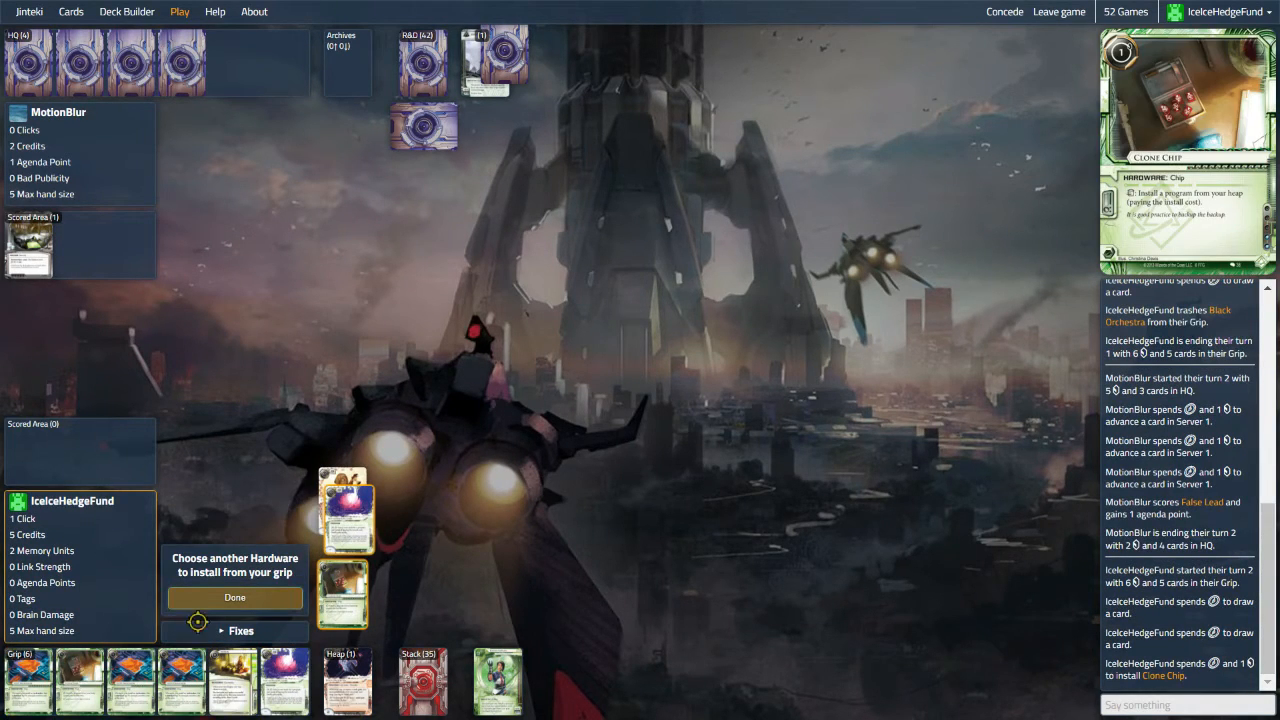
{"action": "left_click", "coordinate": [234, 597]}
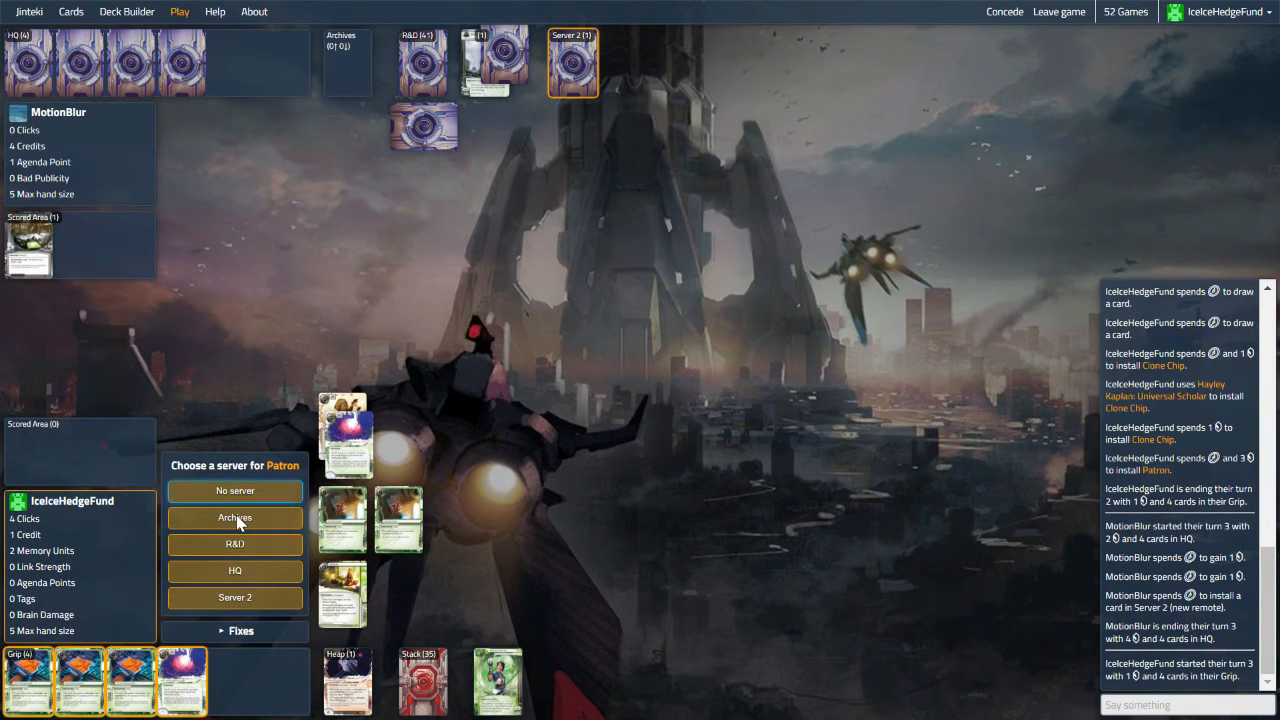
Step: Run Archives via Patron, host Sahasrara on Scheherazade, and gain a credit
{"action": "left_click", "coordinate": [234, 518]}
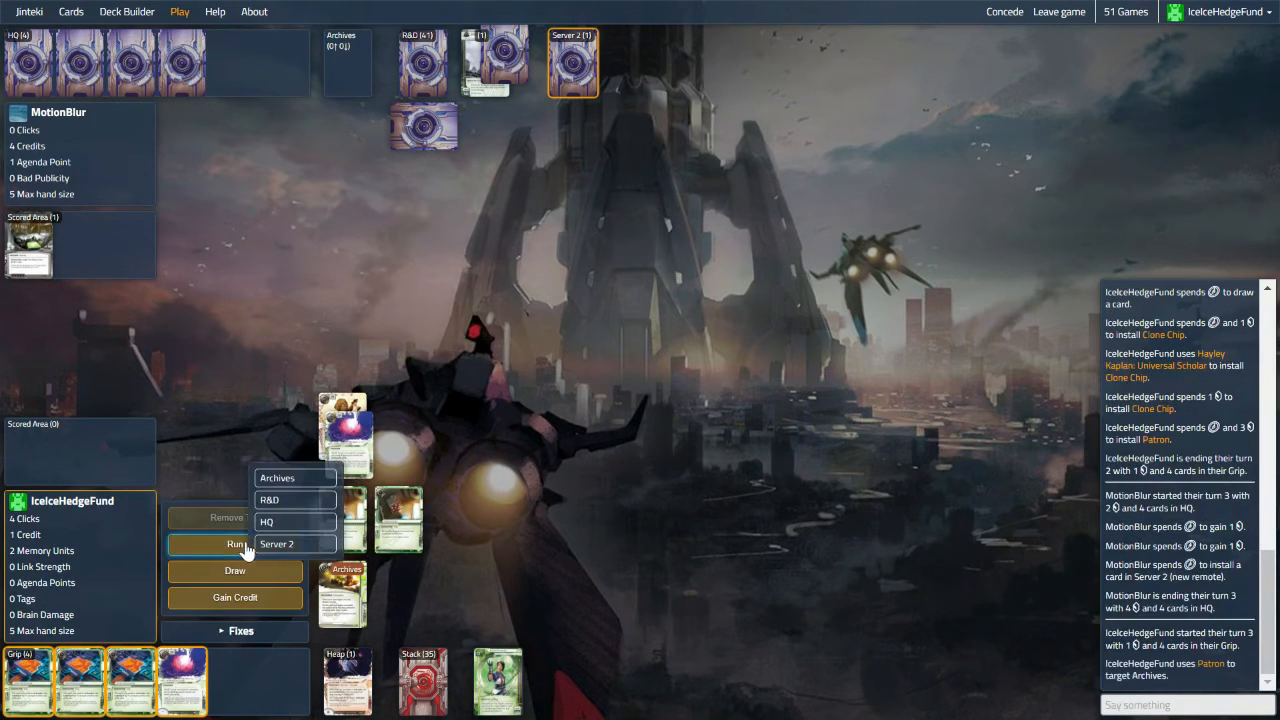
{"action": "left_click", "coordinate": [276, 477]}
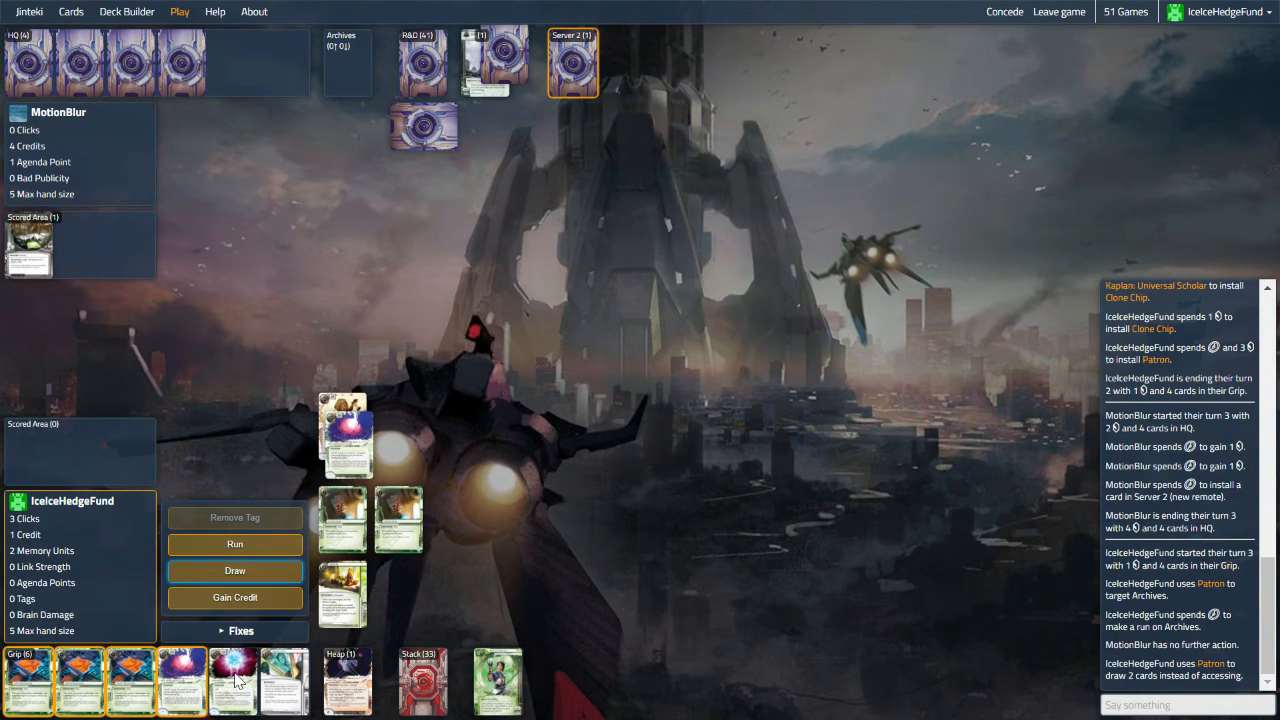
{"action": "mouse_move", "coordinate": [232, 690]}
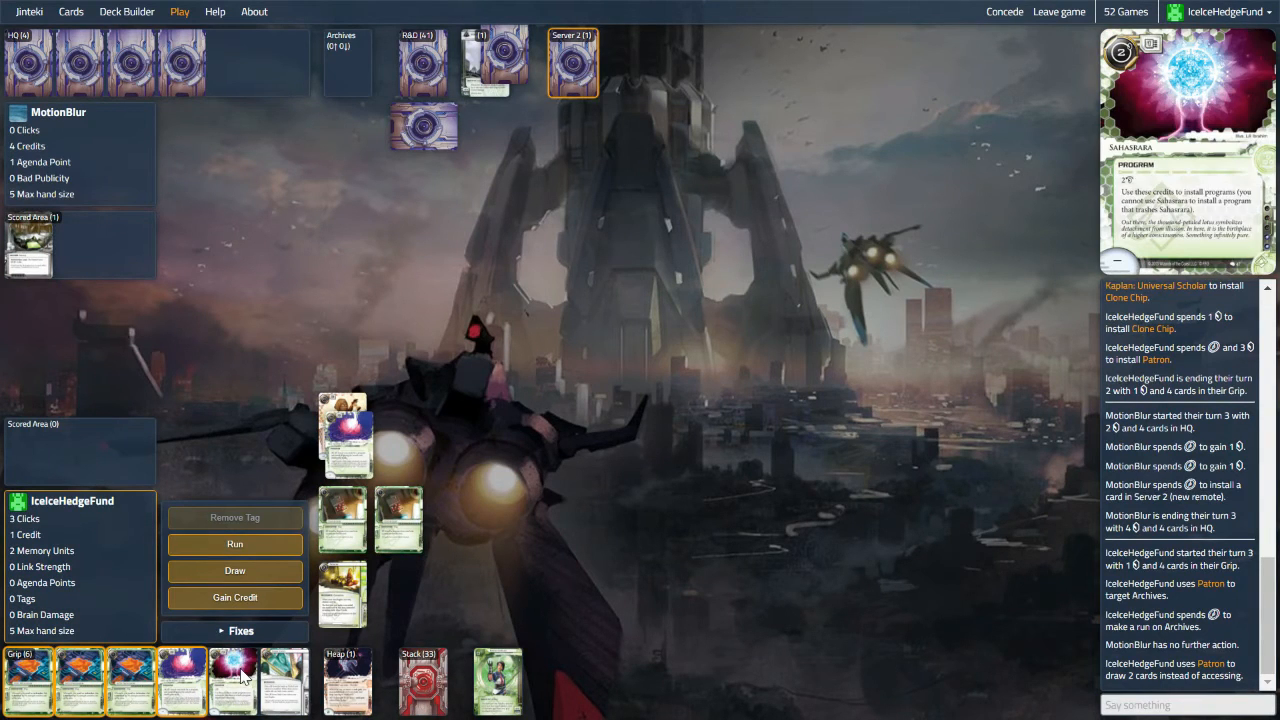
{"action": "mouse_move", "coordinate": [232, 680]}
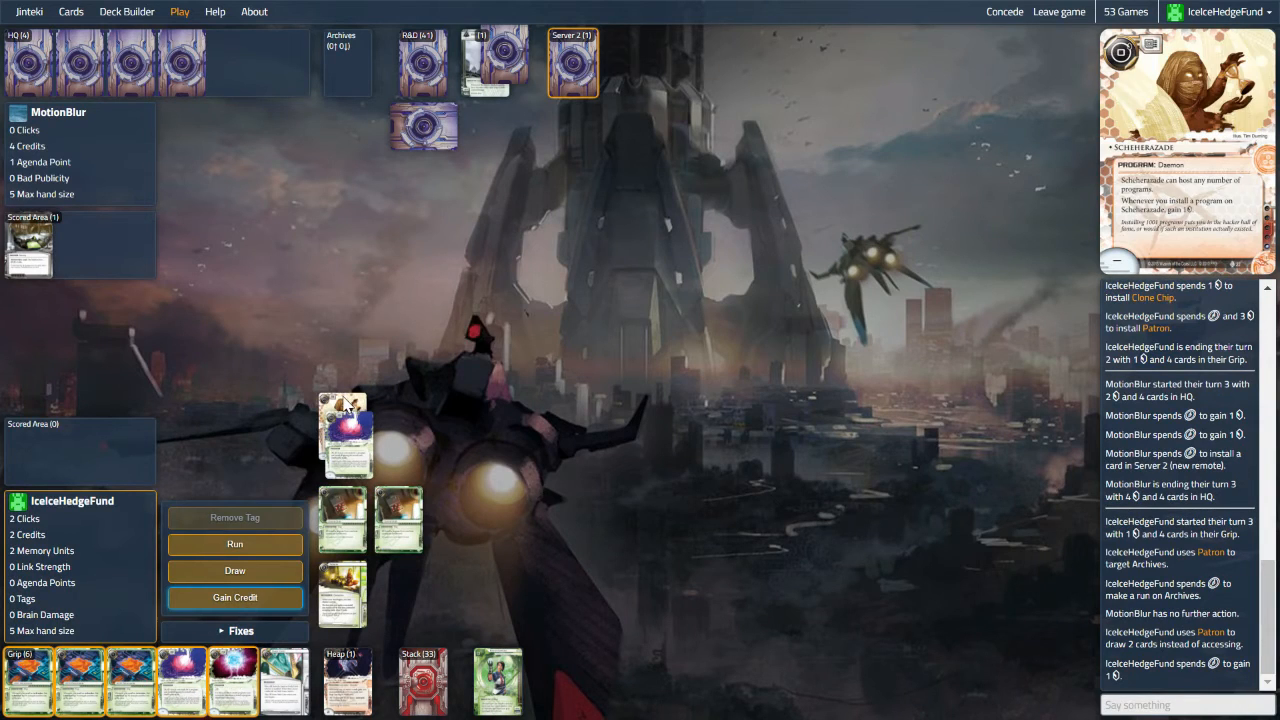
{"action": "left_click", "coordinate": [345, 435]}
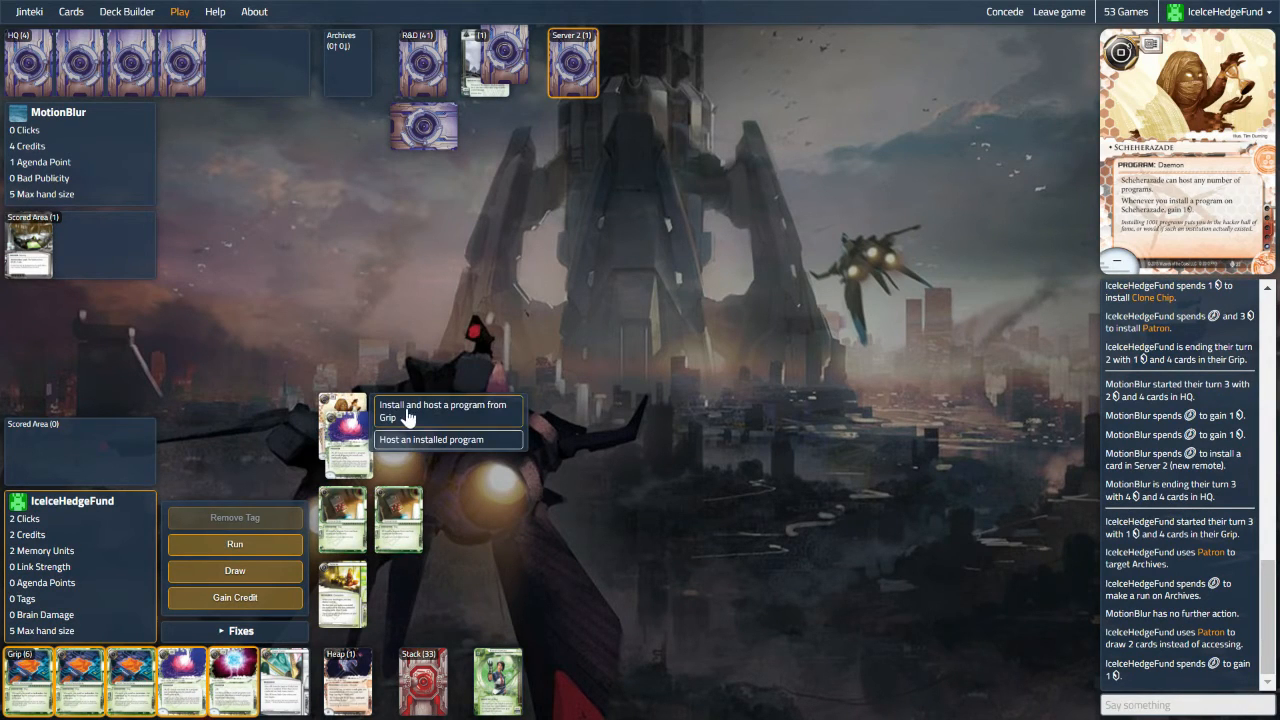
{"action": "left_click", "coordinate": [440, 411]}
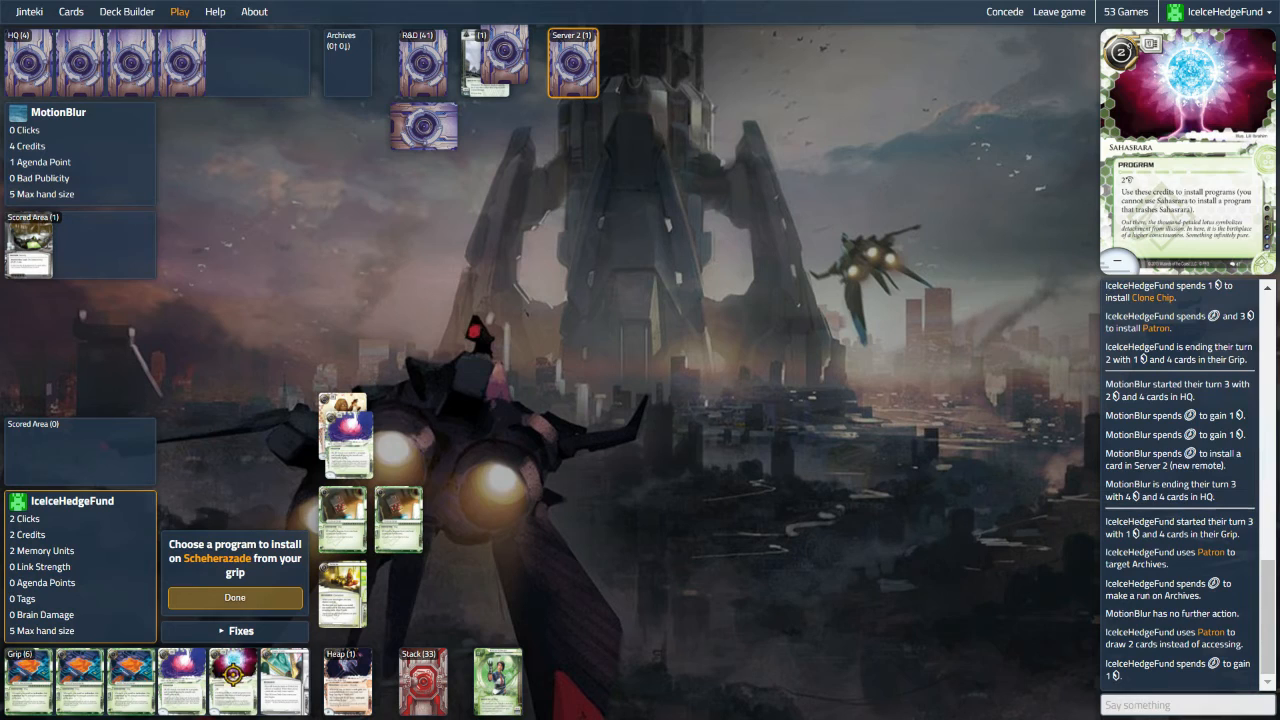
{"action": "left_click", "coordinate": [234, 597]}
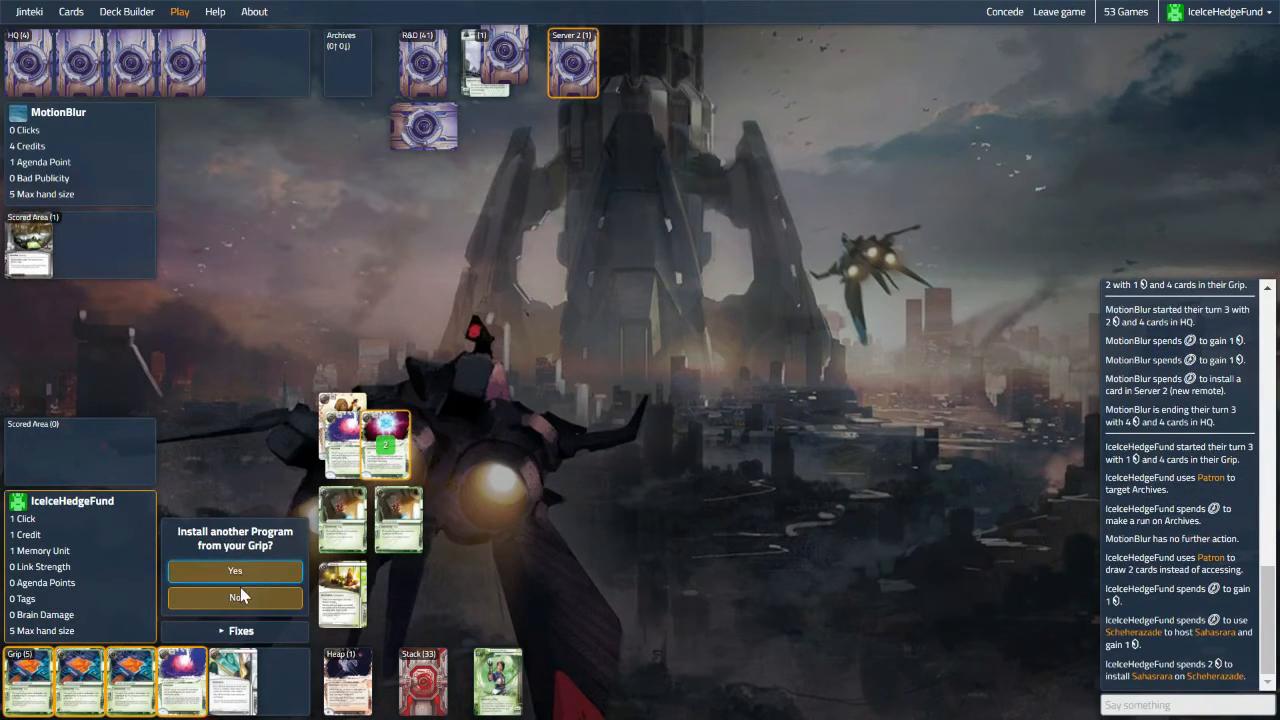
{"action": "left_click", "coordinate": [234, 597]}
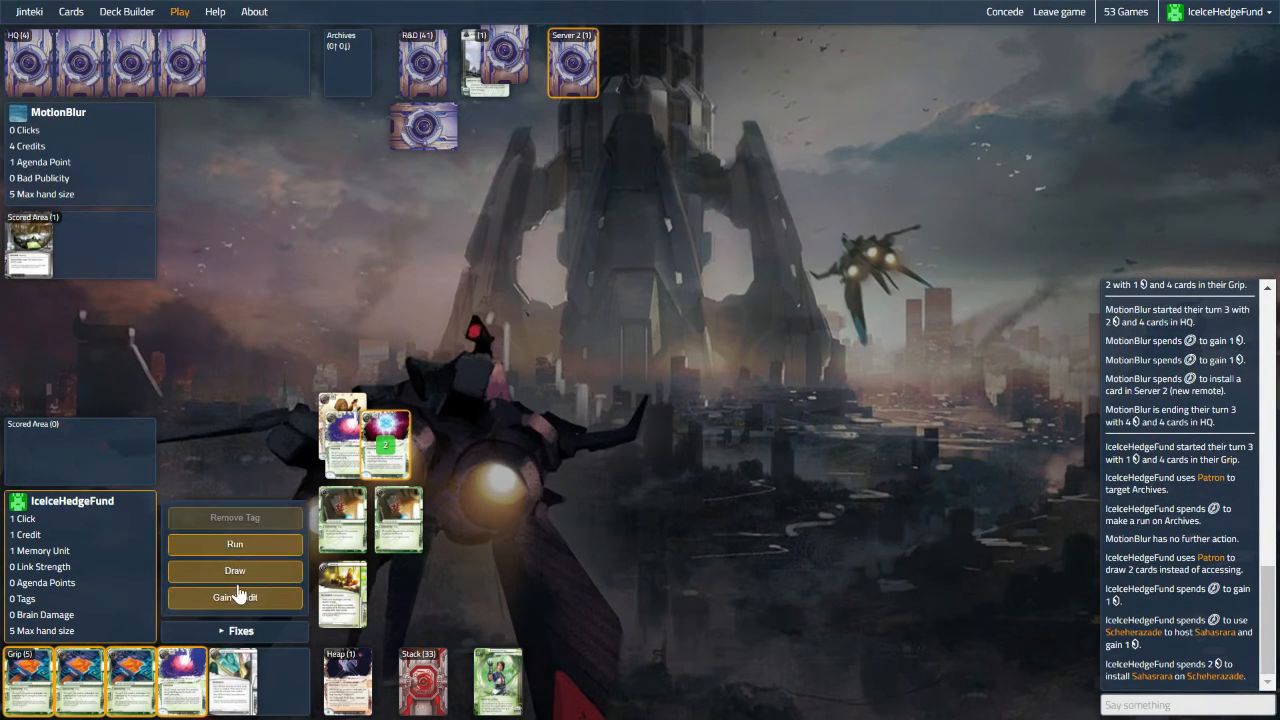
{"action": "left_click", "coordinate": [235, 597]}
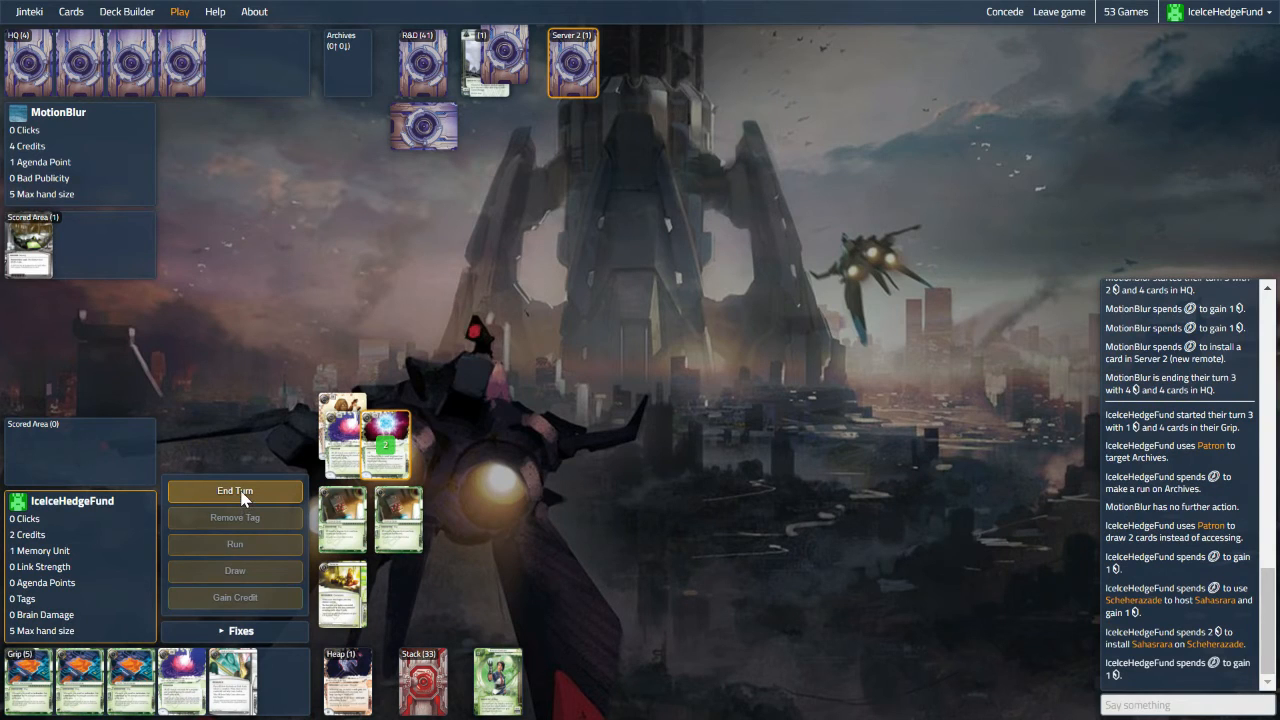
Step: End the turn, target Archives with Patron, and run Archives successfully
{"action": "left_click", "coordinate": [235, 491]}
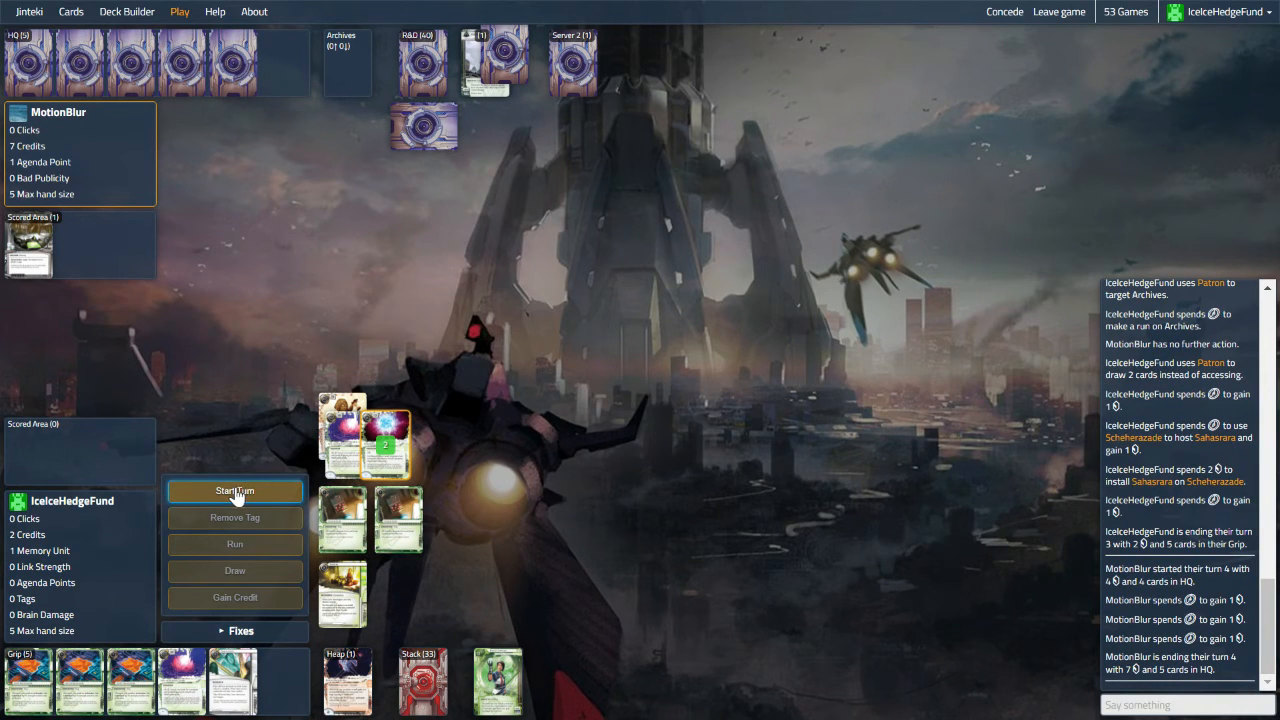
{"action": "left_click", "coordinate": [234, 491]}
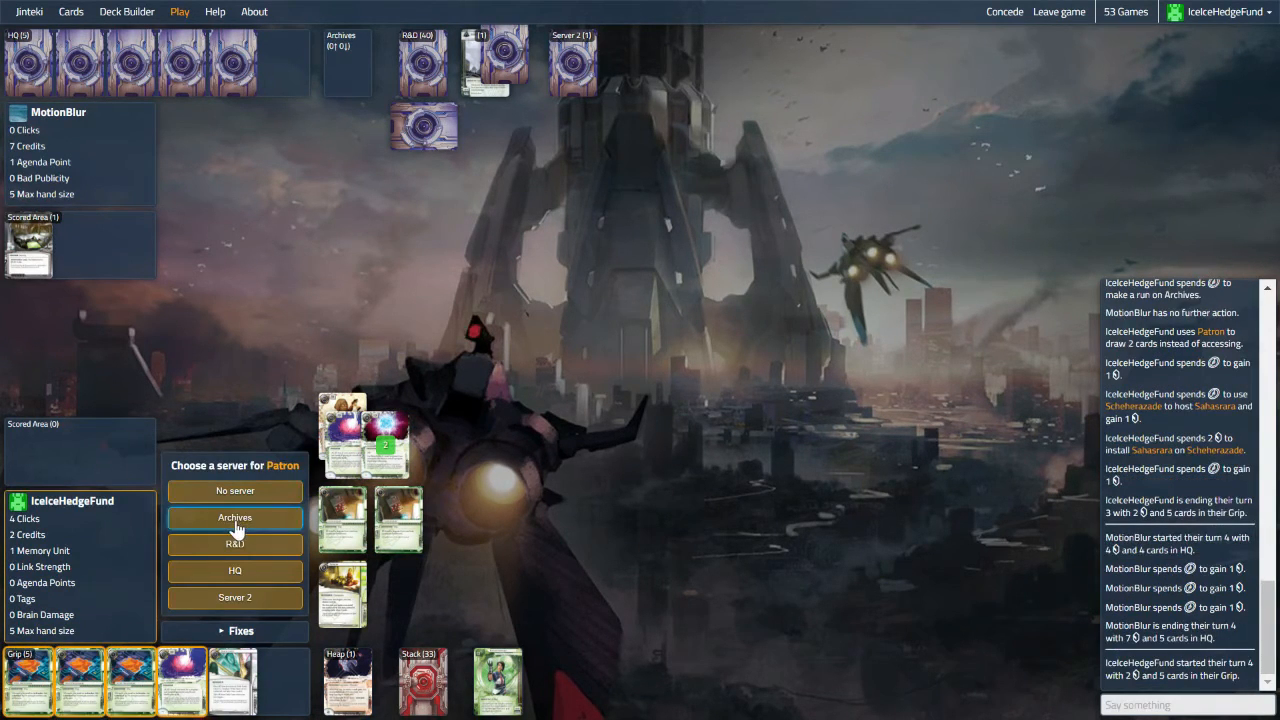
{"action": "left_click", "coordinate": [234, 518]}
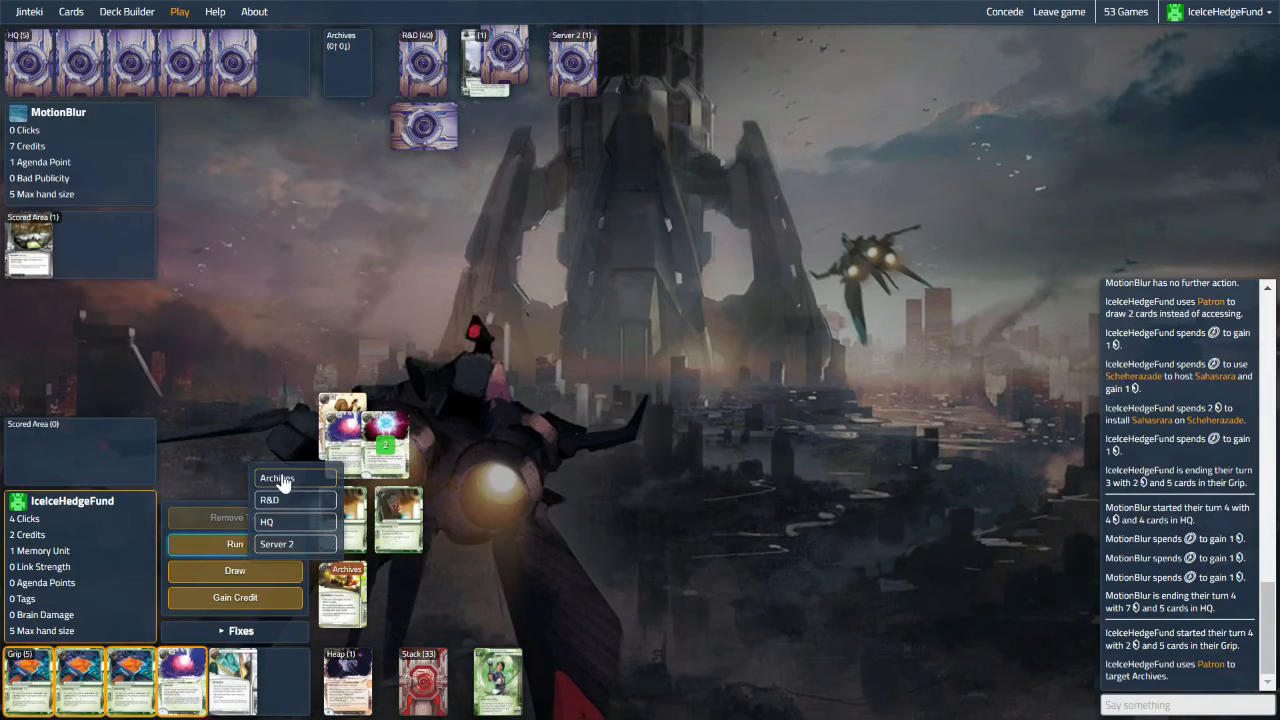
{"action": "left_click", "coordinate": [277, 478]}
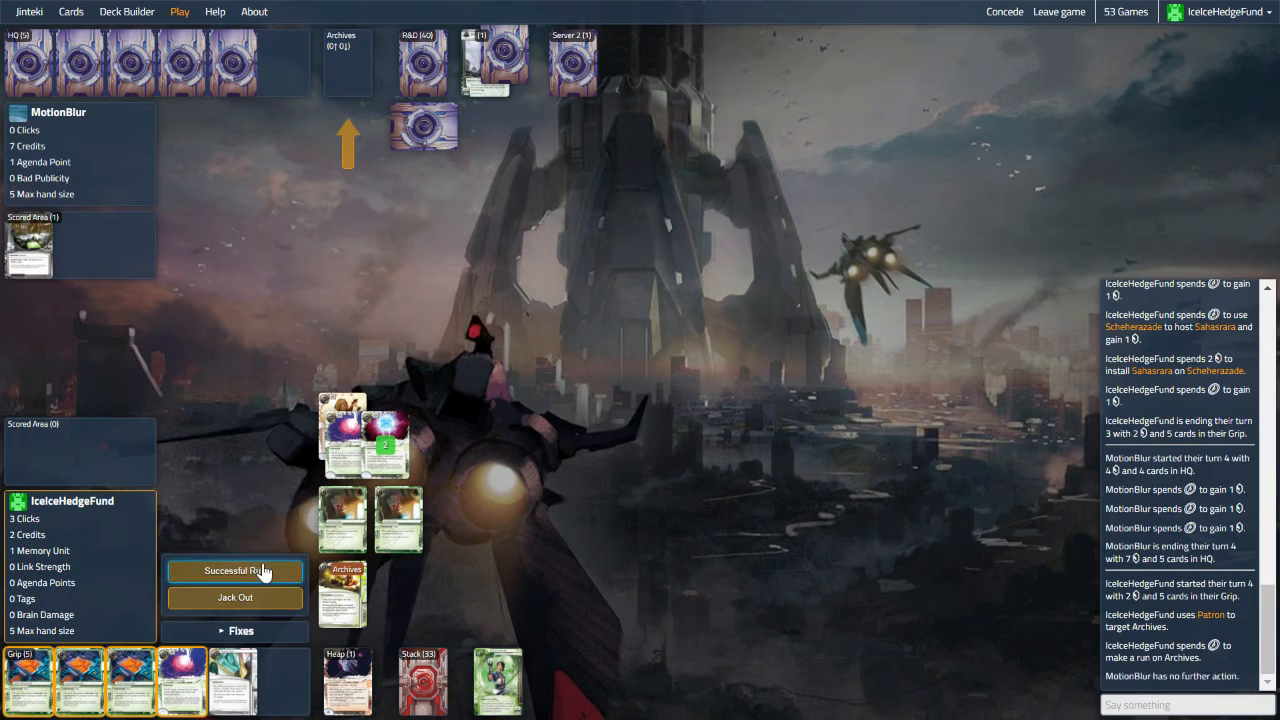
{"action": "left_click", "coordinate": [235, 571]}
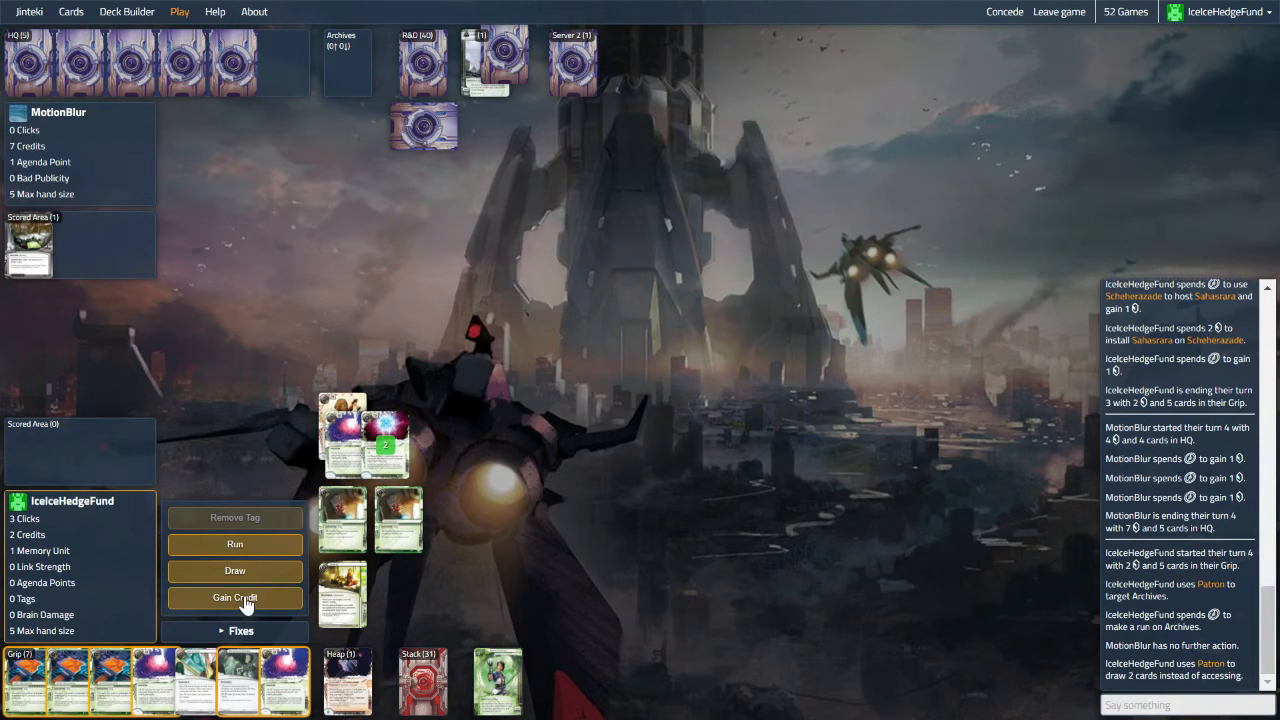
Step: Gain two credits and install another resource, Daily Casts, from the grip
{"action": "left_click", "coordinate": [234, 598]}
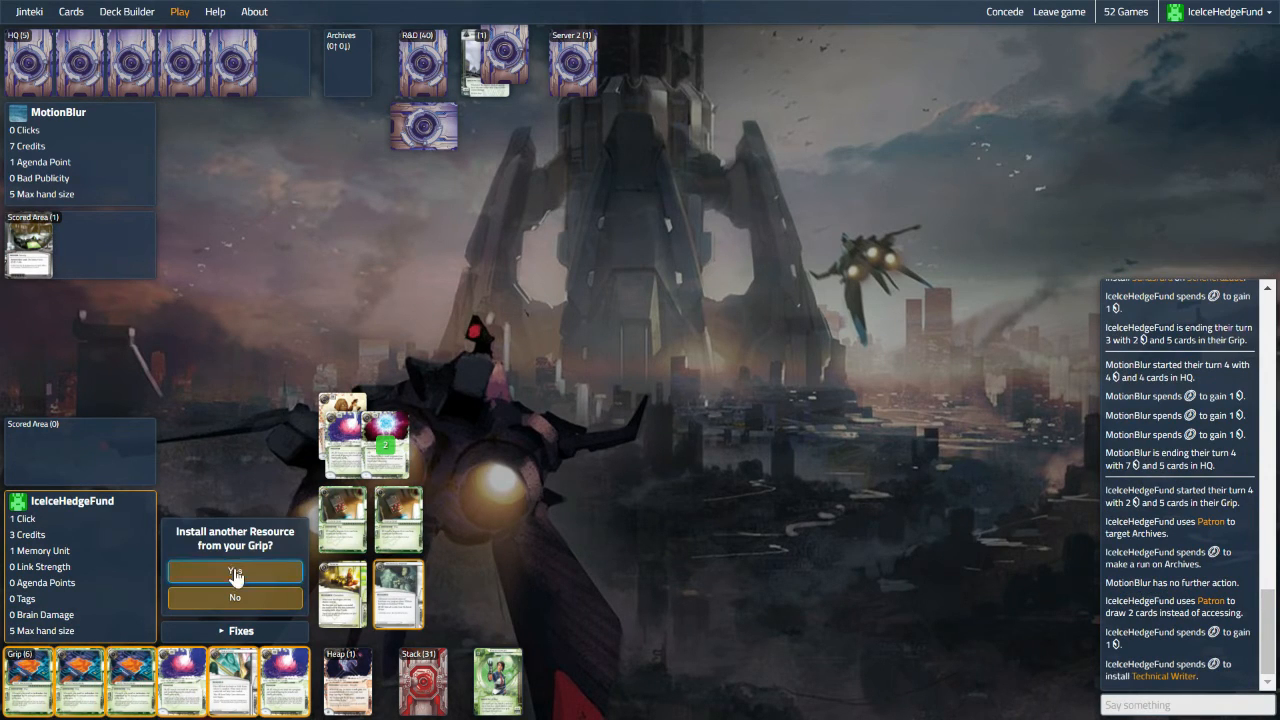
{"action": "left_click", "coordinate": [234, 571]}
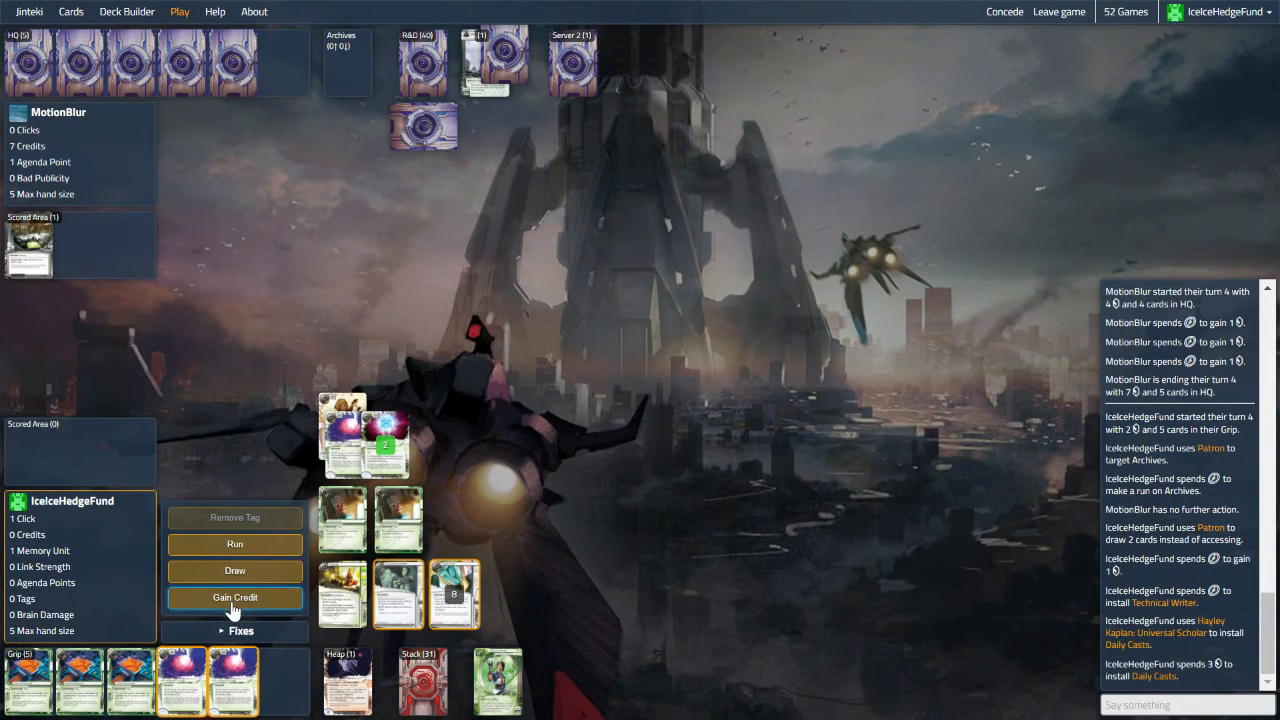
{"action": "left_click", "coordinate": [234, 598]}
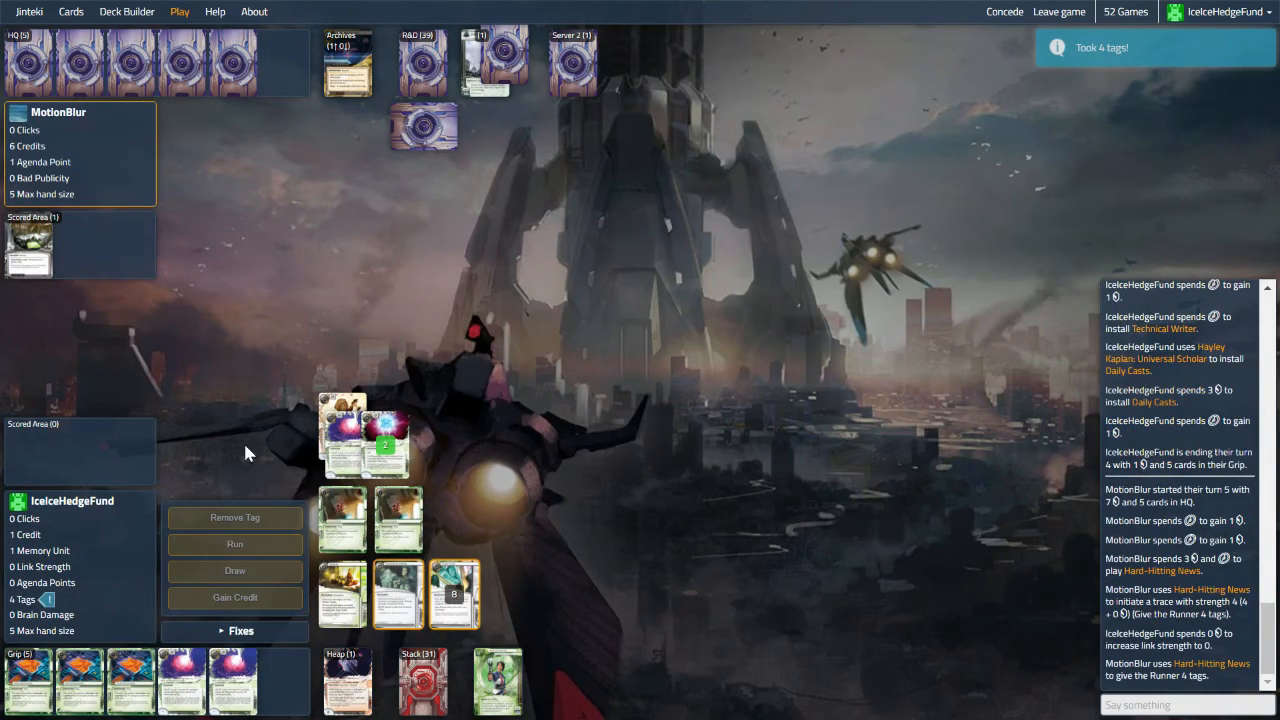
Step: Start the Runner's turn, aim Patron at Archives, draw a card, and take a Sahasrara credit
{"action": "left_click", "coordinate": [235, 491]}
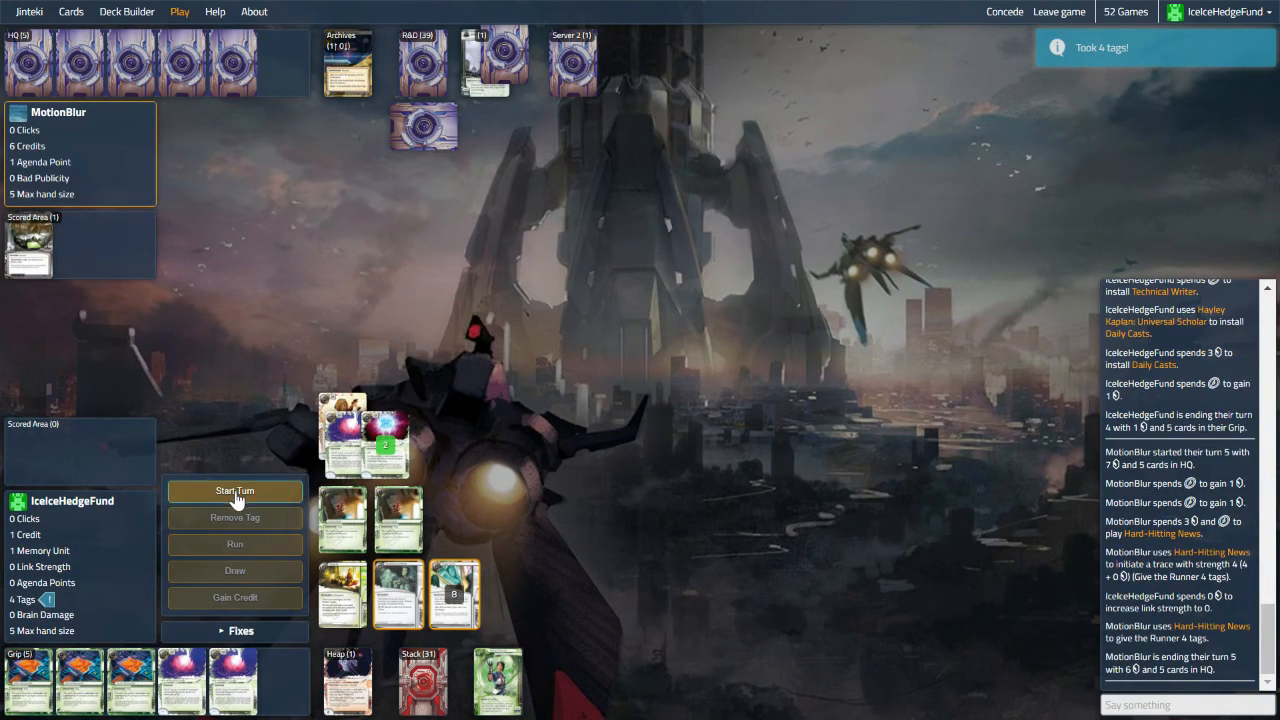
{"action": "left_click", "coordinate": [234, 491]}
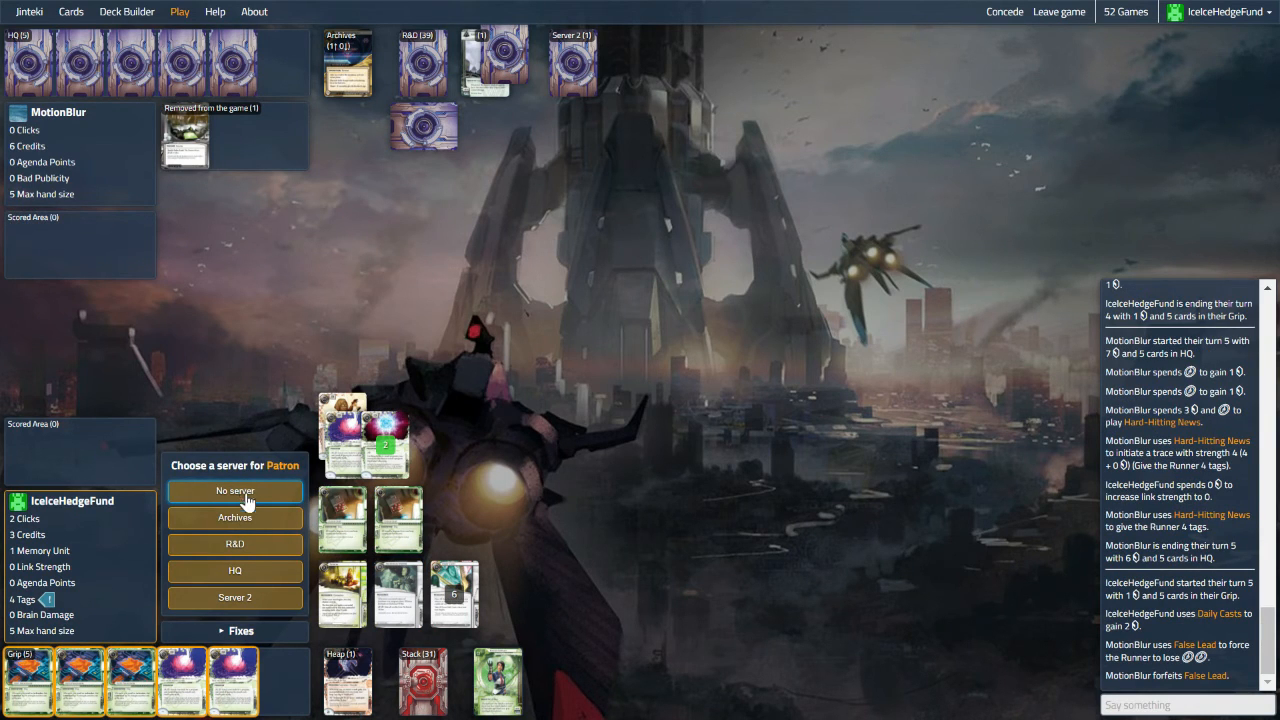
{"action": "mouse_move", "coordinate": [234, 518]}
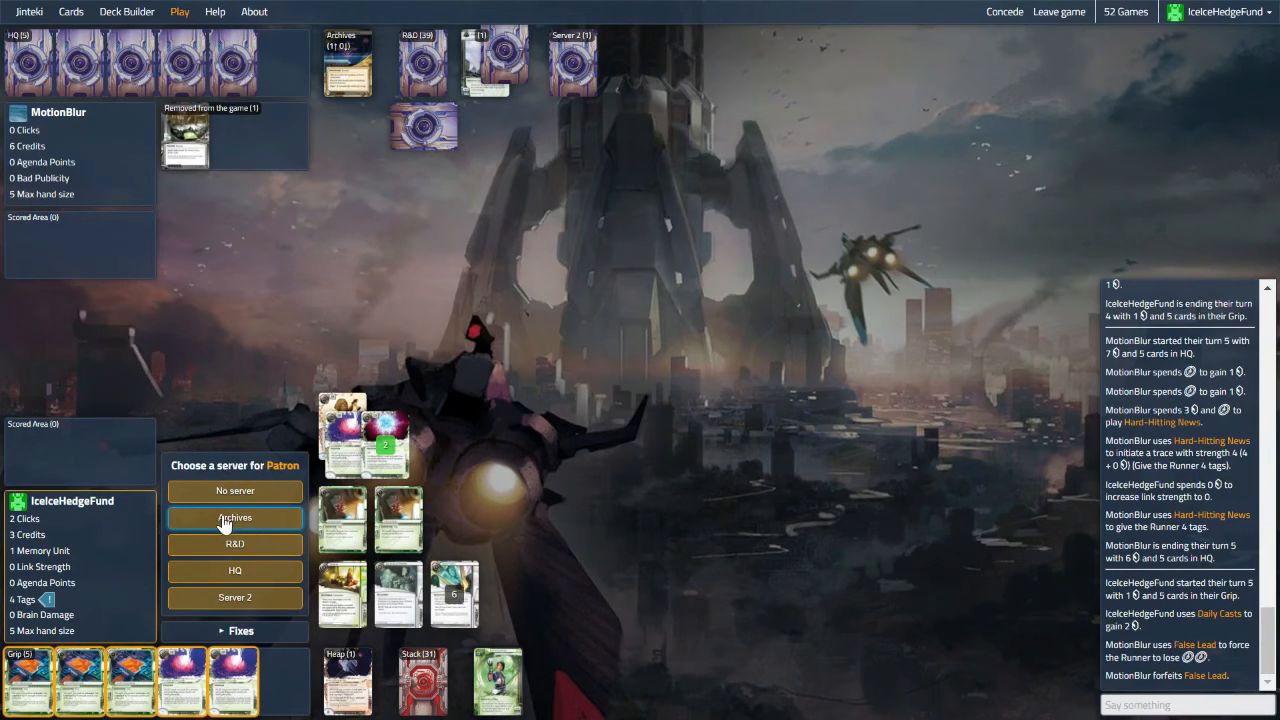
{"action": "mouse_move", "coordinate": [237, 522]}
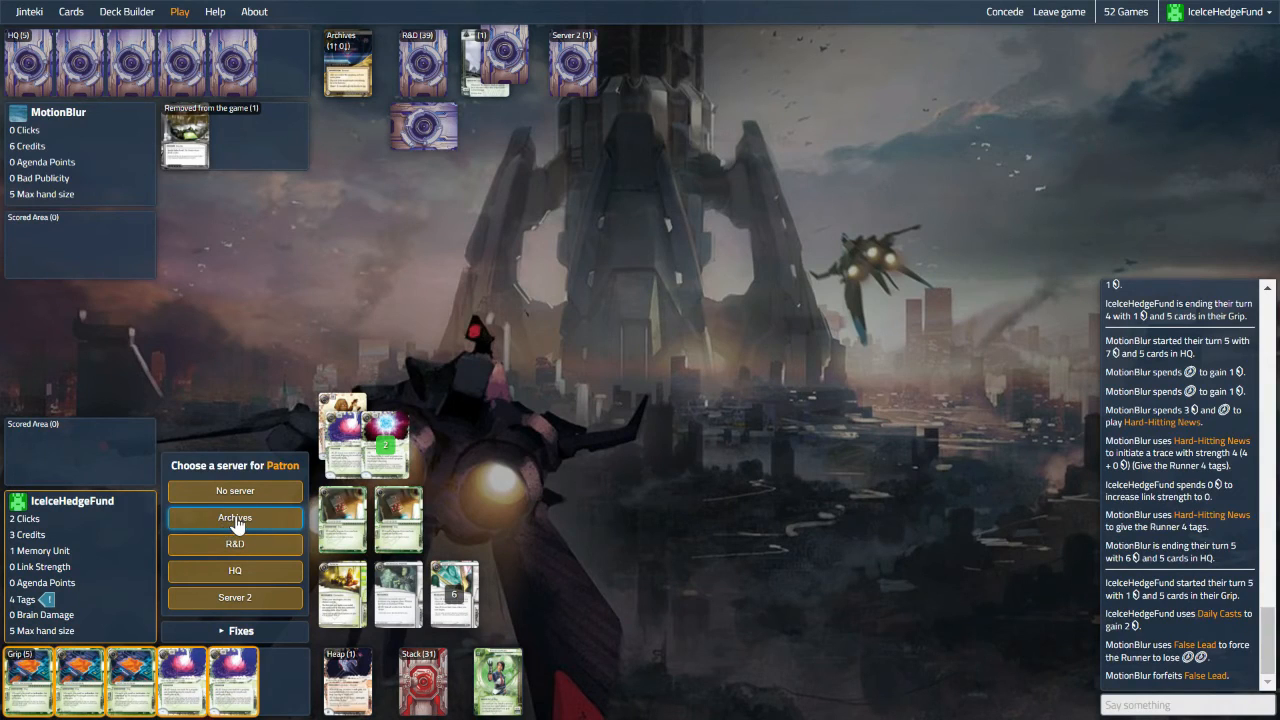
{"action": "left_click", "coordinate": [234, 518]}
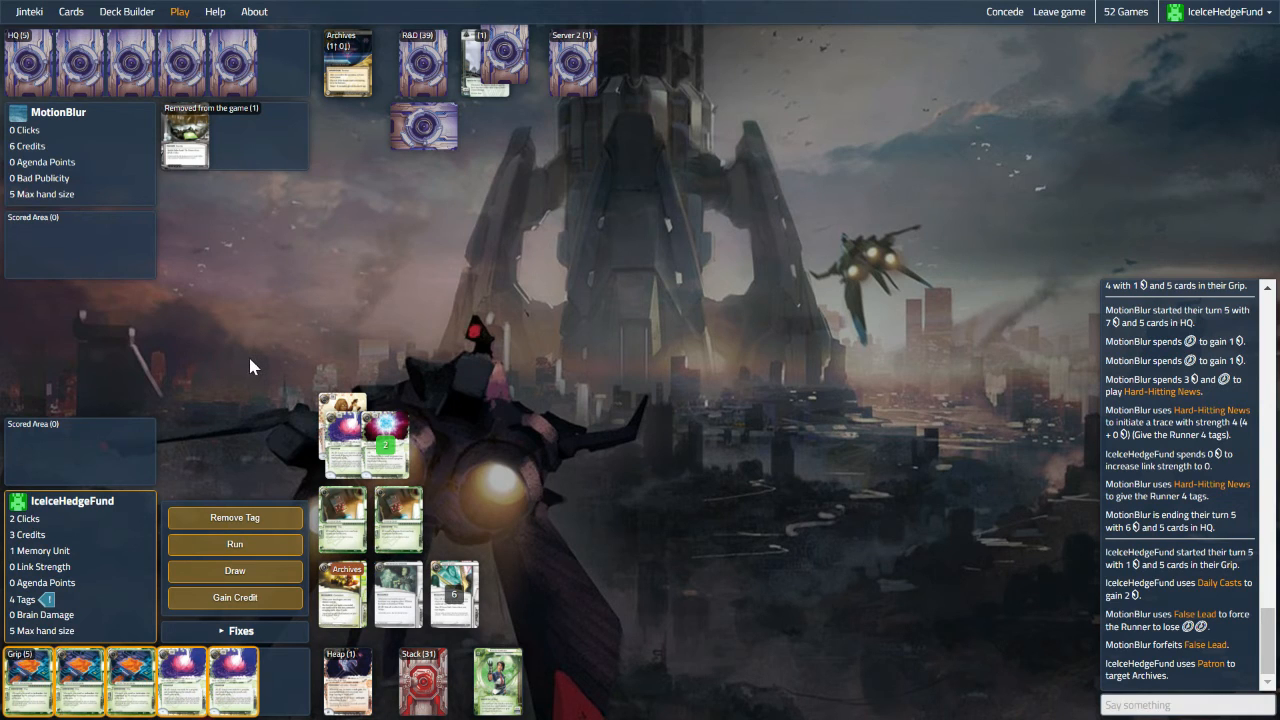
{"action": "mouse_move", "coordinate": [267, 390]}
{"action": "type", "text": ":)"}
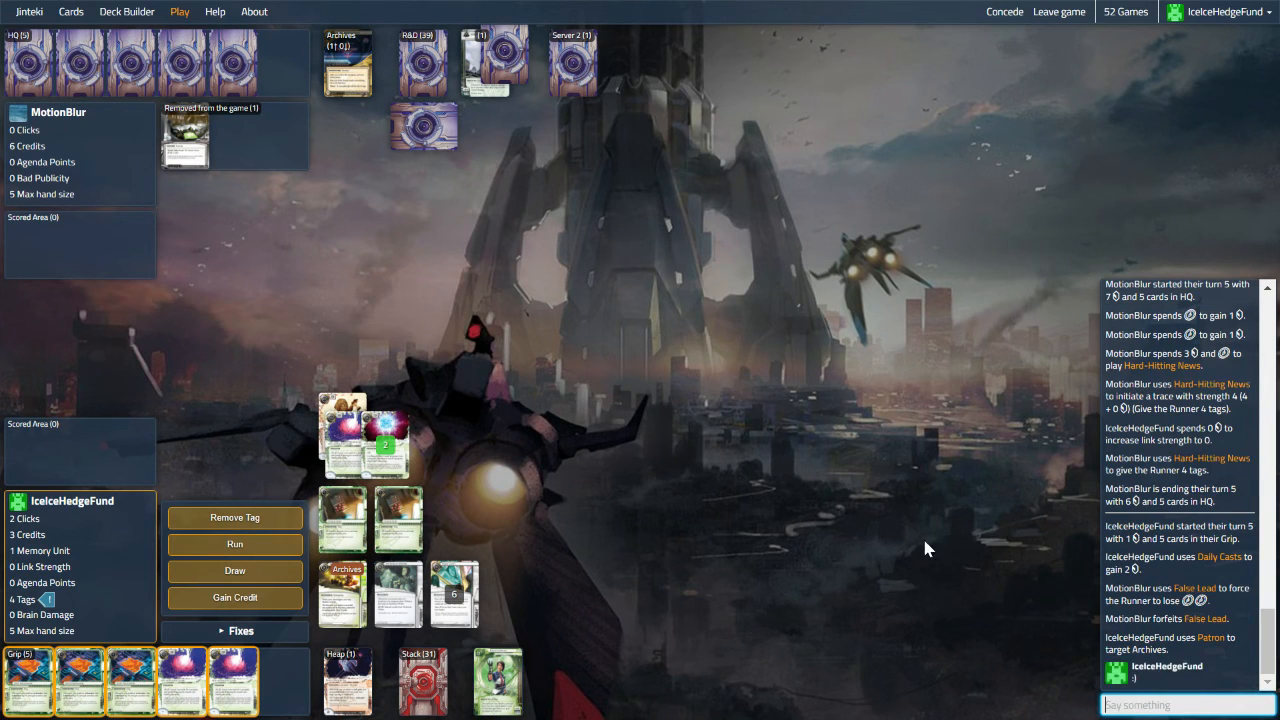
{"action": "mouse_move", "coordinate": [159, 446]}
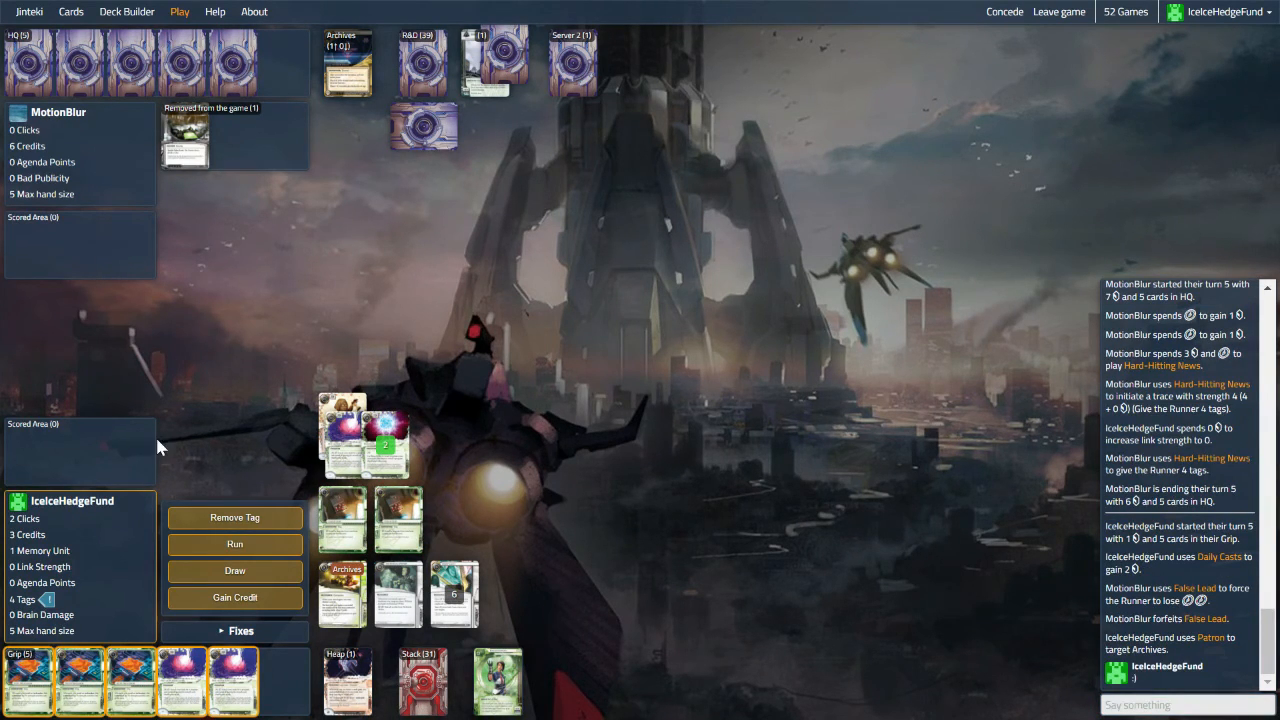
{"action": "mouse_move", "coordinate": [231, 485]}
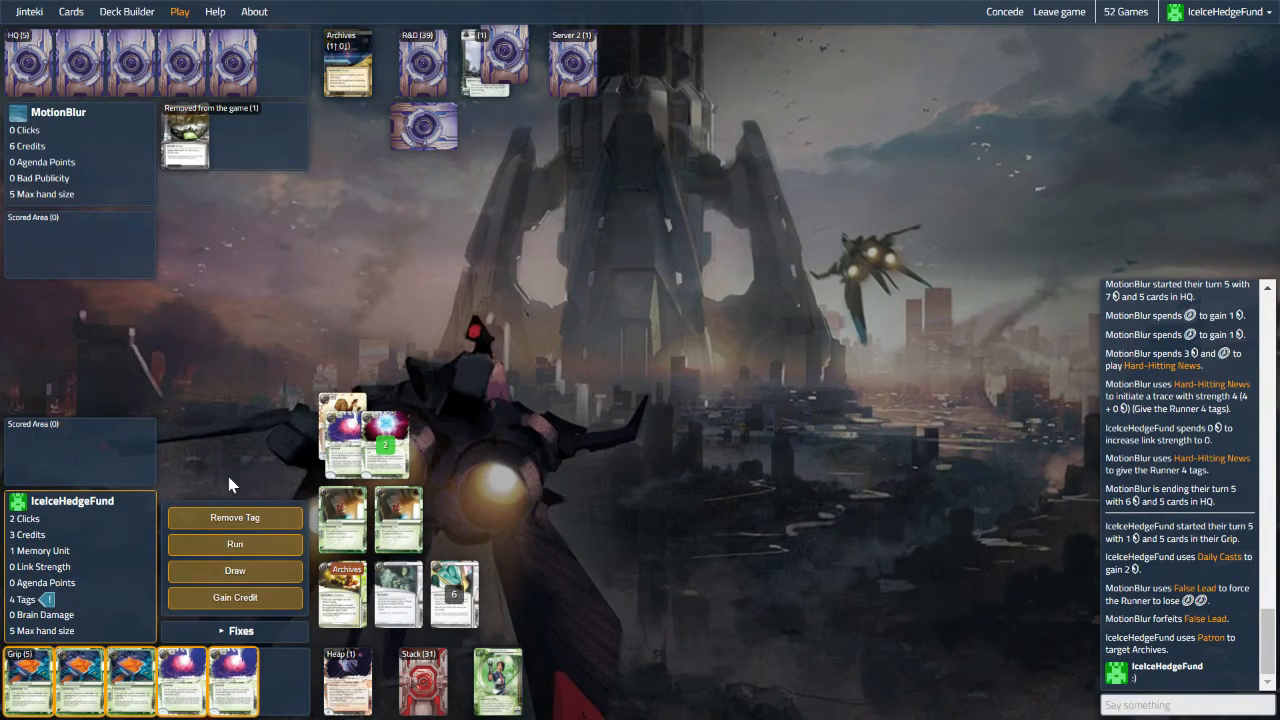
{"action": "mouse_move", "coordinate": [245, 585]}
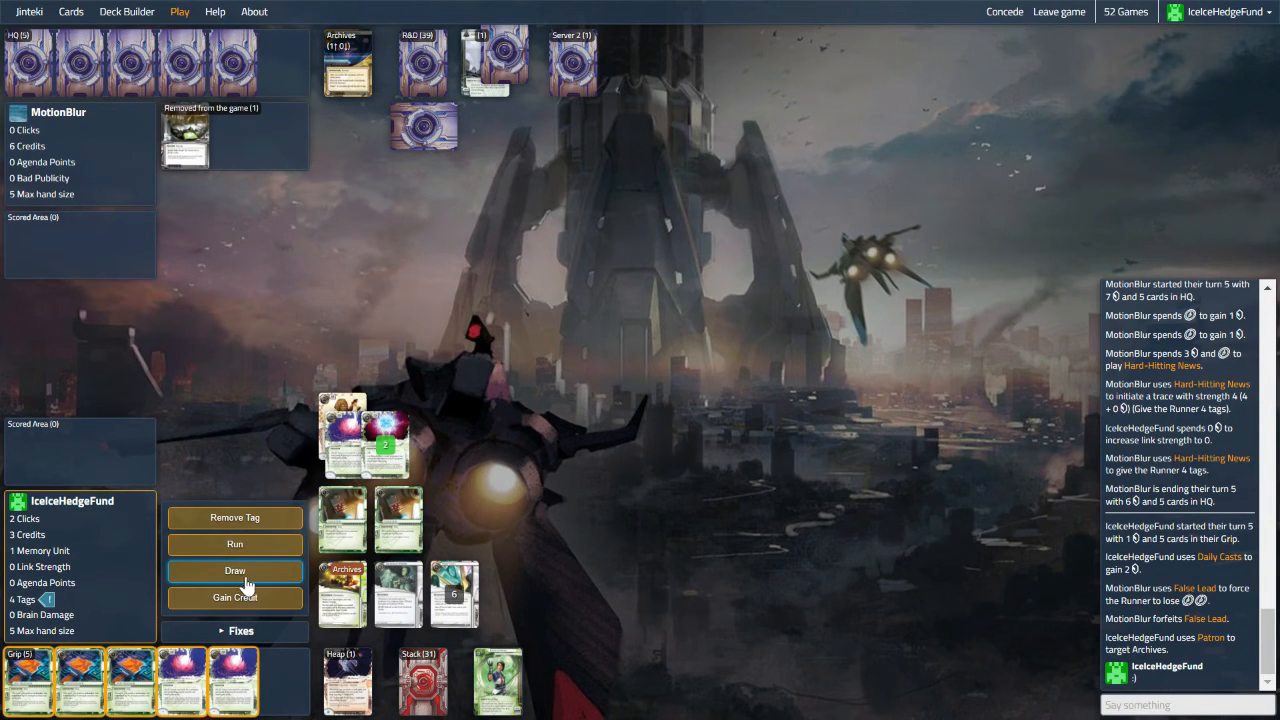
{"action": "mouse_move", "coordinate": [235, 544]}
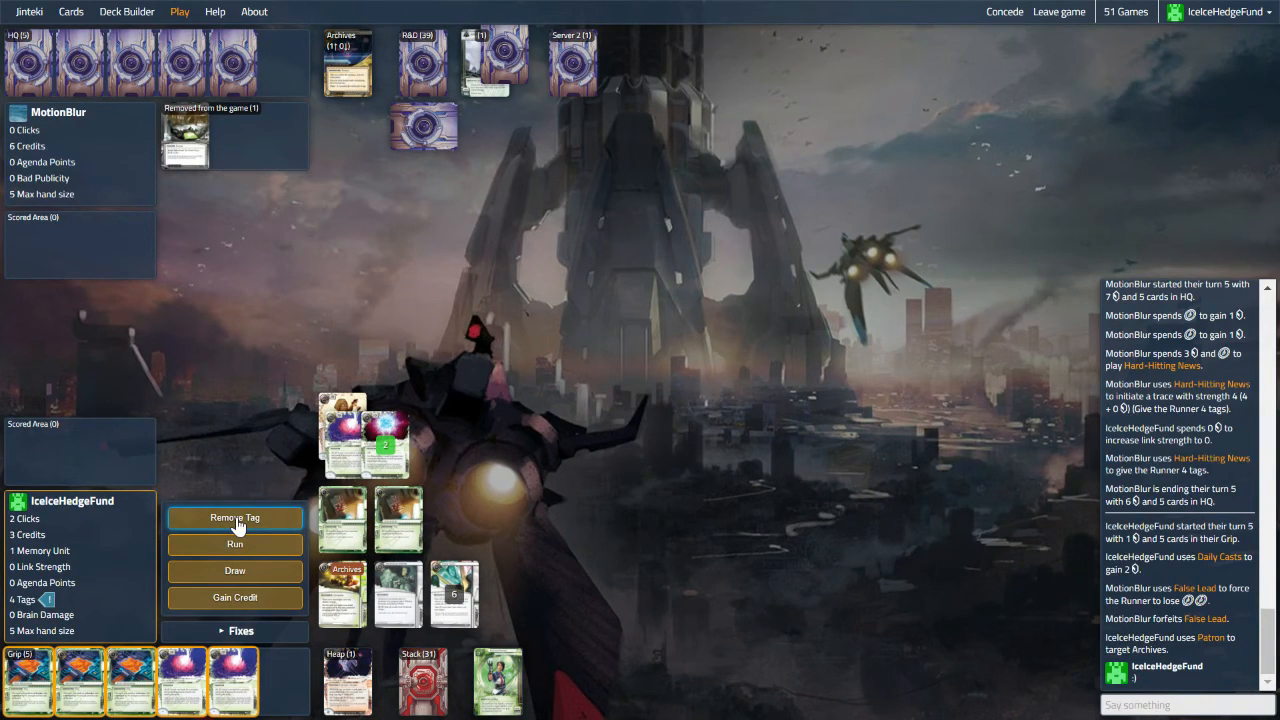
{"action": "mouse_move", "coordinate": [350, 698]}
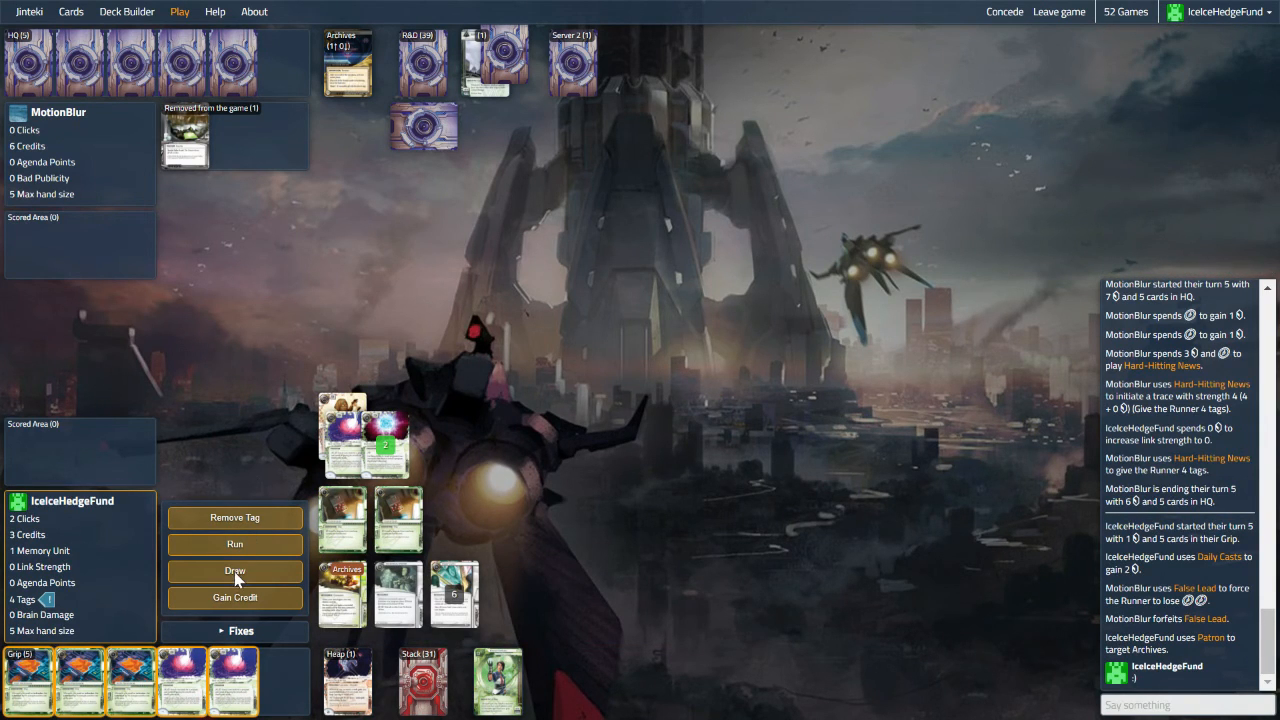
{"action": "left_click", "coordinate": [234, 571]}
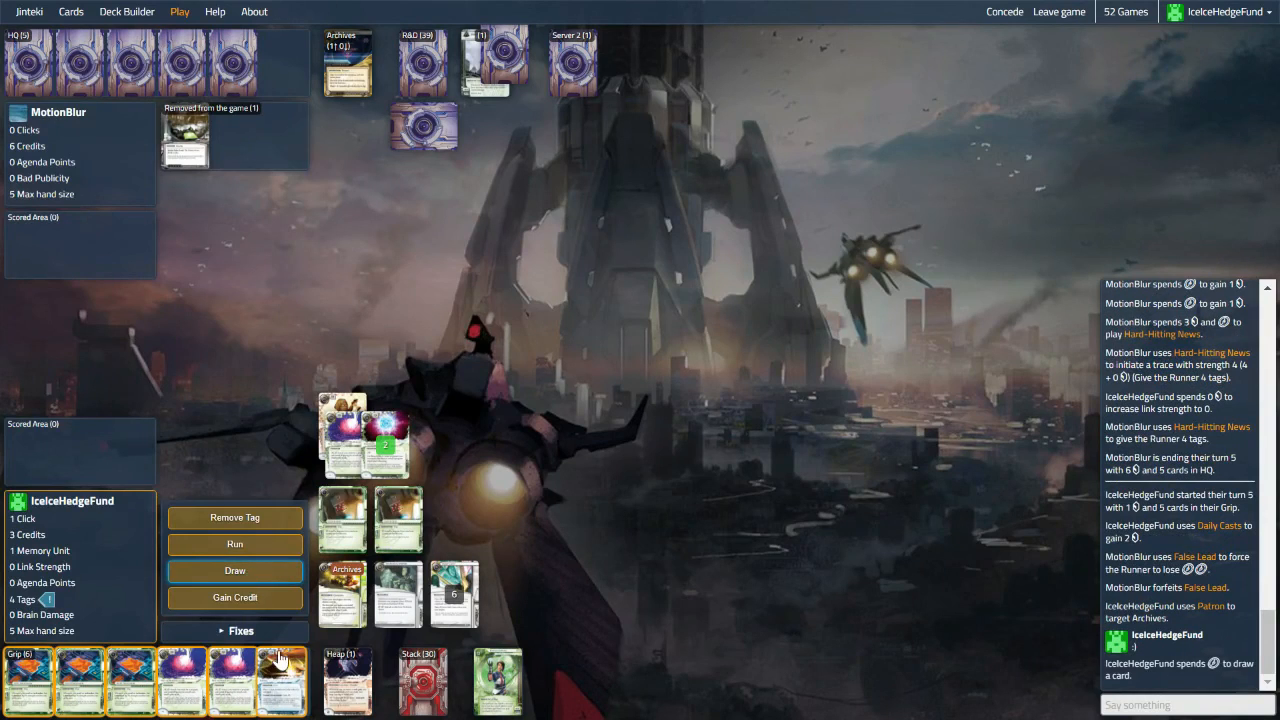
{"action": "mouse_move", "coordinate": [285, 683]}
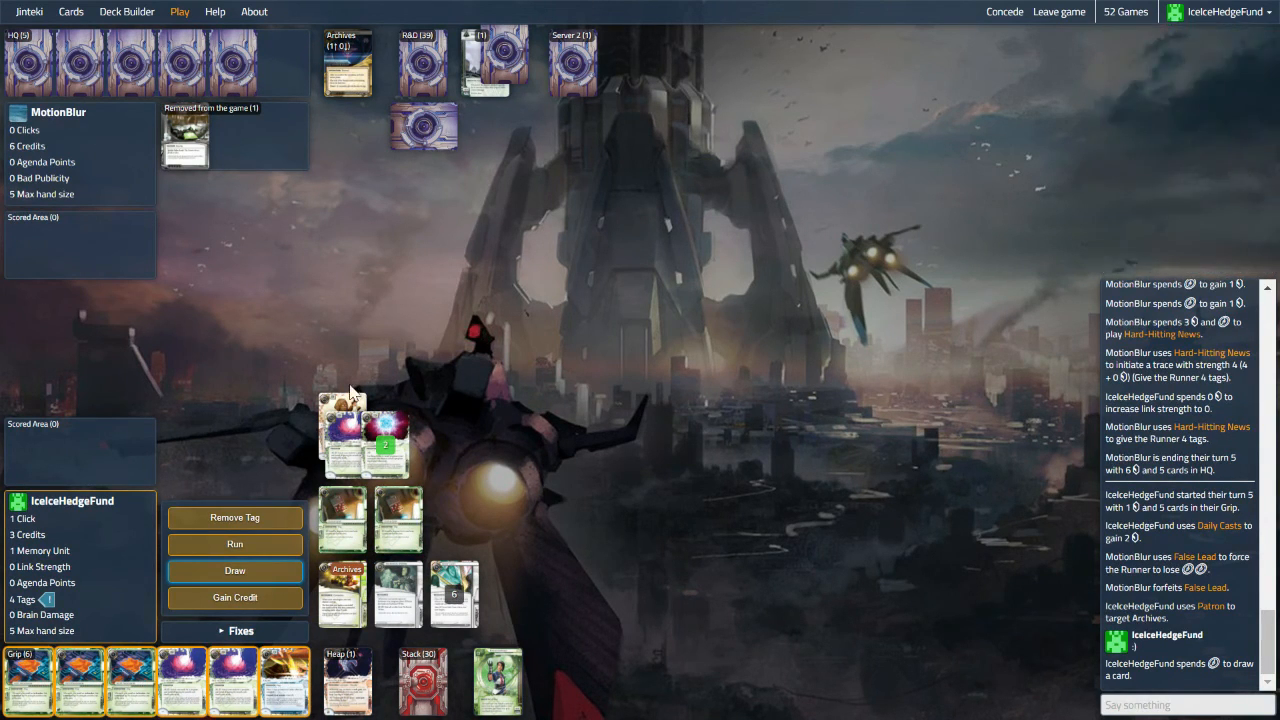
{"action": "left_click", "coordinate": [343, 412]}
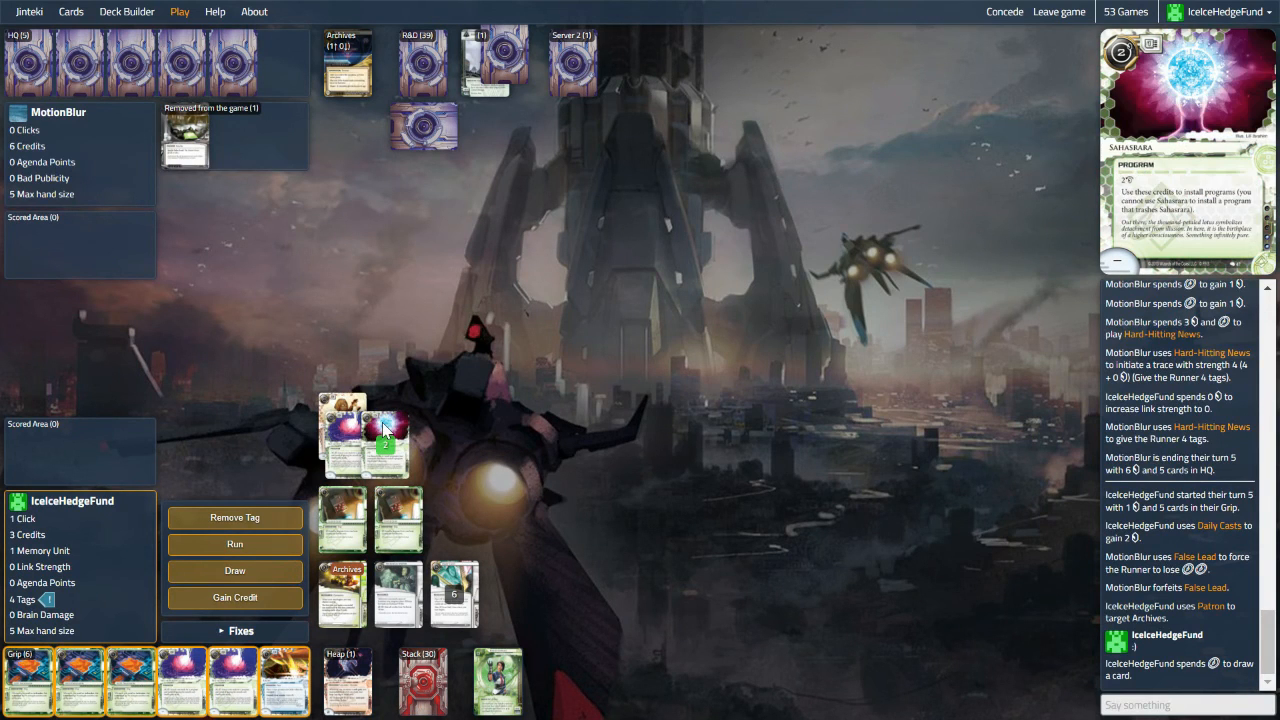
Step: Host Cache on Scheherazade, decline installing another program, and end the turn
{"action": "left_click", "coordinate": [382, 430]}
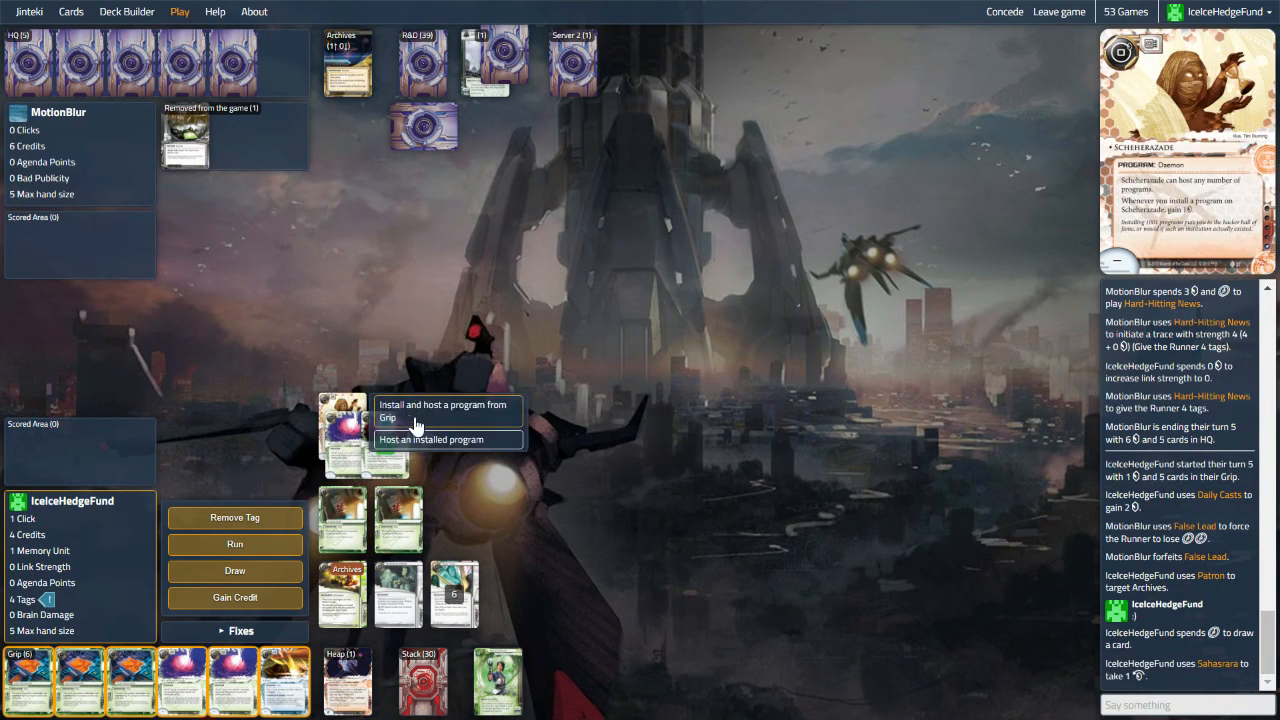
{"action": "left_click", "coordinate": [438, 410]}
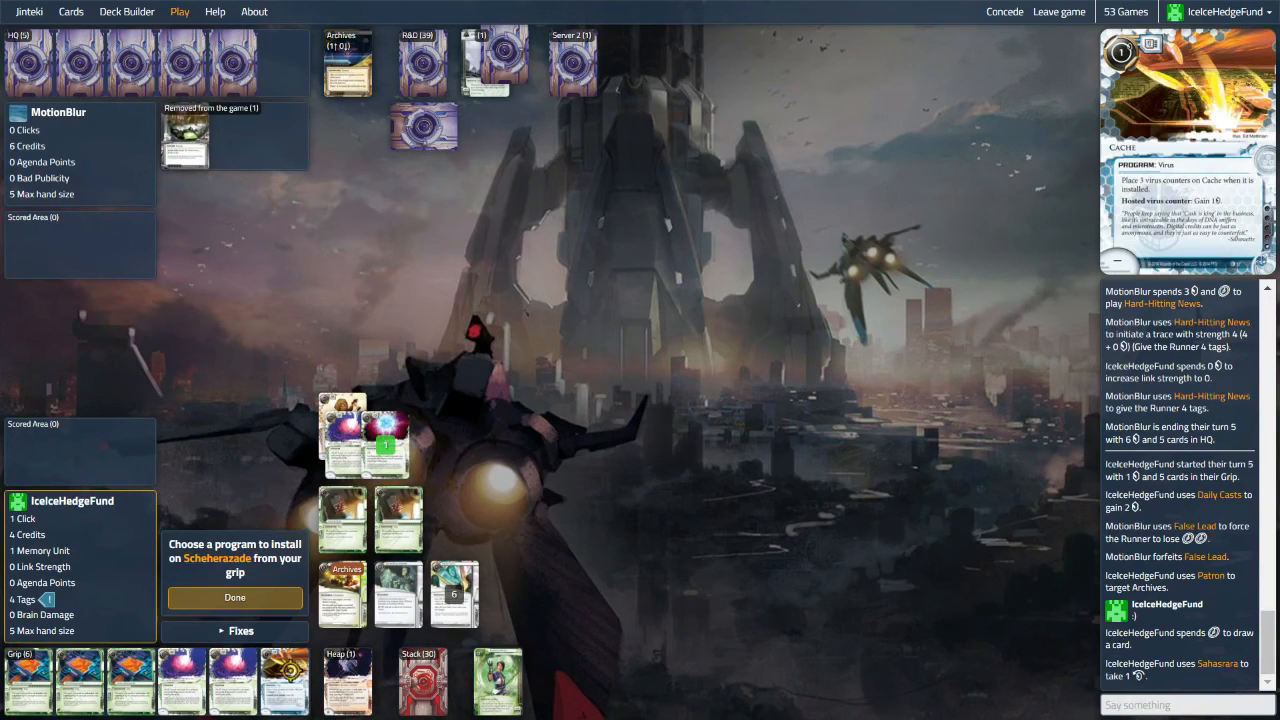
{"action": "left_click", "coordinate": [263, 598]}
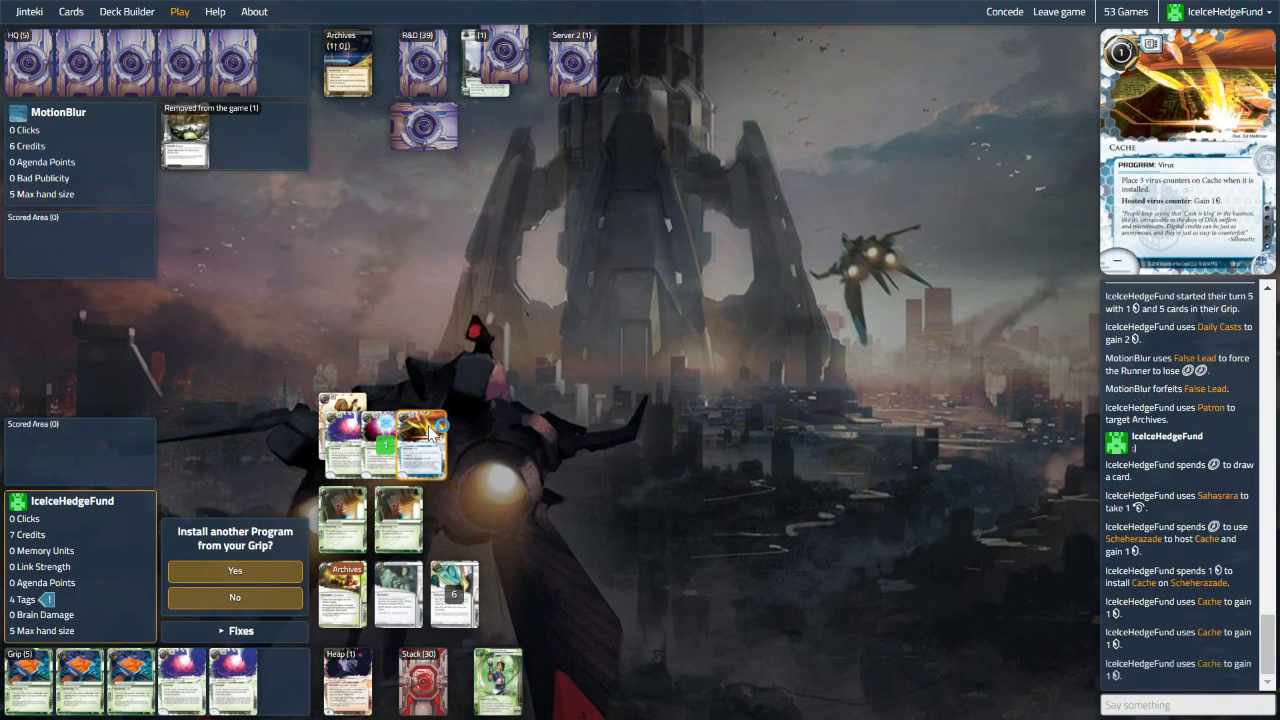
{"action": "left_click", "coordinate": [234, 597]}
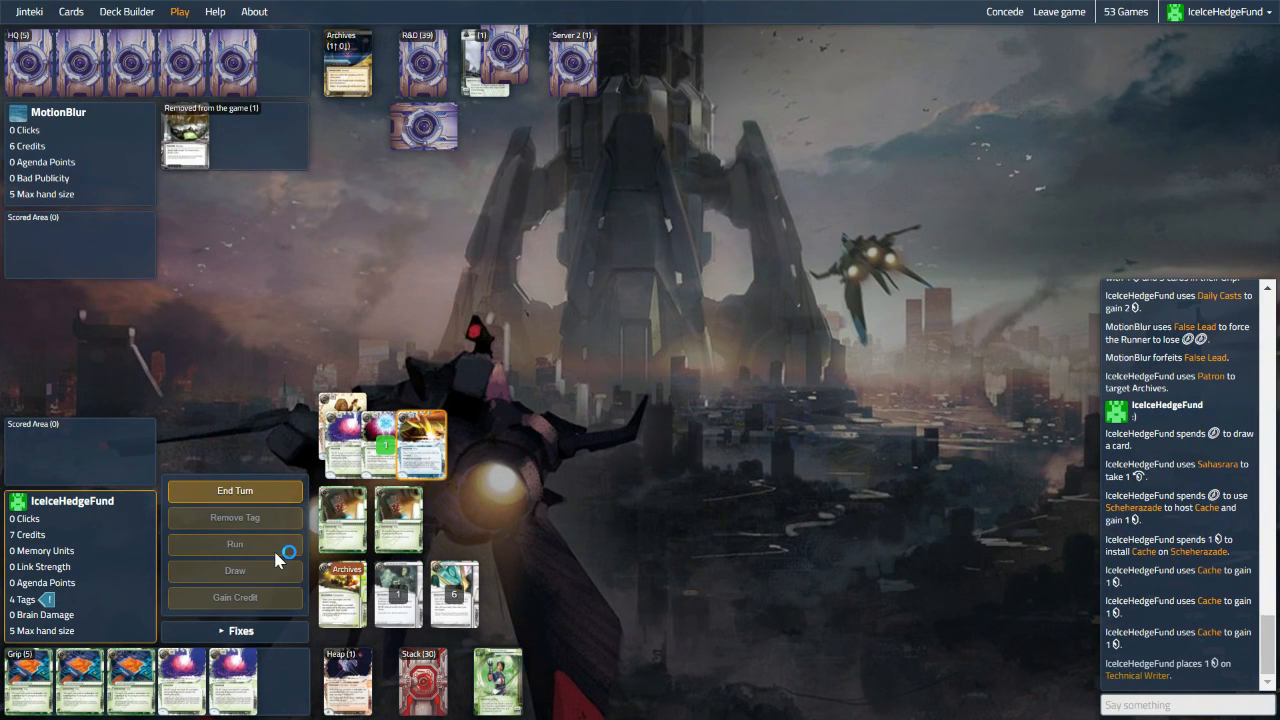
{"action": "left_click", "coordinate": [234, 491]}
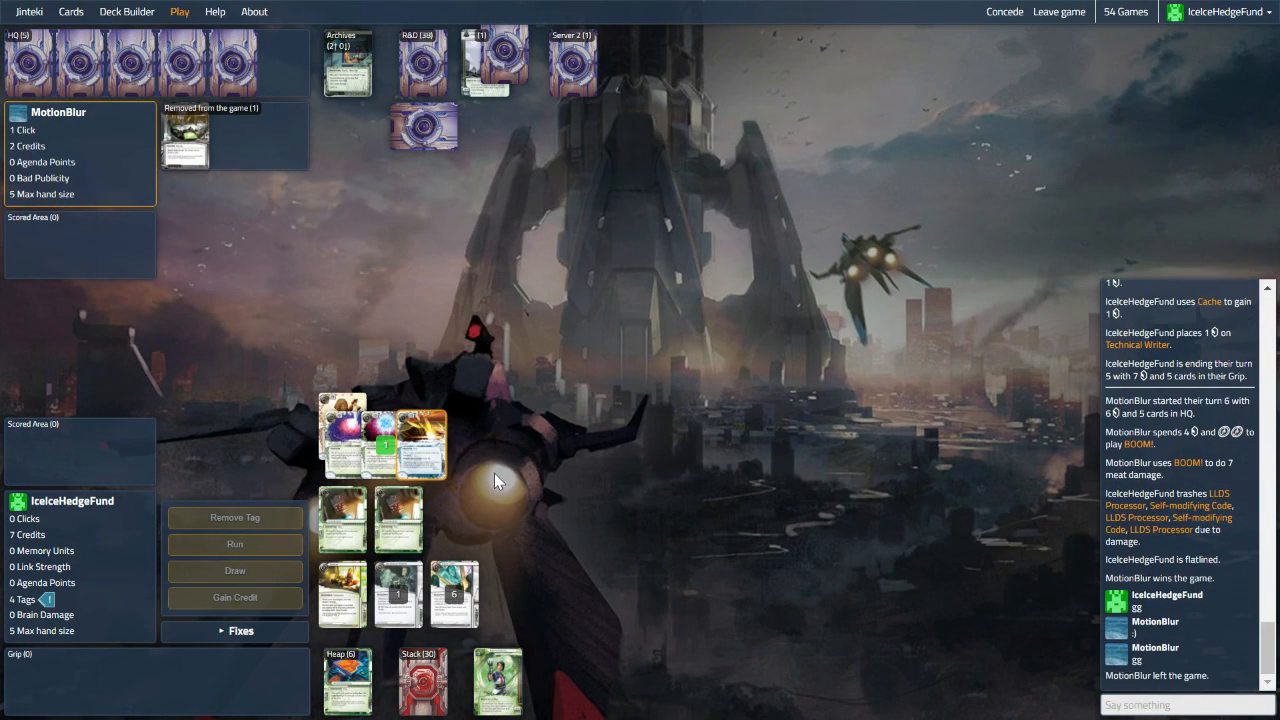
{"action": "mouse_move", "coordinate": [397, 535]}
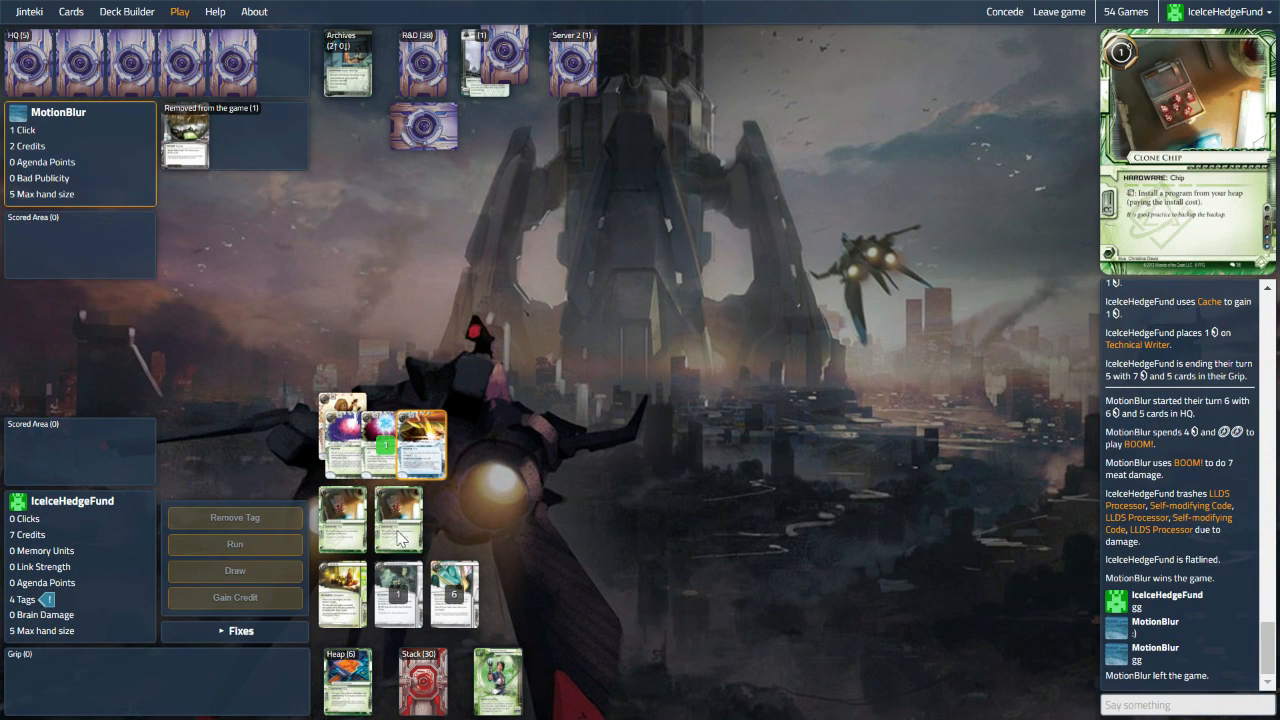